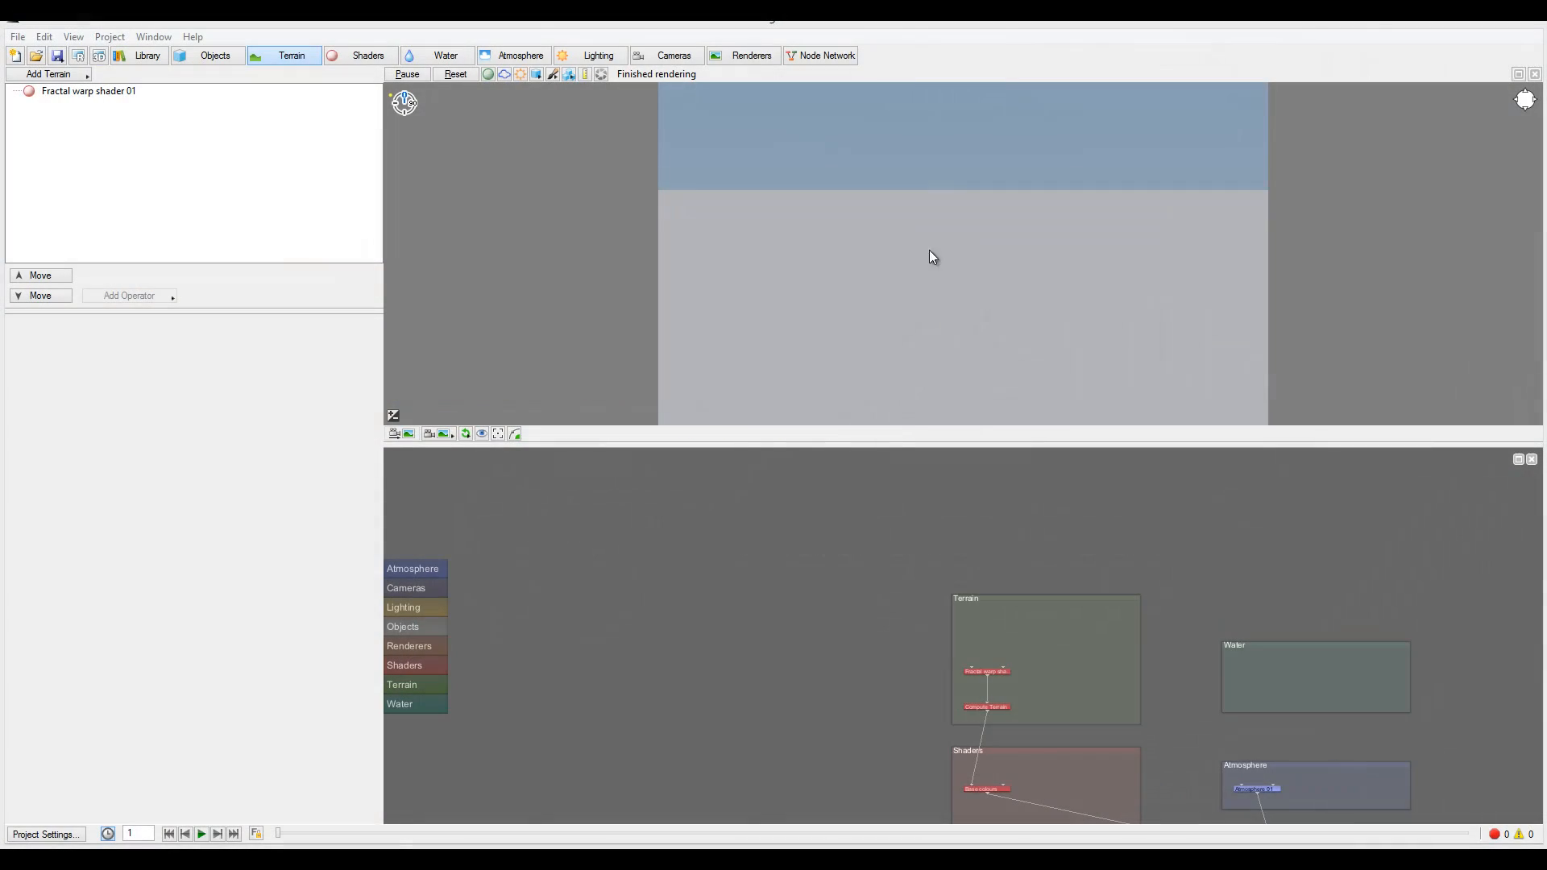
mouse_move(972, 194)
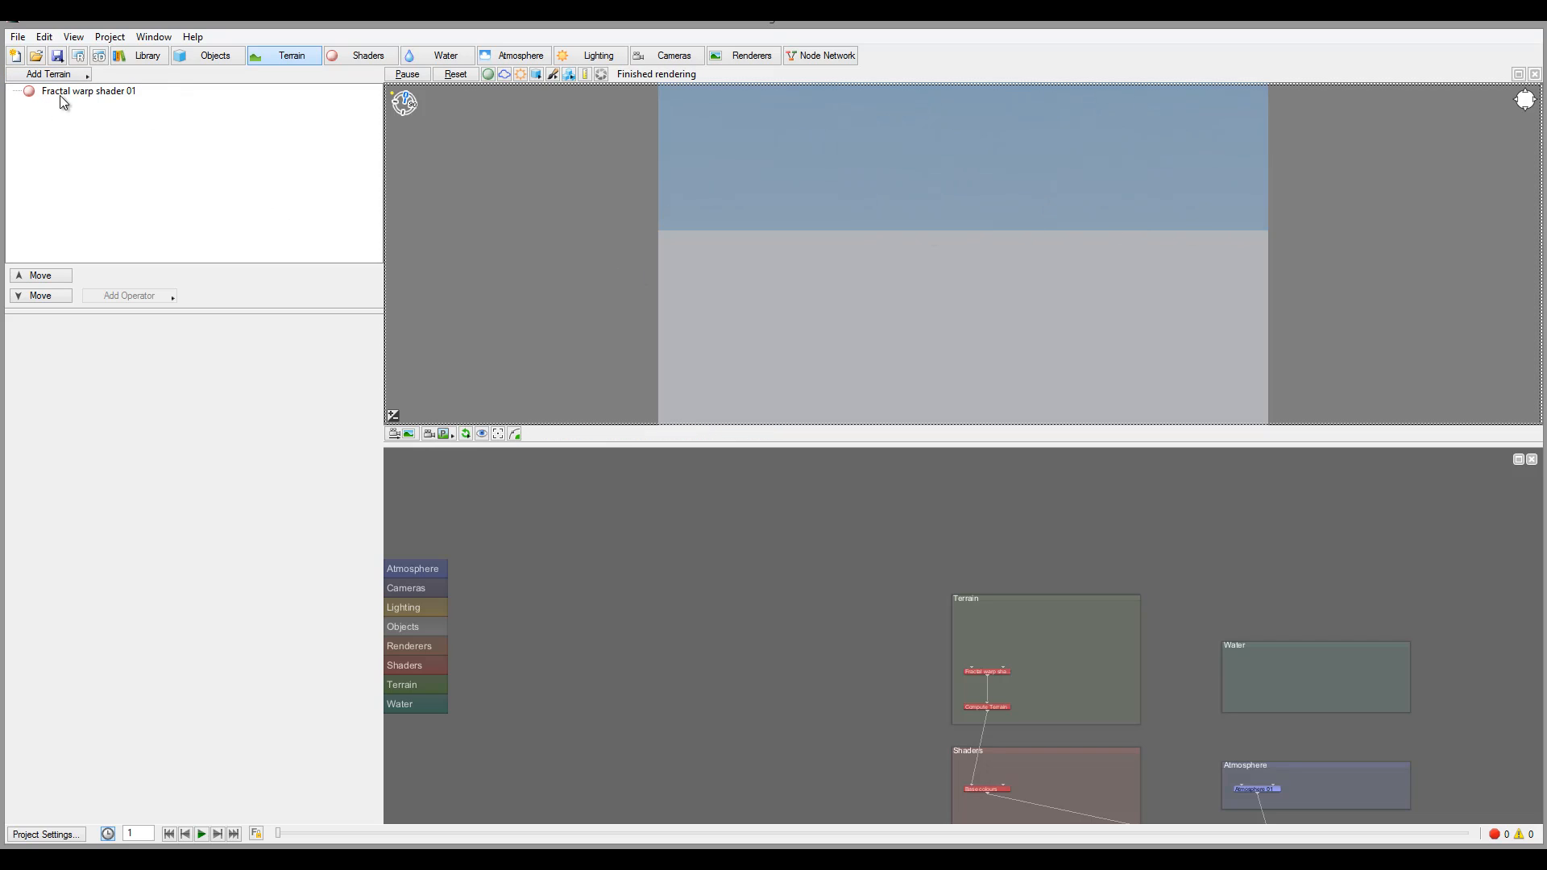
mouse_move(1165, 210)
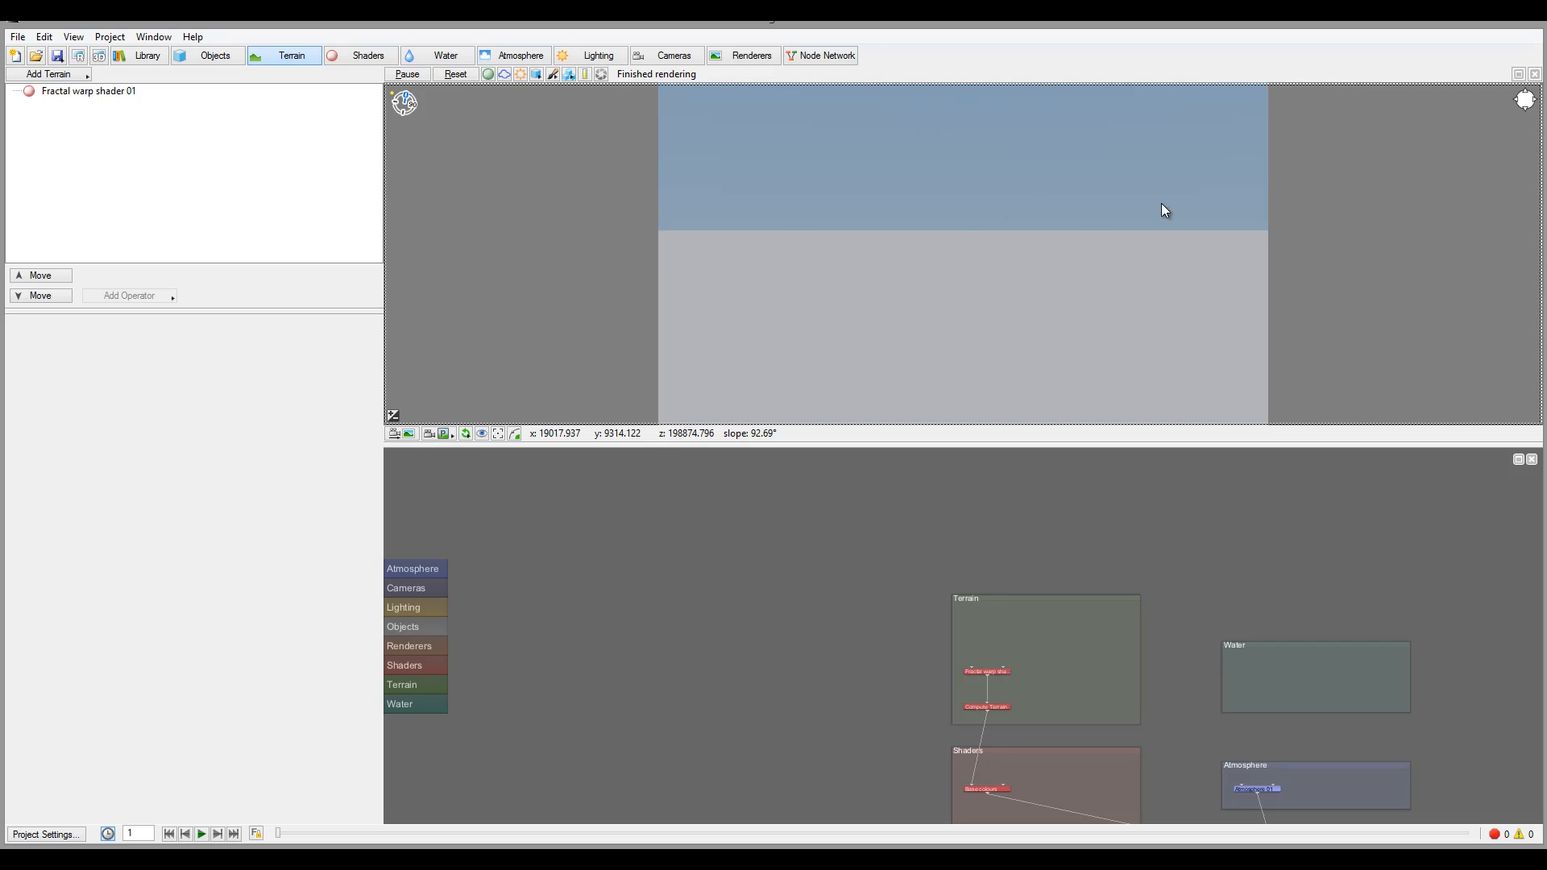
mouse_move(1033, 249)
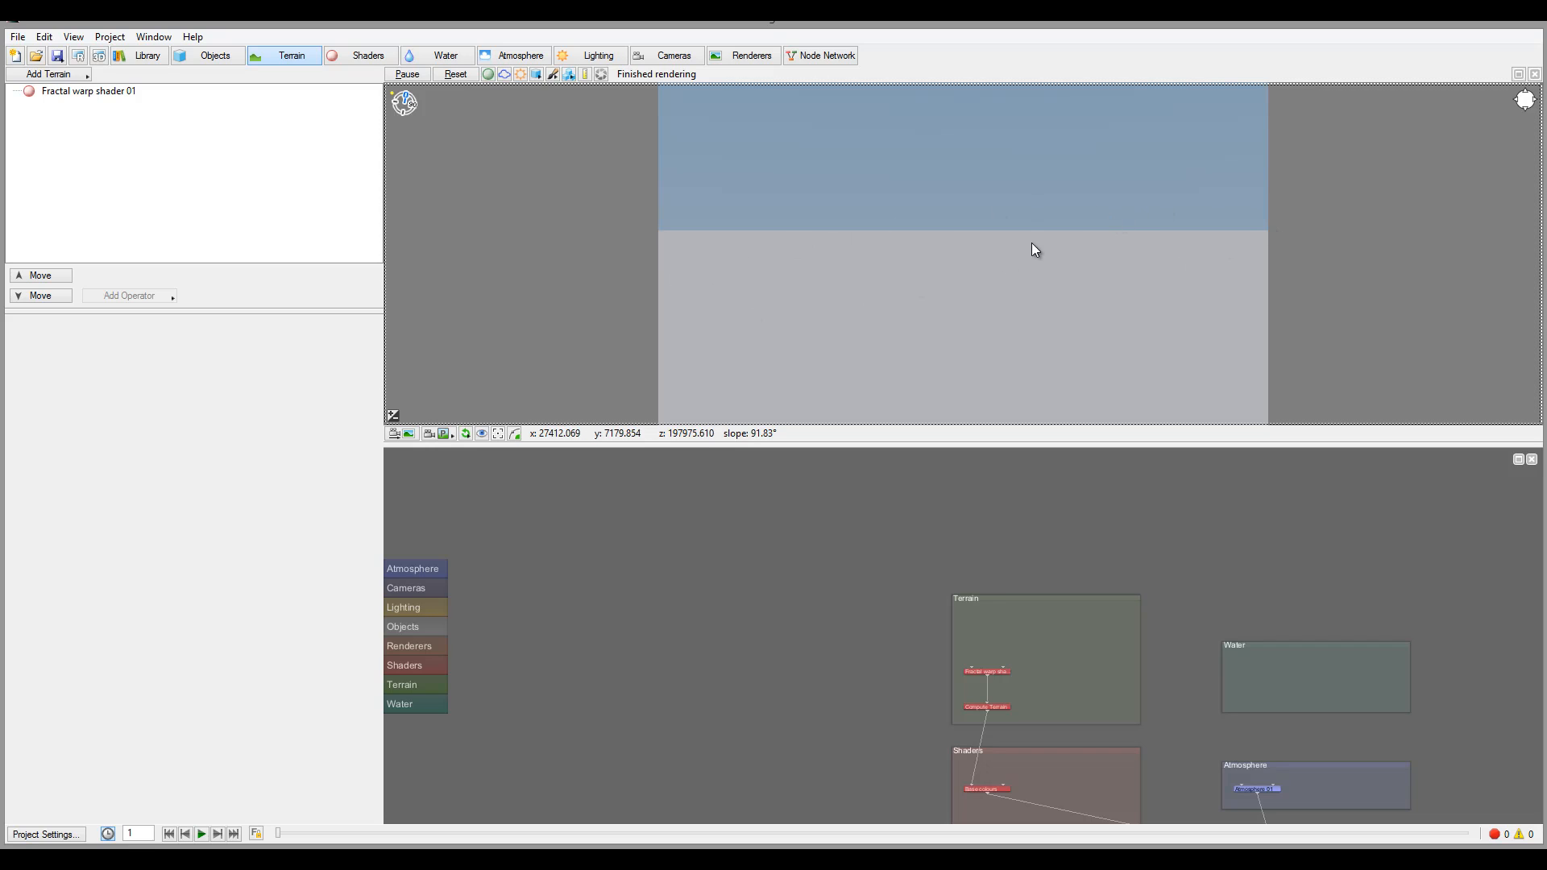
mouse_move(1050, 620)
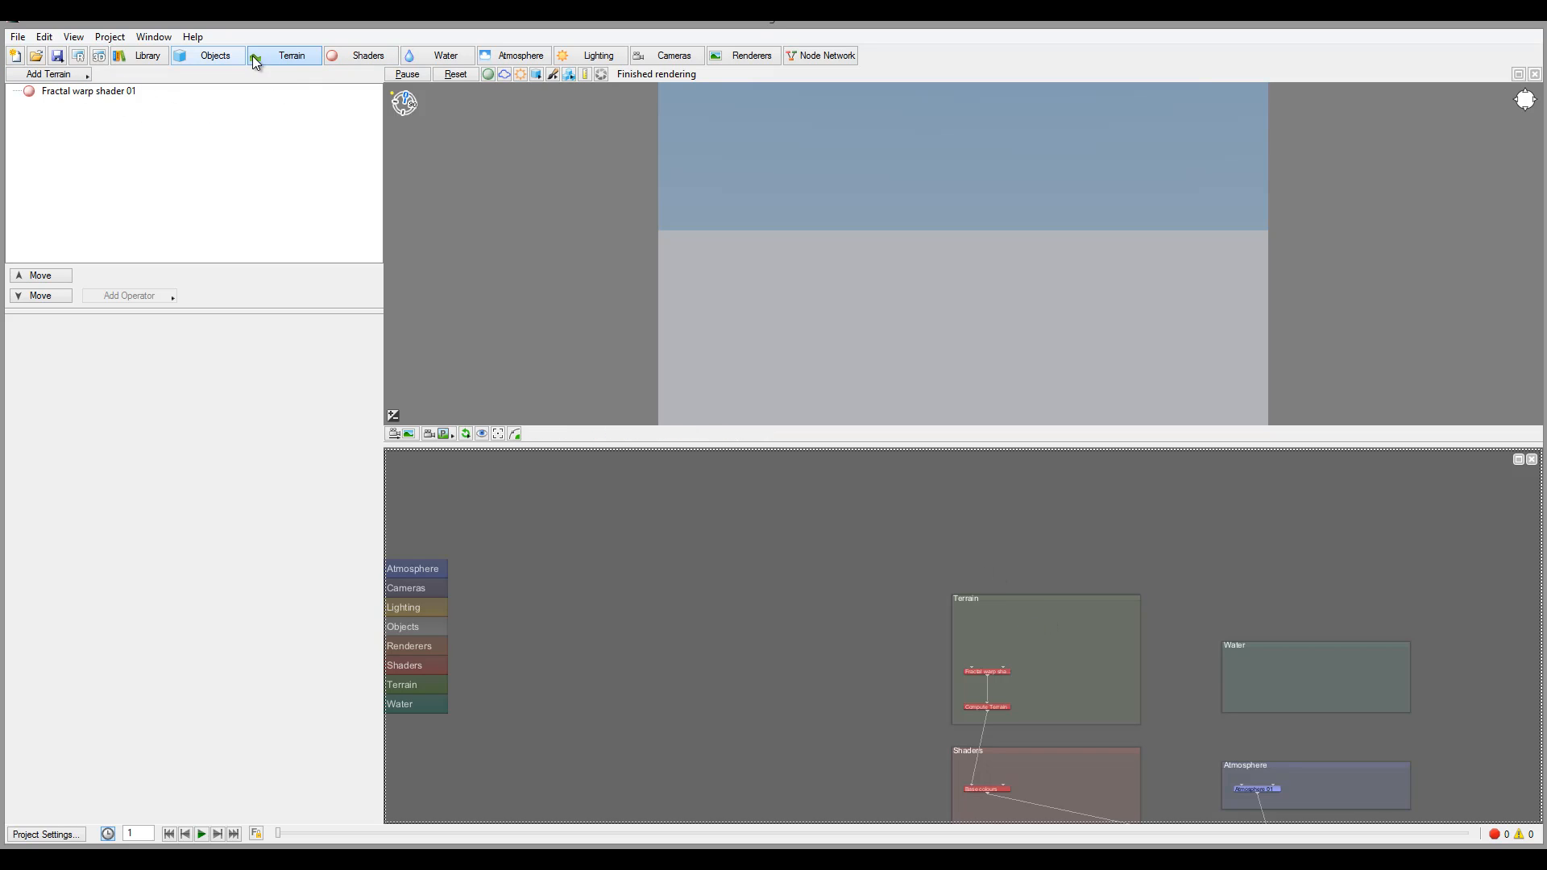
- Add a Power Fractal terrain, Fractal terrain 01, producing jagged mountains in the preview
click(47, 74)
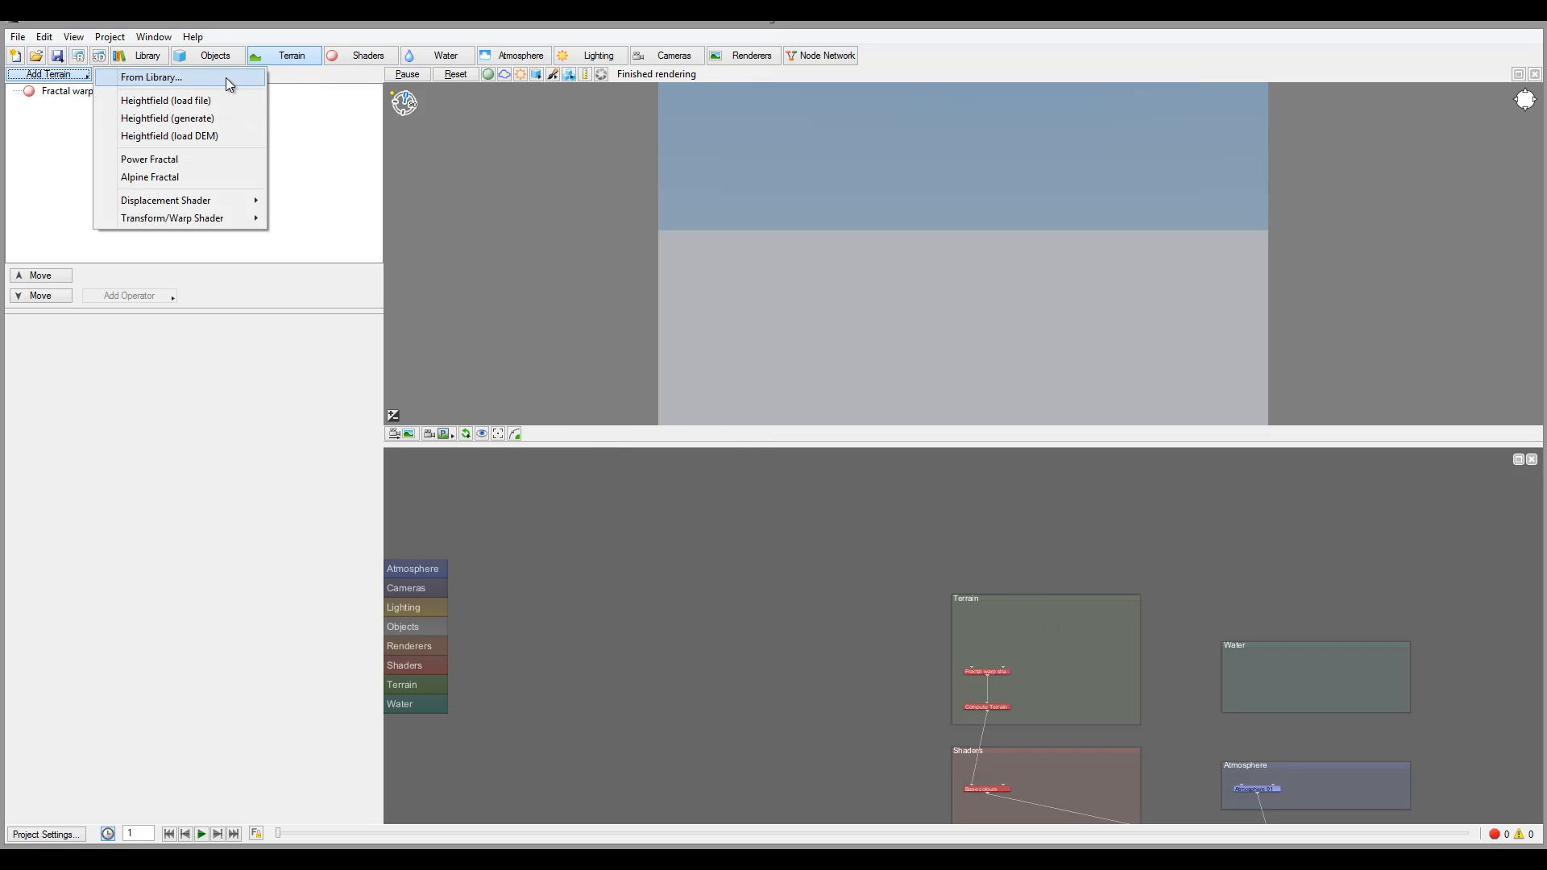
click(149, 158)
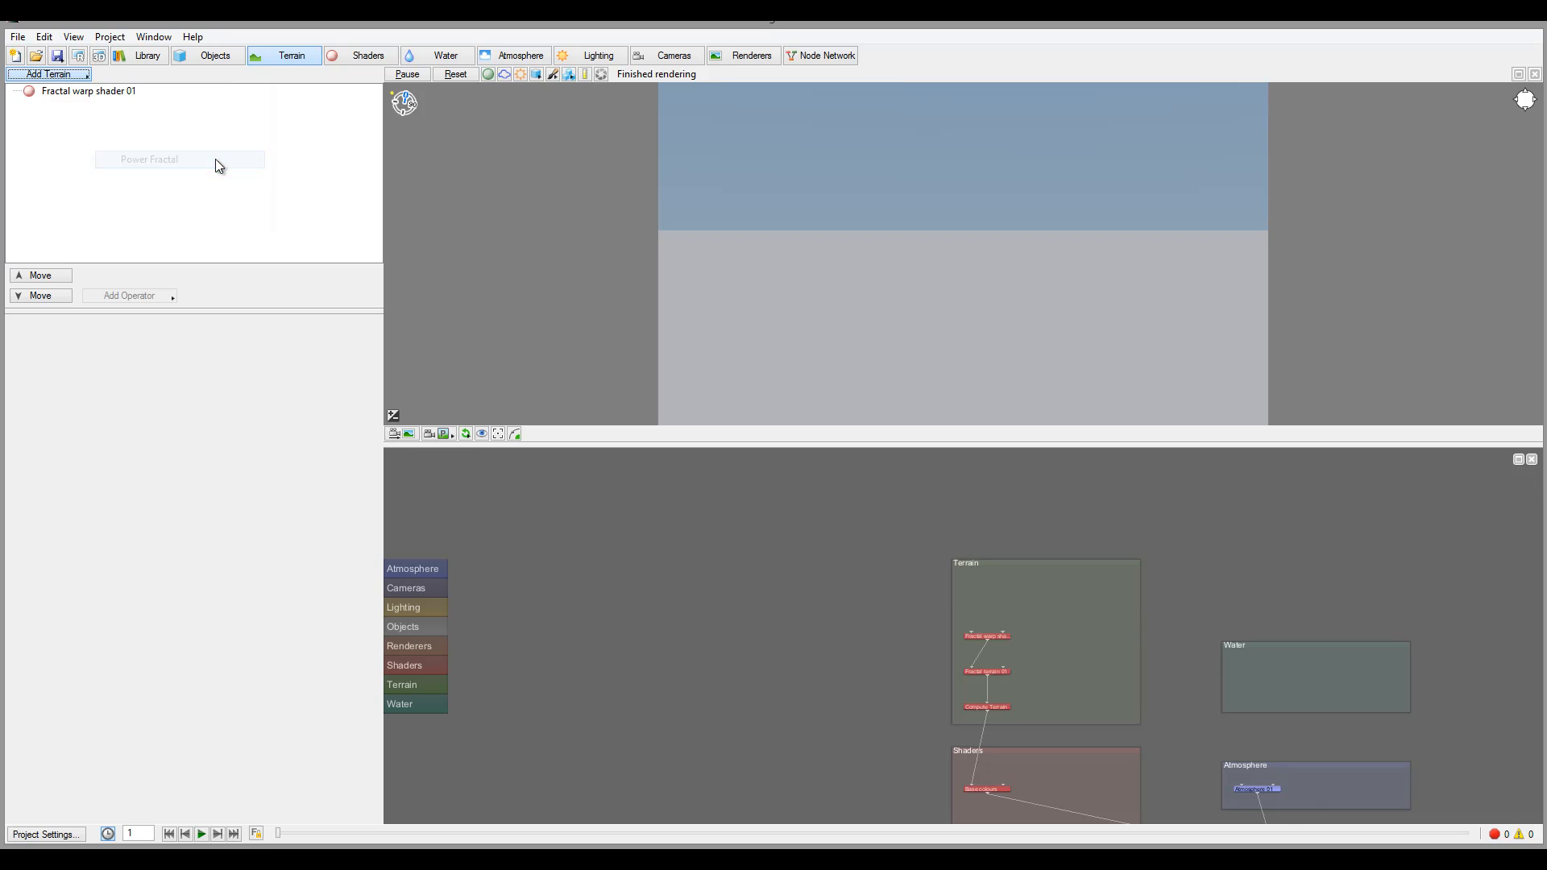
click(47, 73)
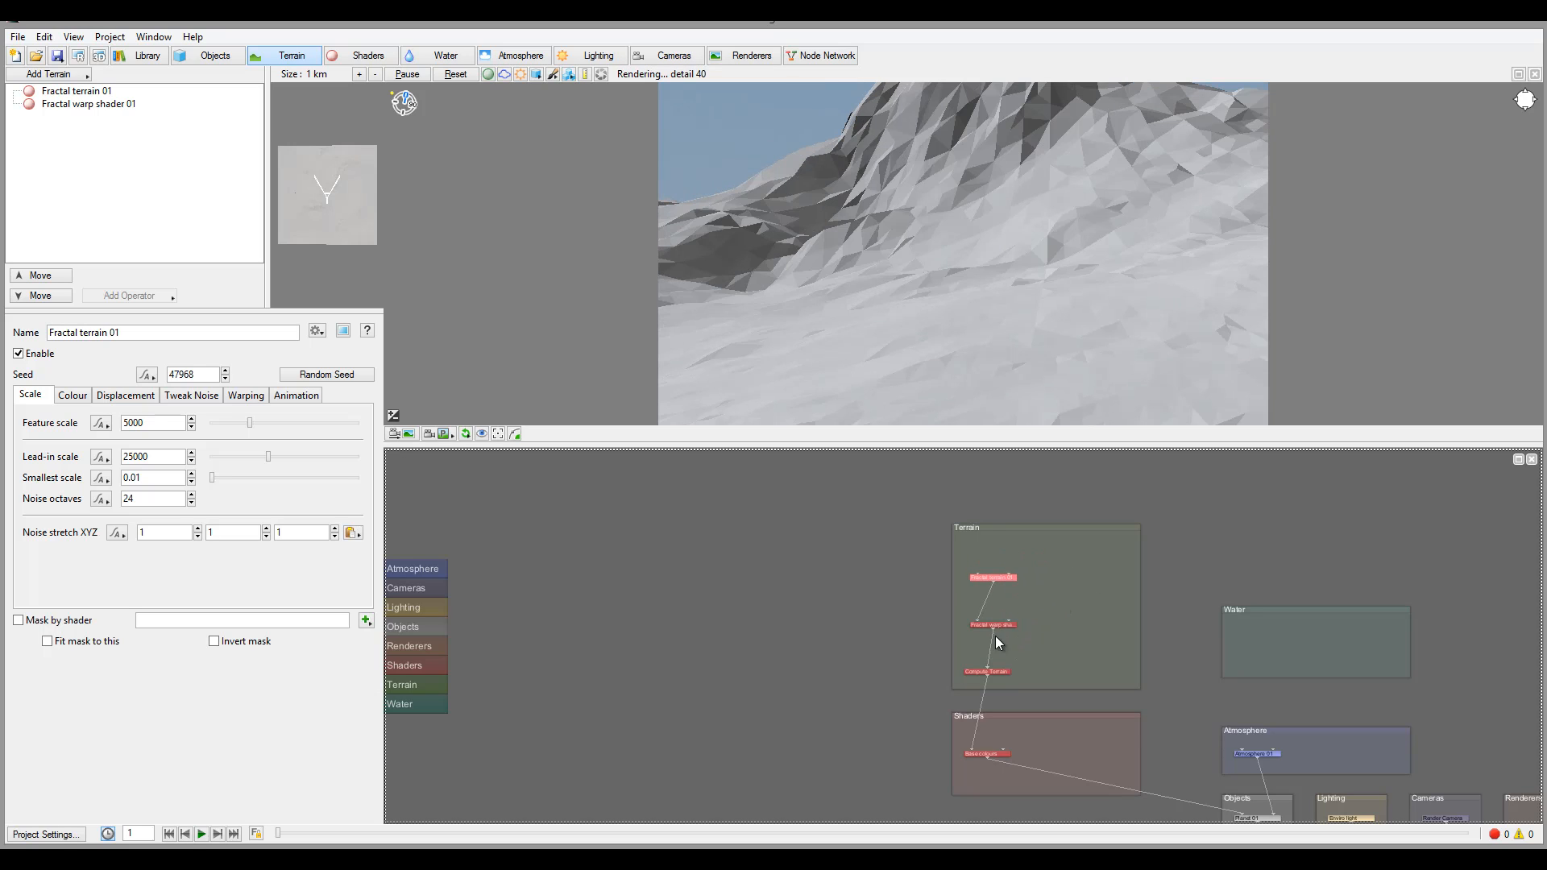
mouse_move(1082, 197)
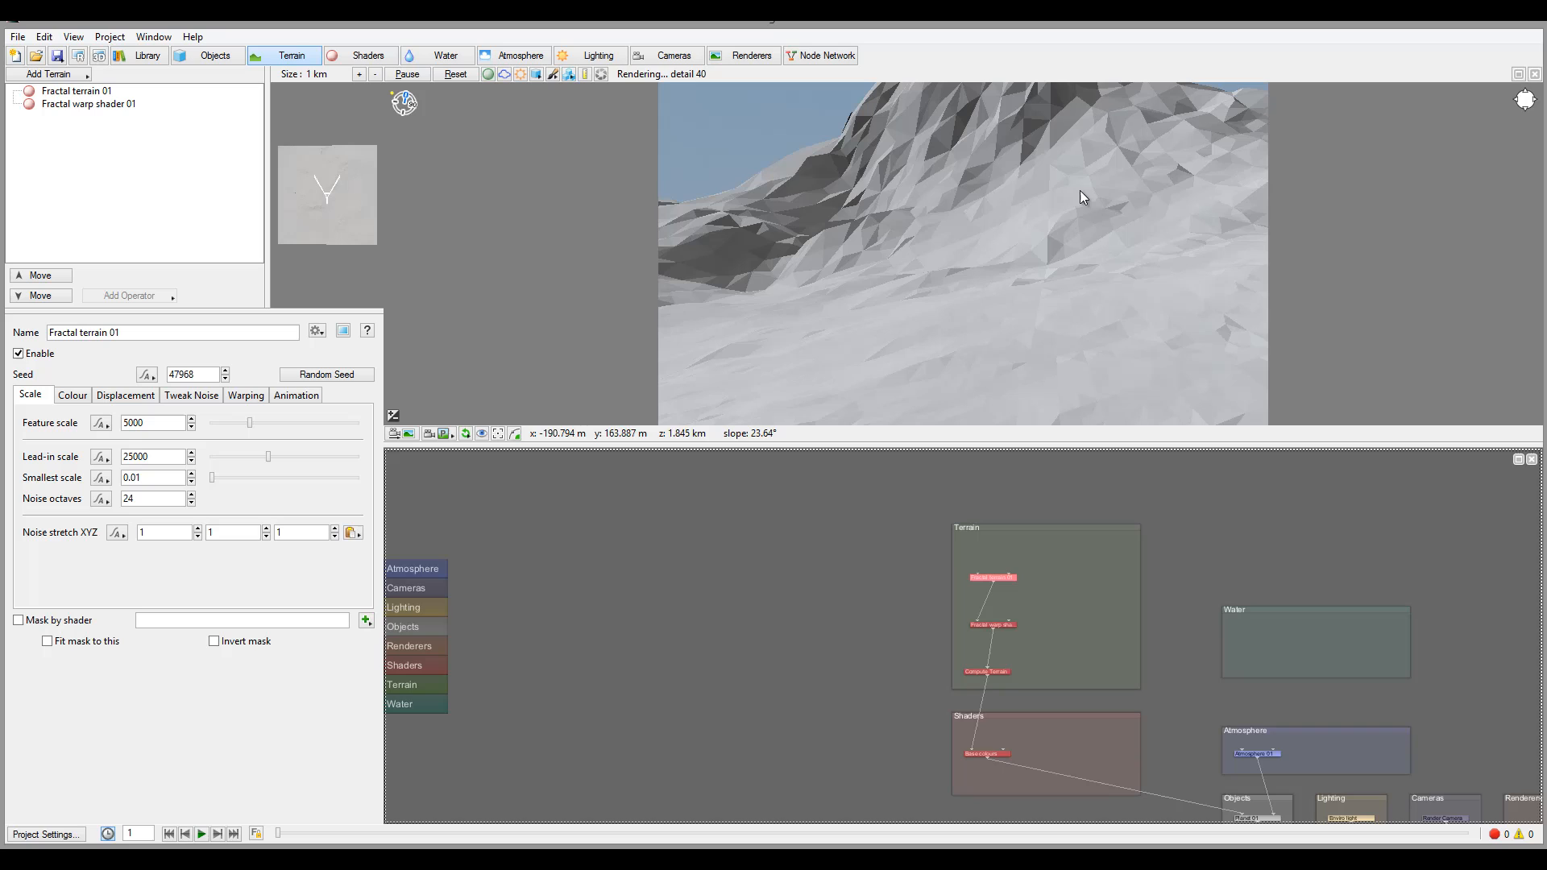
- Change Fractal terrain 01's noise flavour from Perlin mix 1 to Perlin billows
click(76, 89)
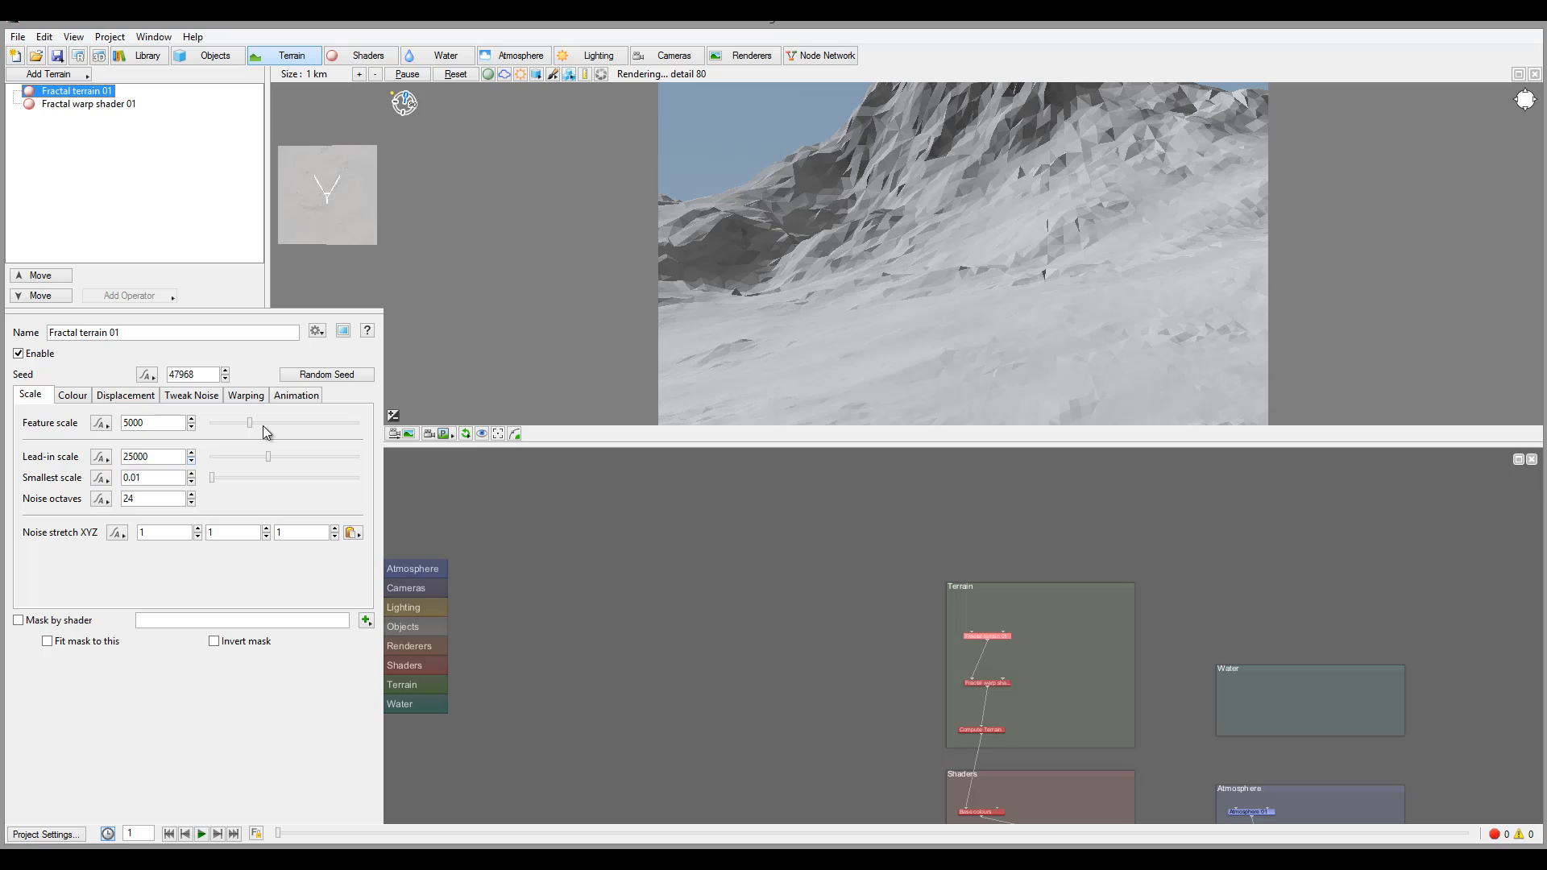
click(192, 395)
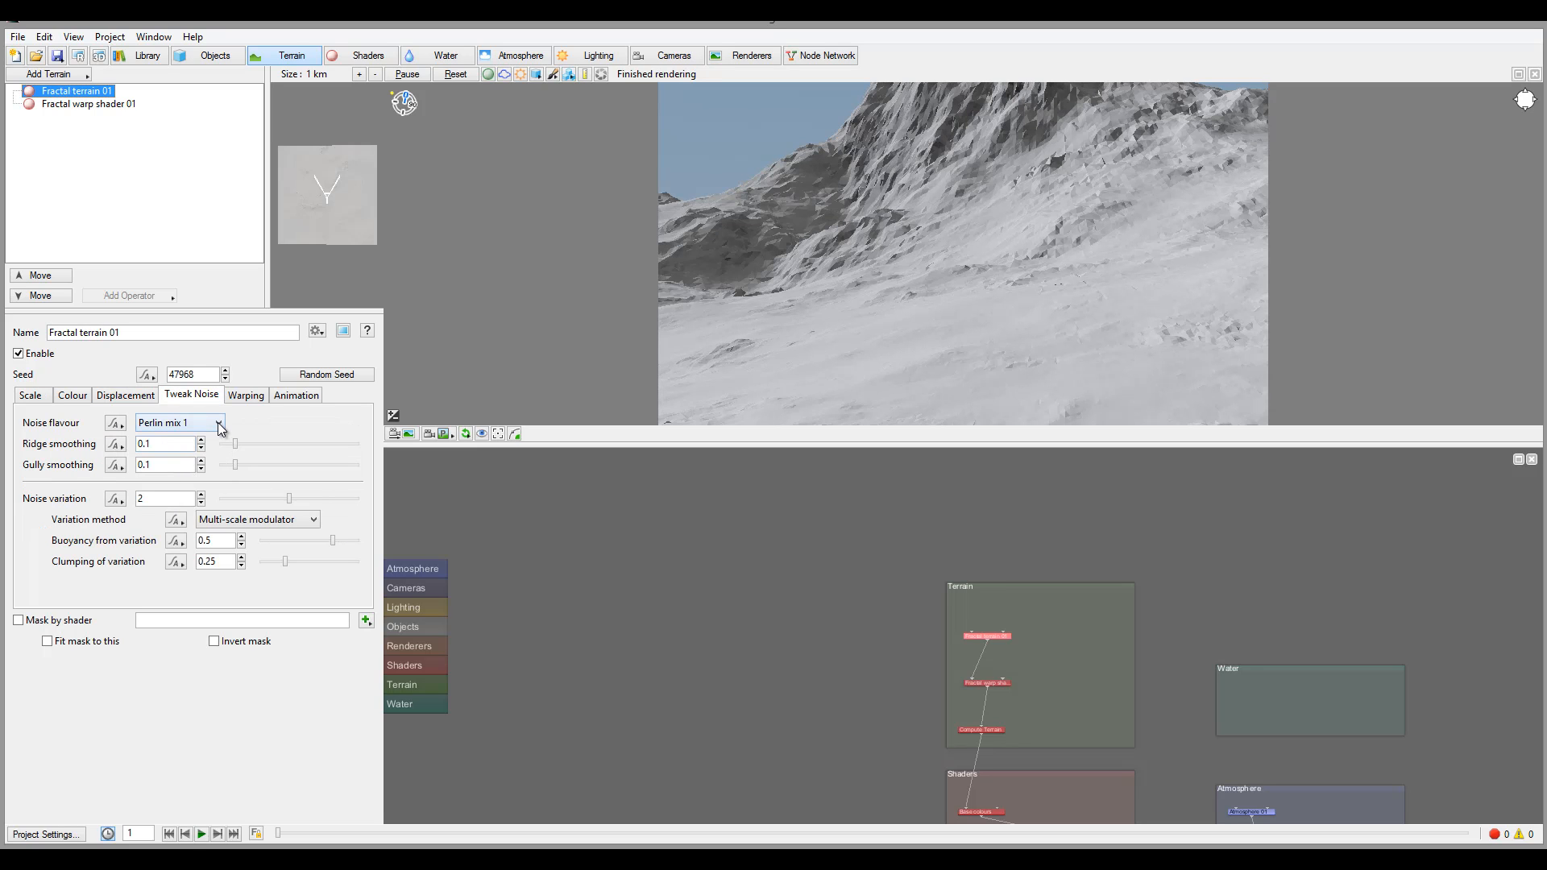
click(180, 422)
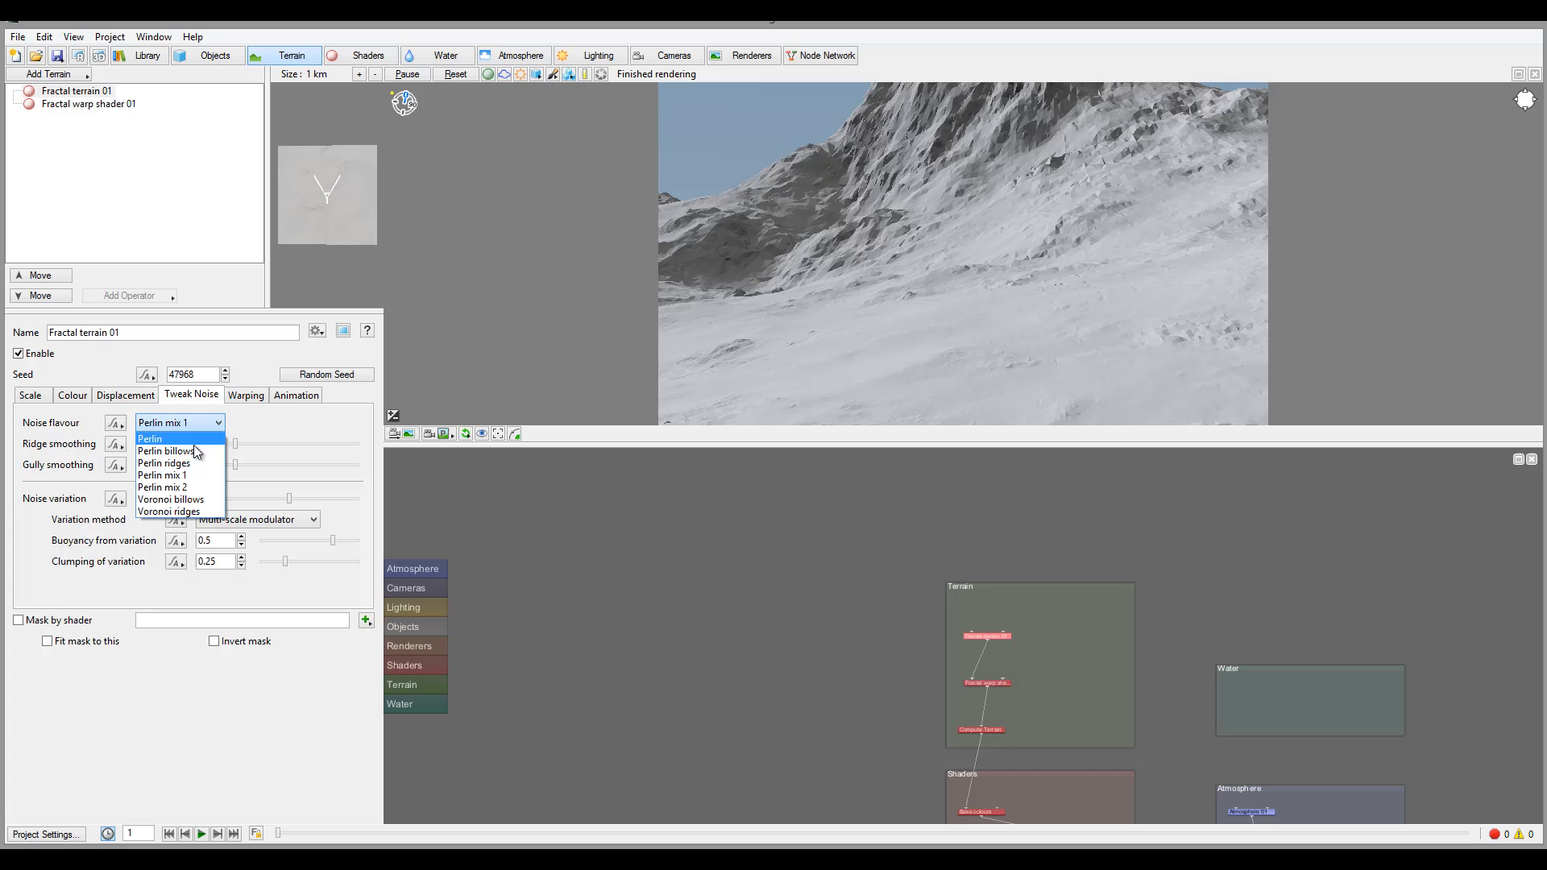
click(166, 451)
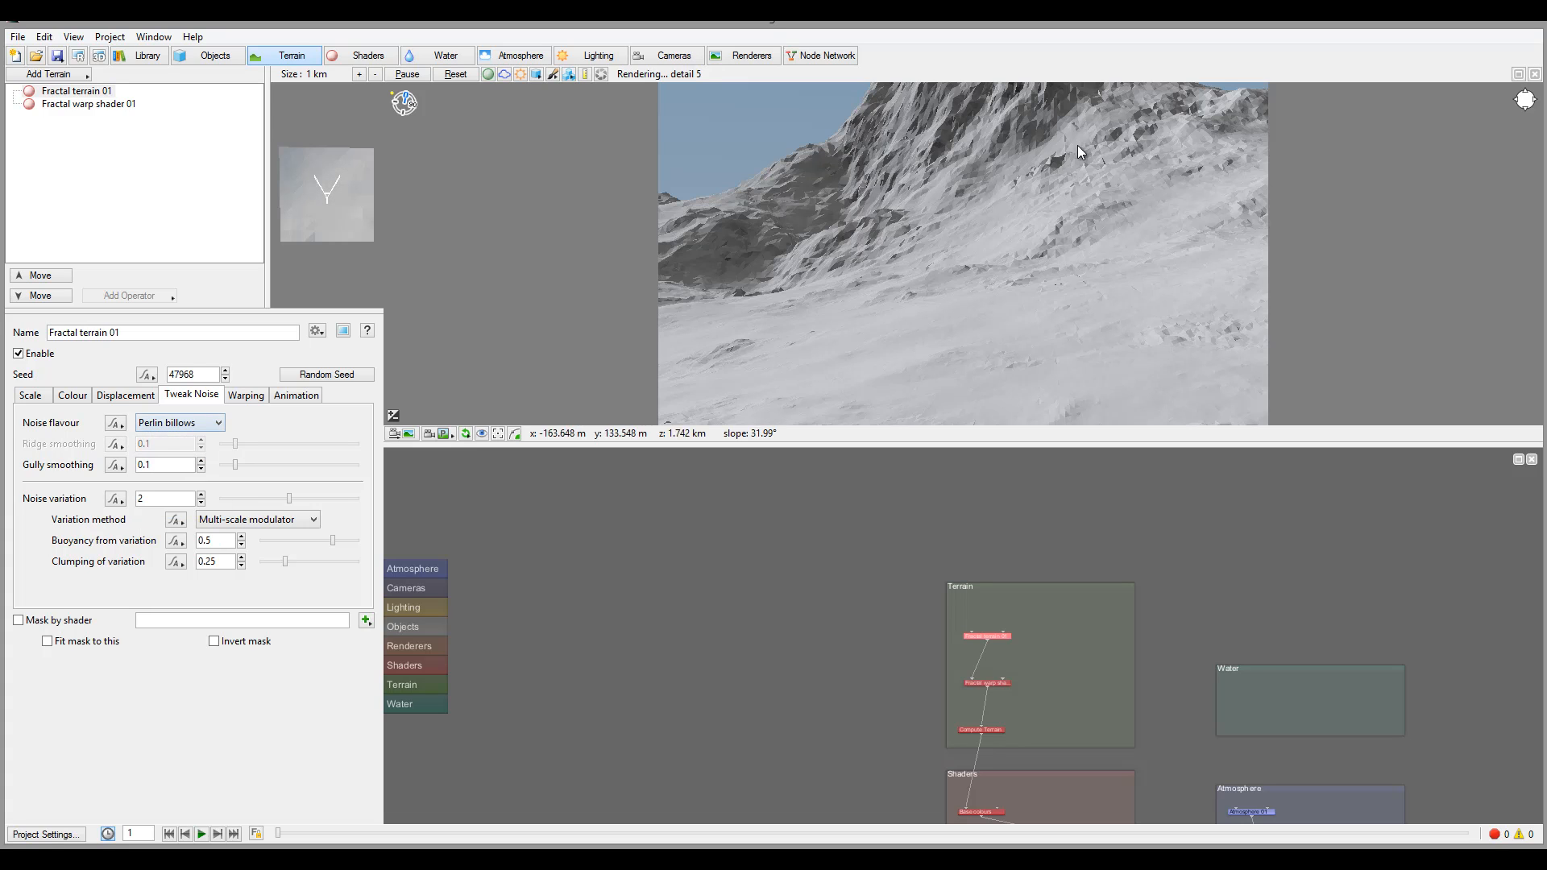
mouse_move(1028, 223)
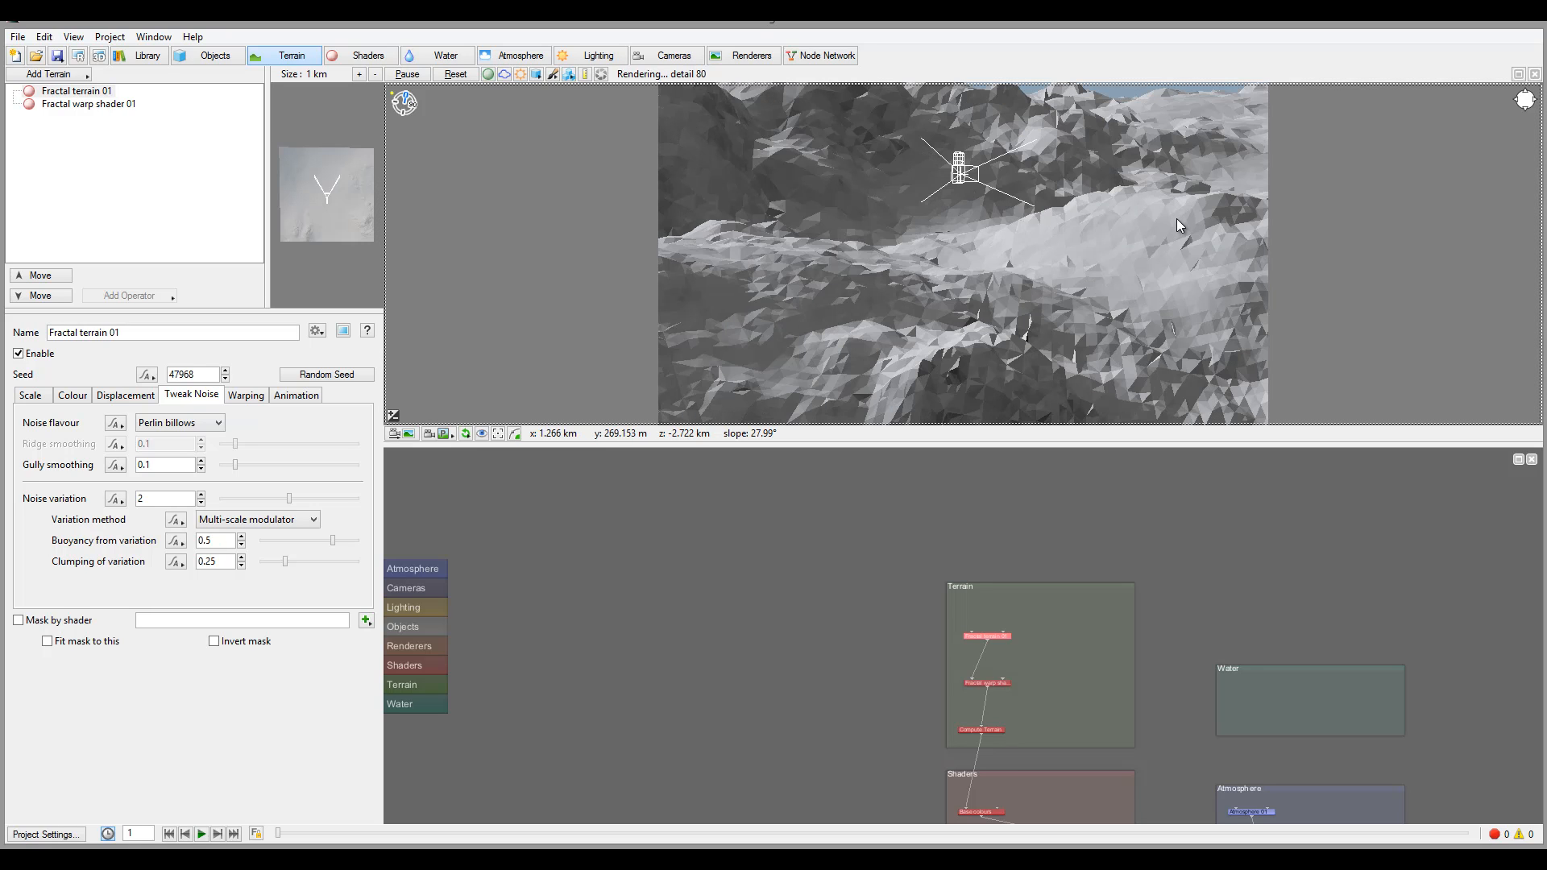
mouse_move(1179, 300)
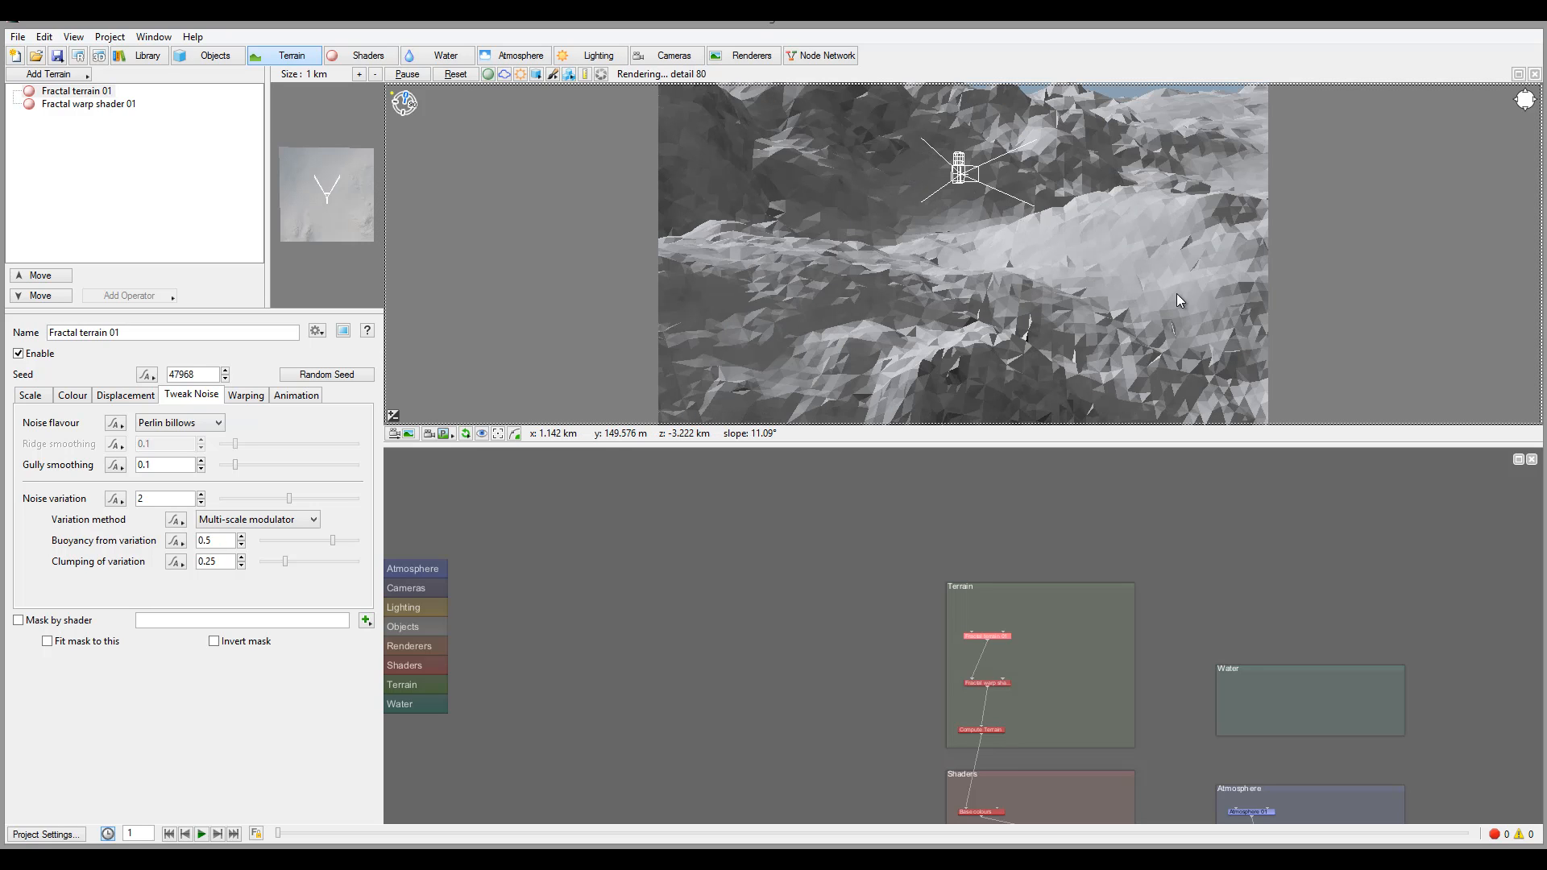
mouse_move(1263, 219)
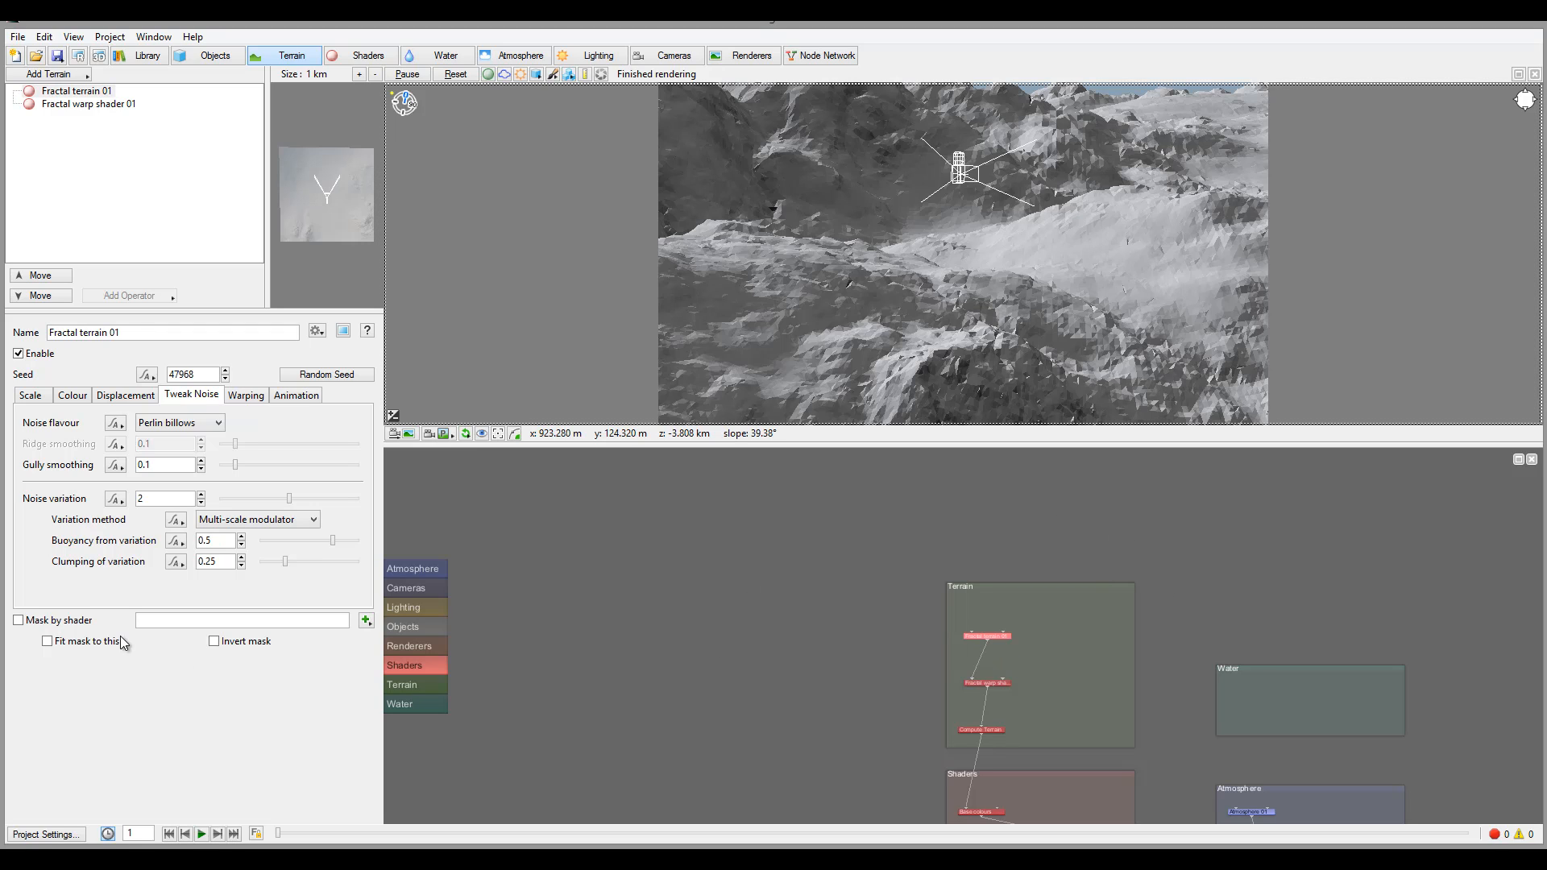
mouse_move(49, 611)
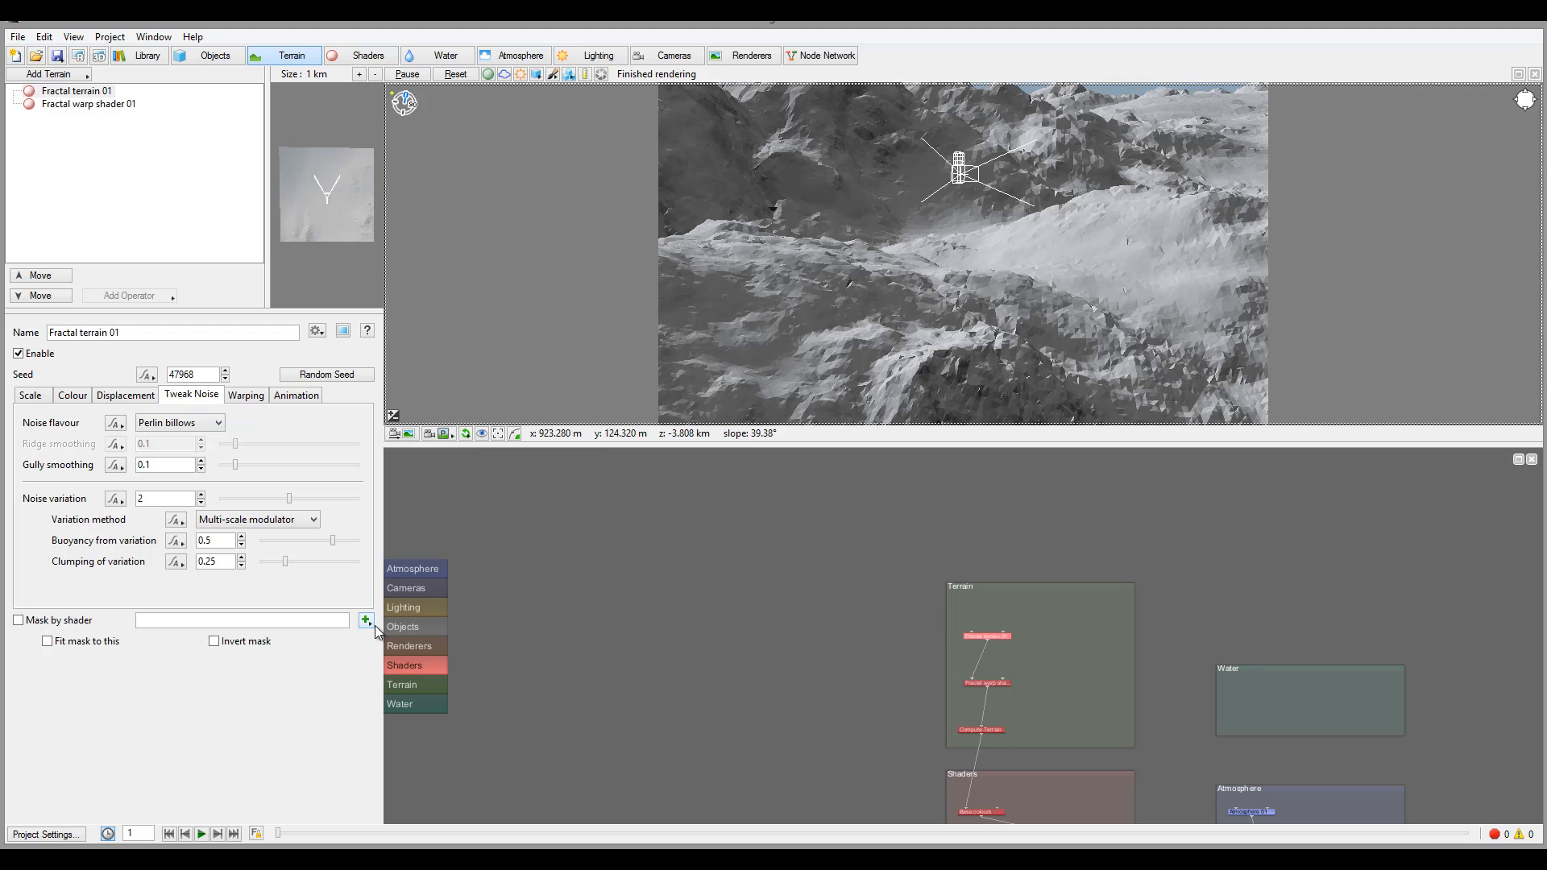
mouse_move(1103, 635)
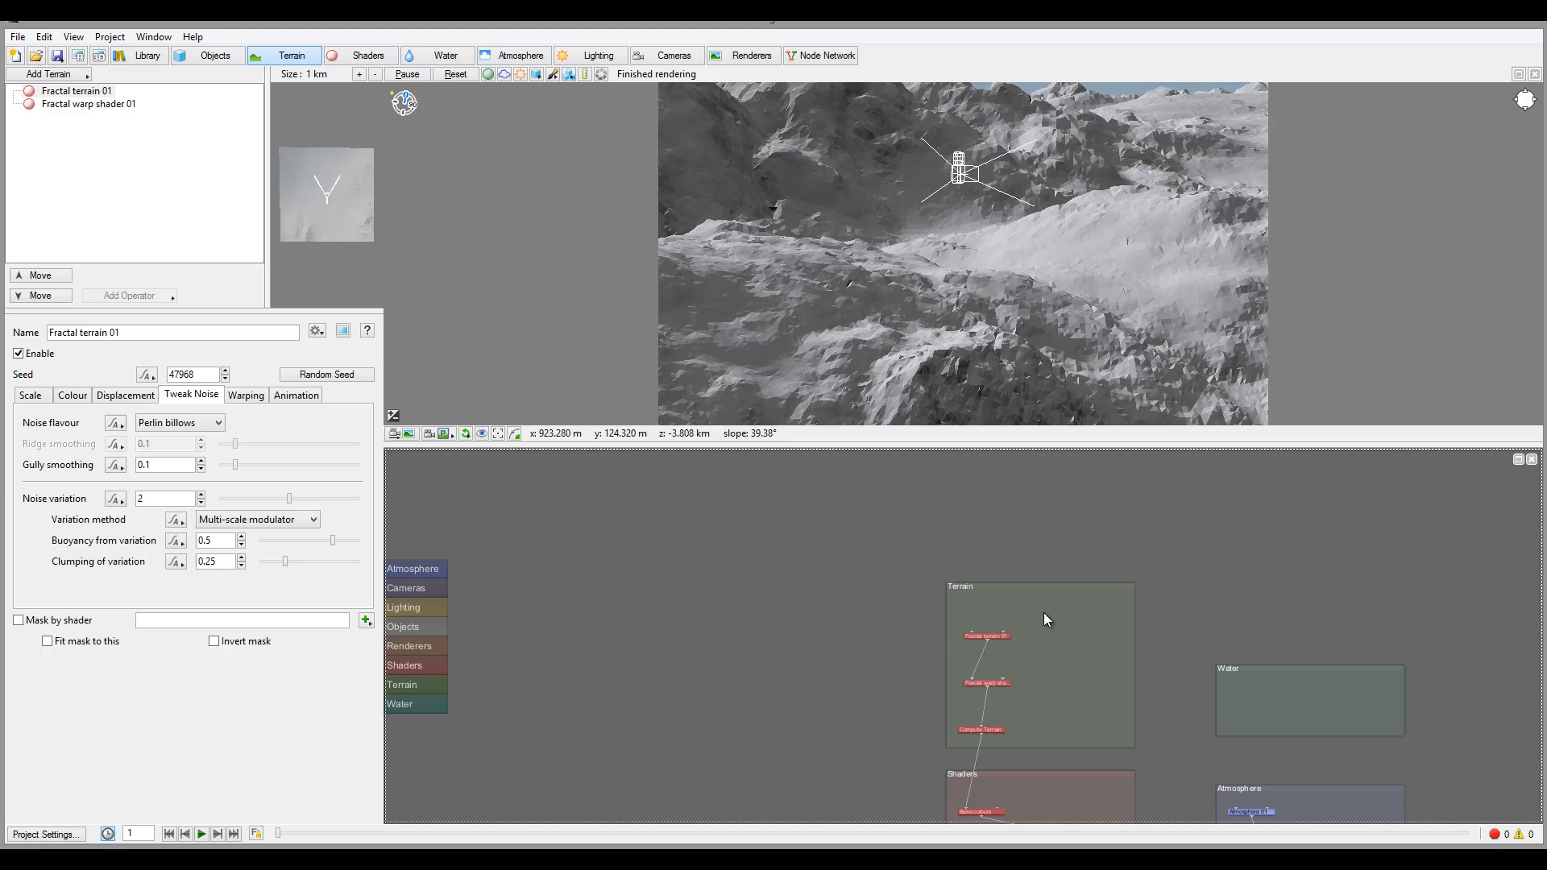
- Create a Simple shape displacement shader node in the Node Network
right_click(1046, 620)
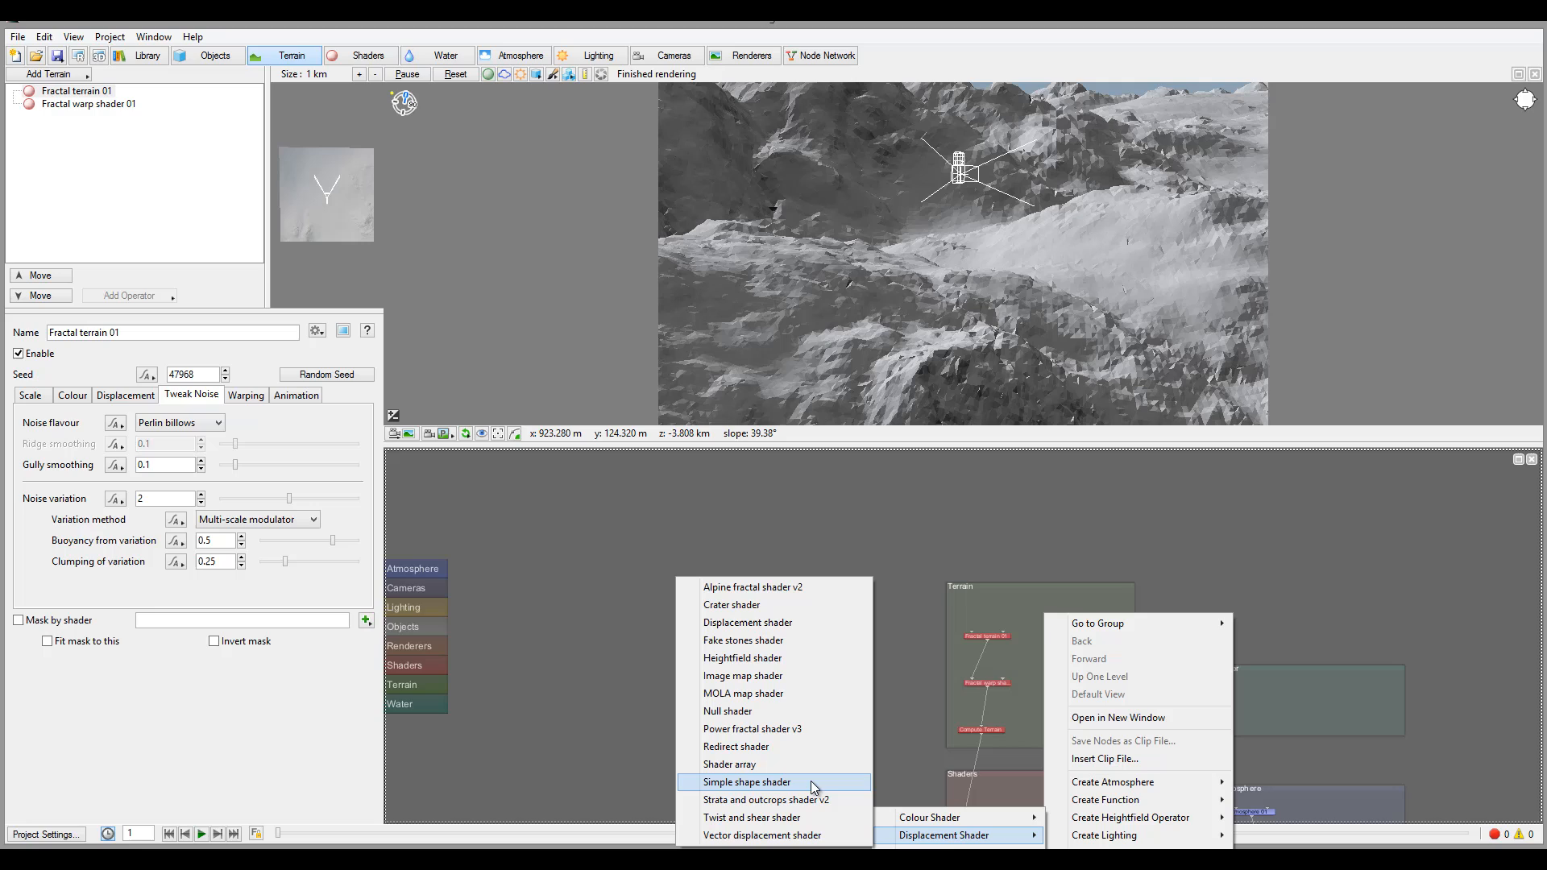
click(747, 782)
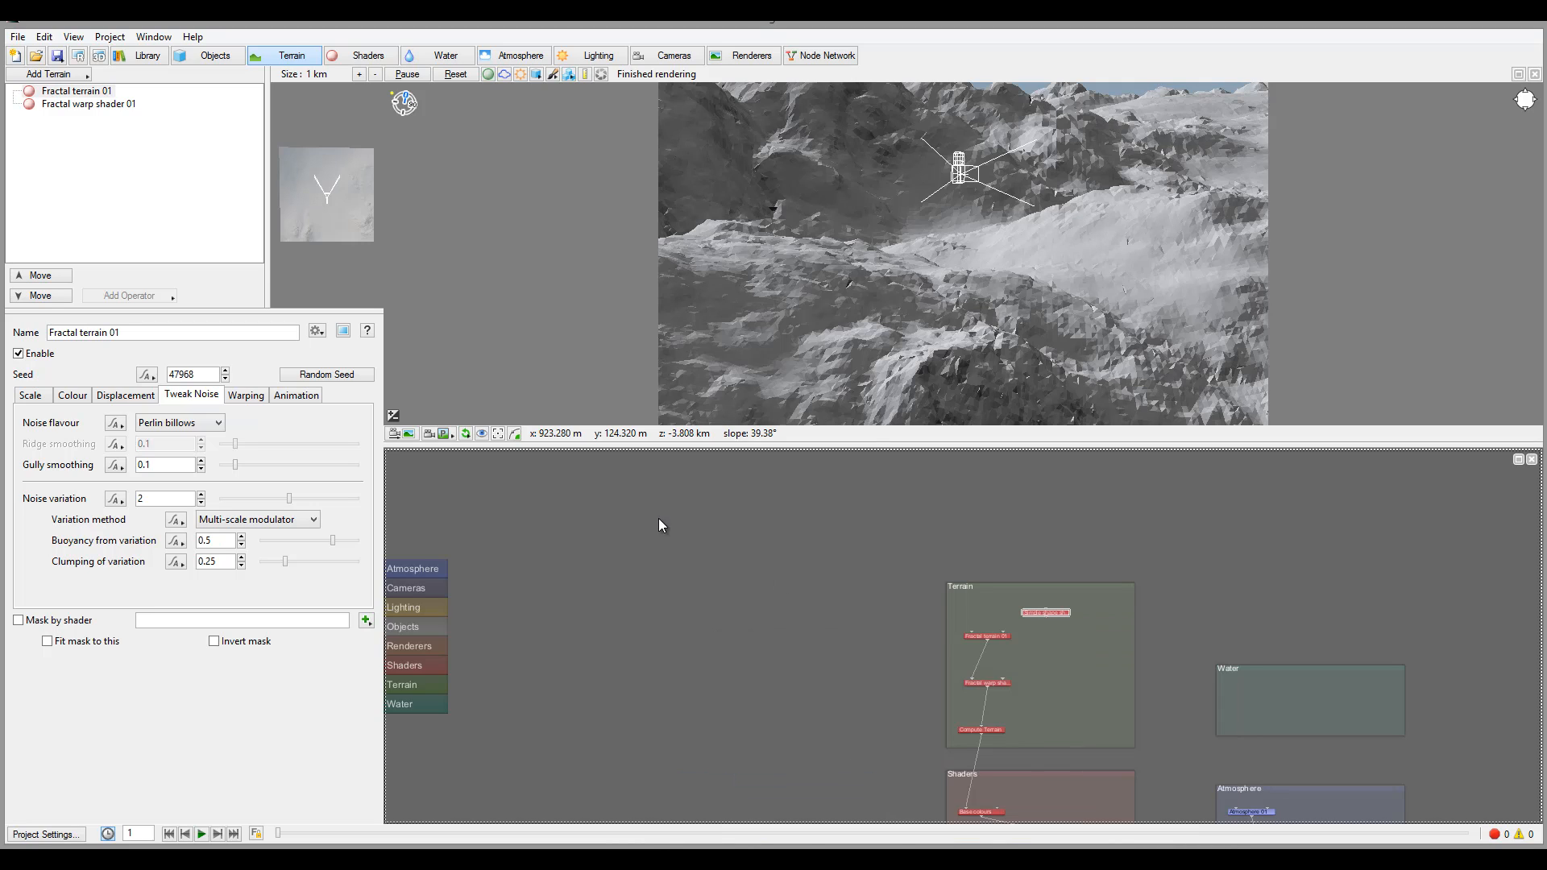
mouse_move(1003, 634)
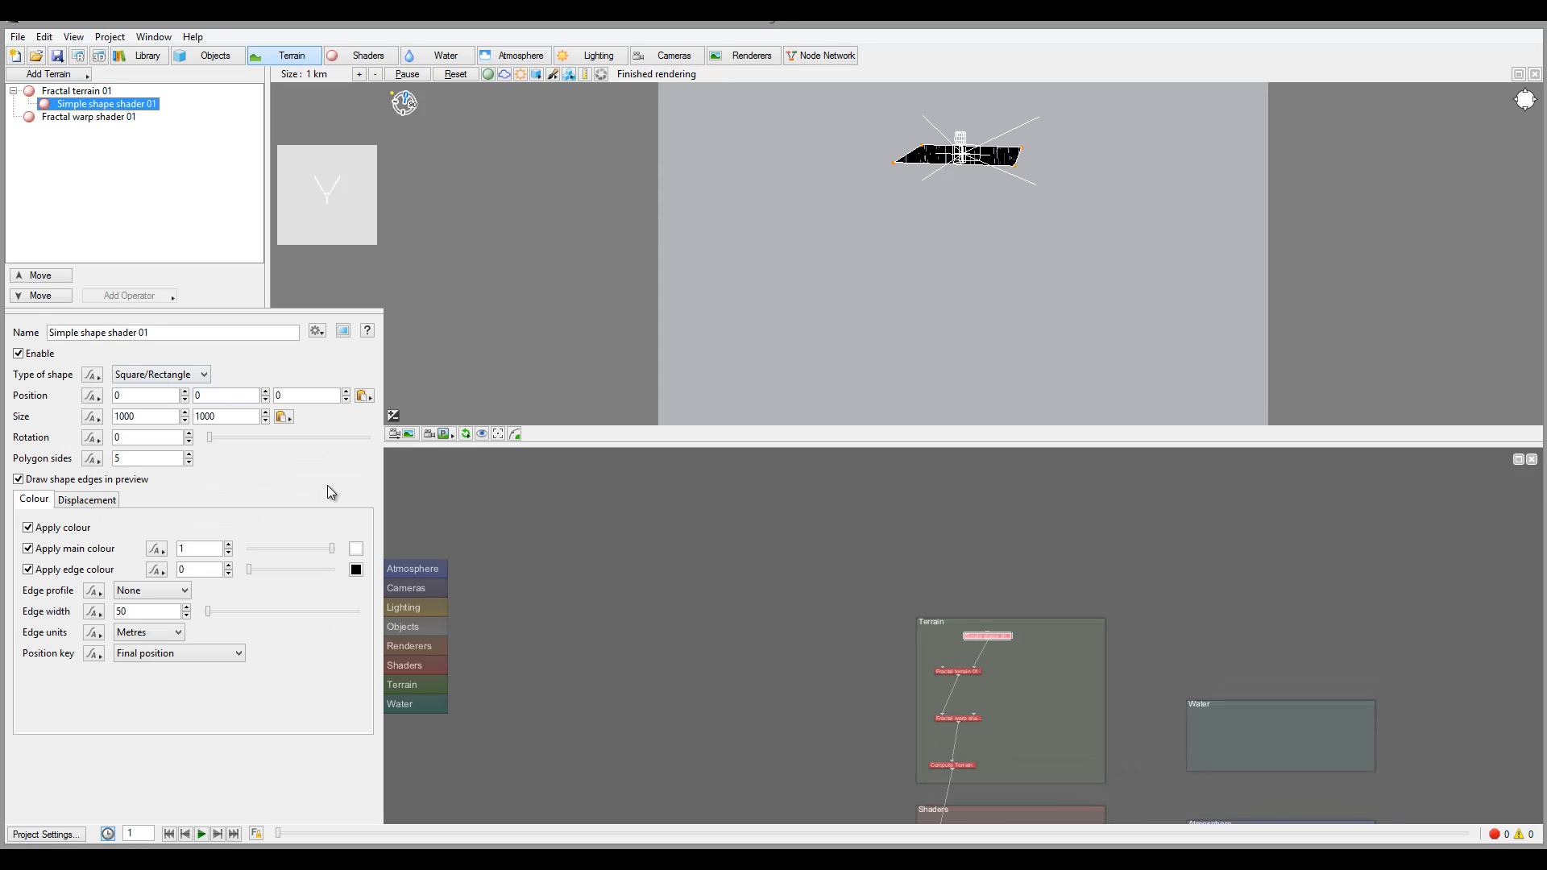
mouse_move(1298, 313)
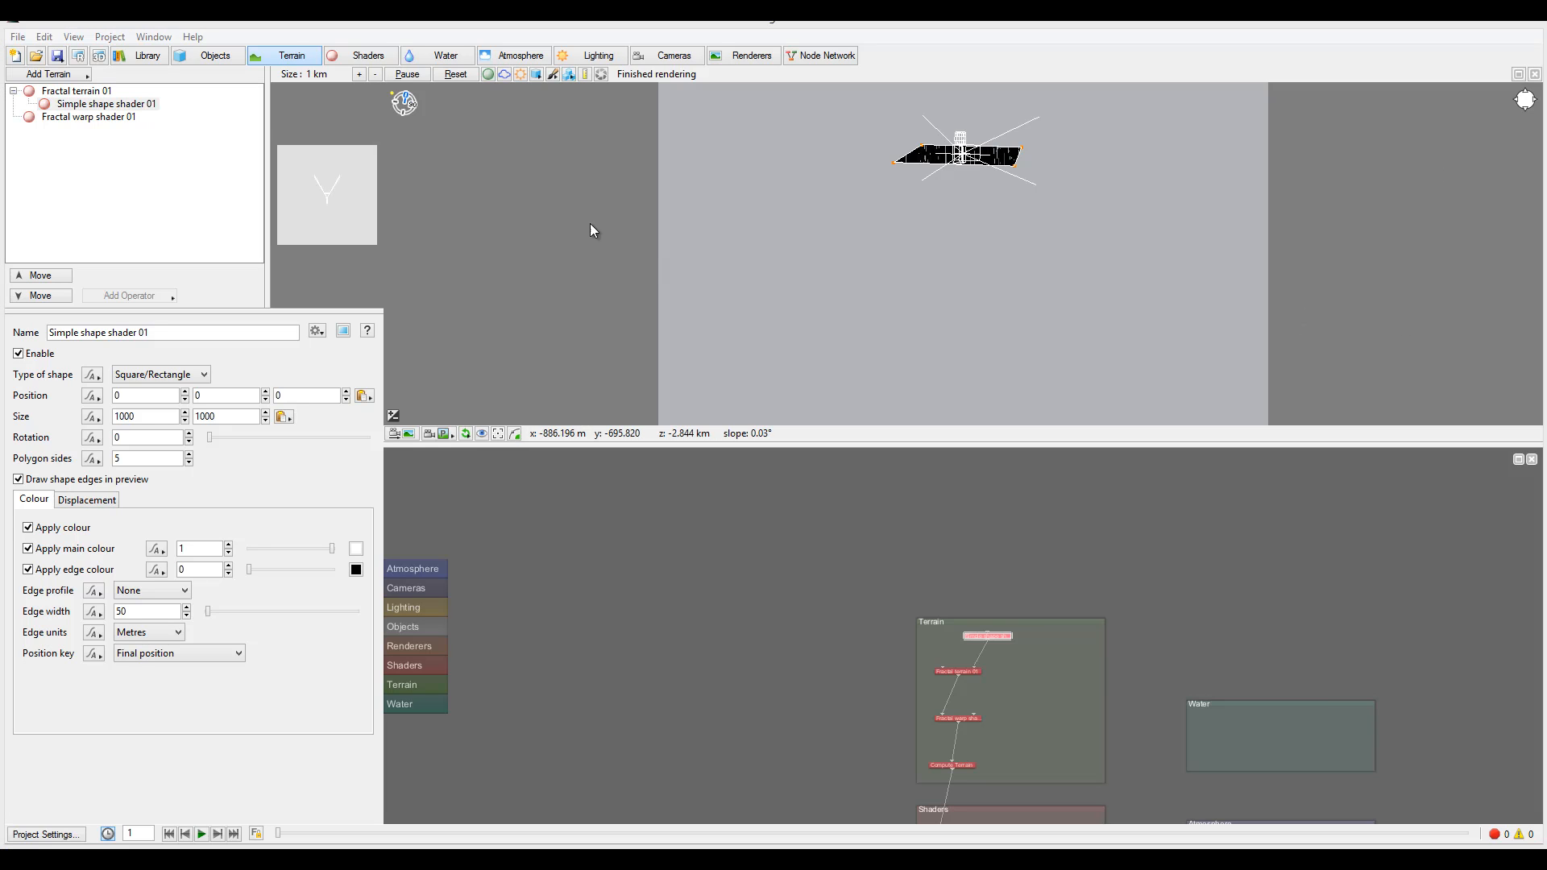
- Mask Fractal terrain 01 with Simple shape shader 01 and display the shader's parameters
click(77, 90)
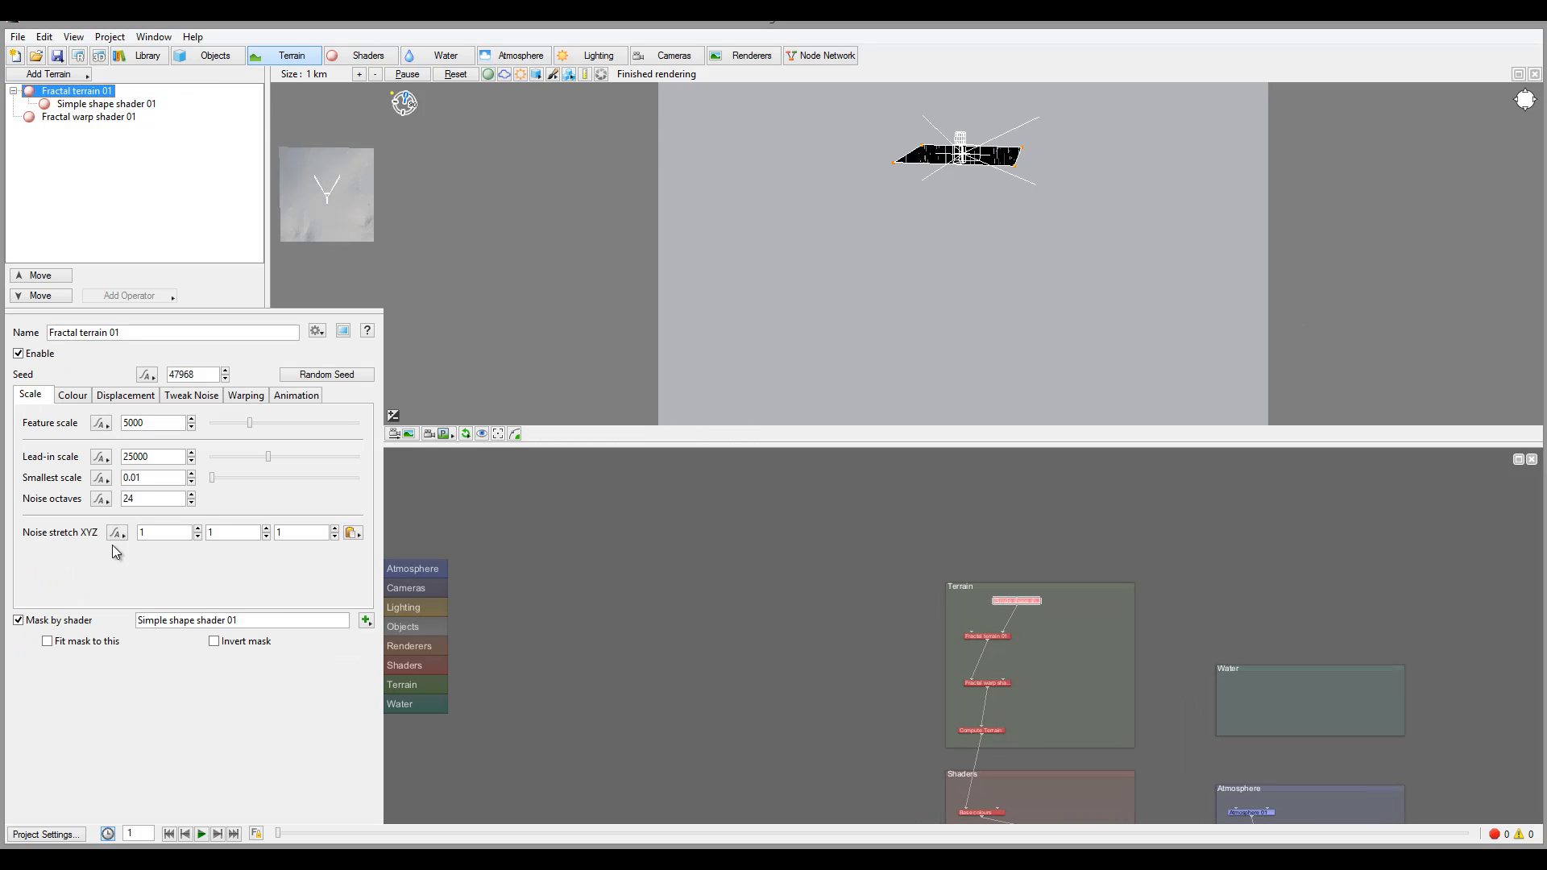
click(214, 640)
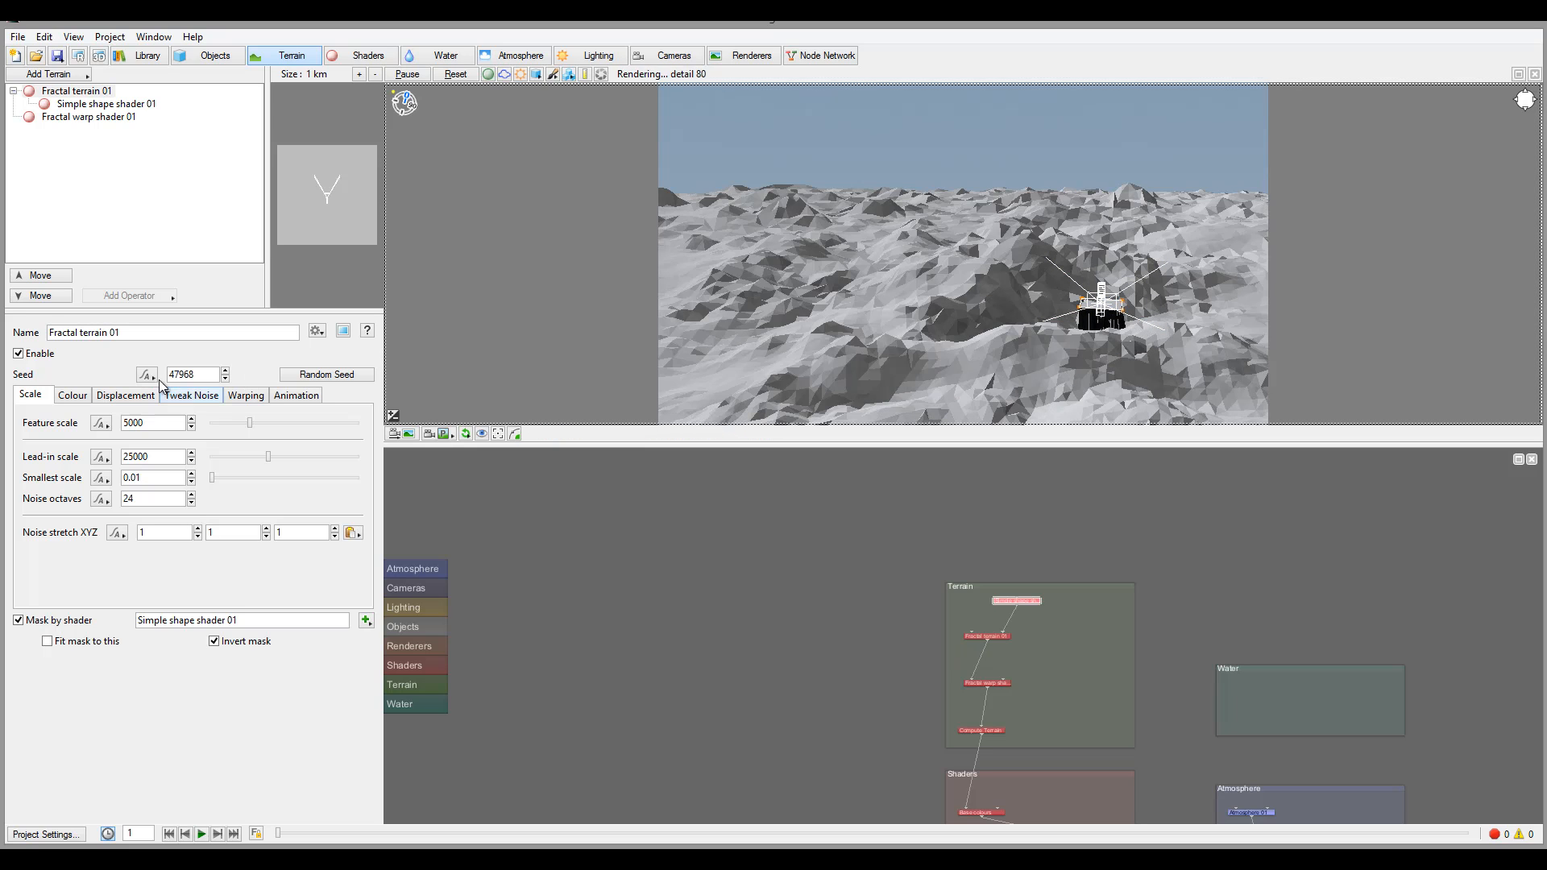
click(106, 104)
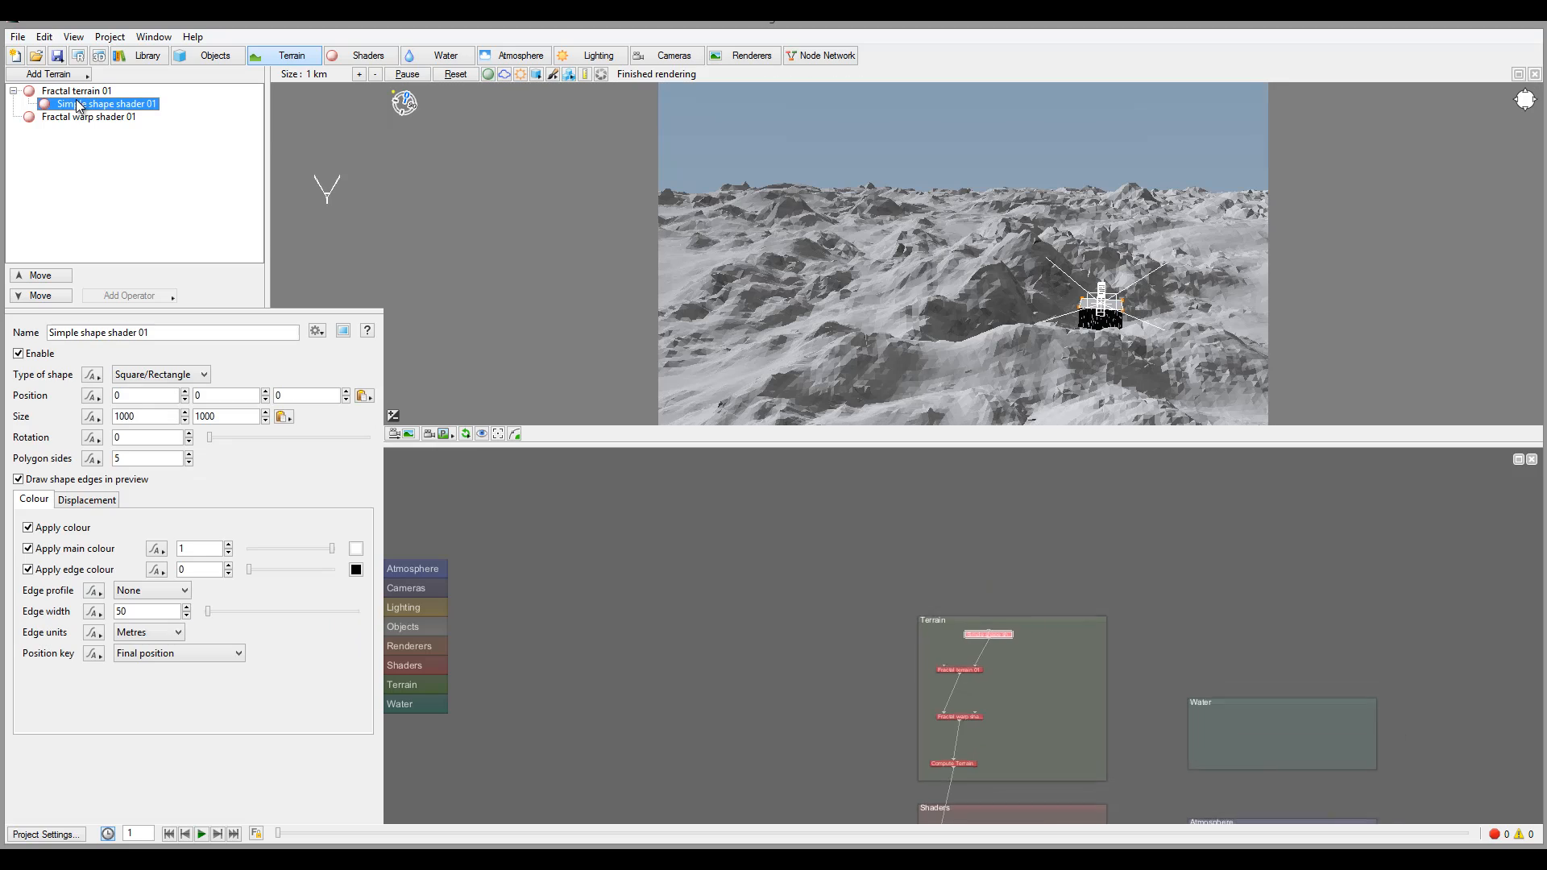
- Set Simple shape shader 01's shape type to Circle/Ellipse
click(159, 374)
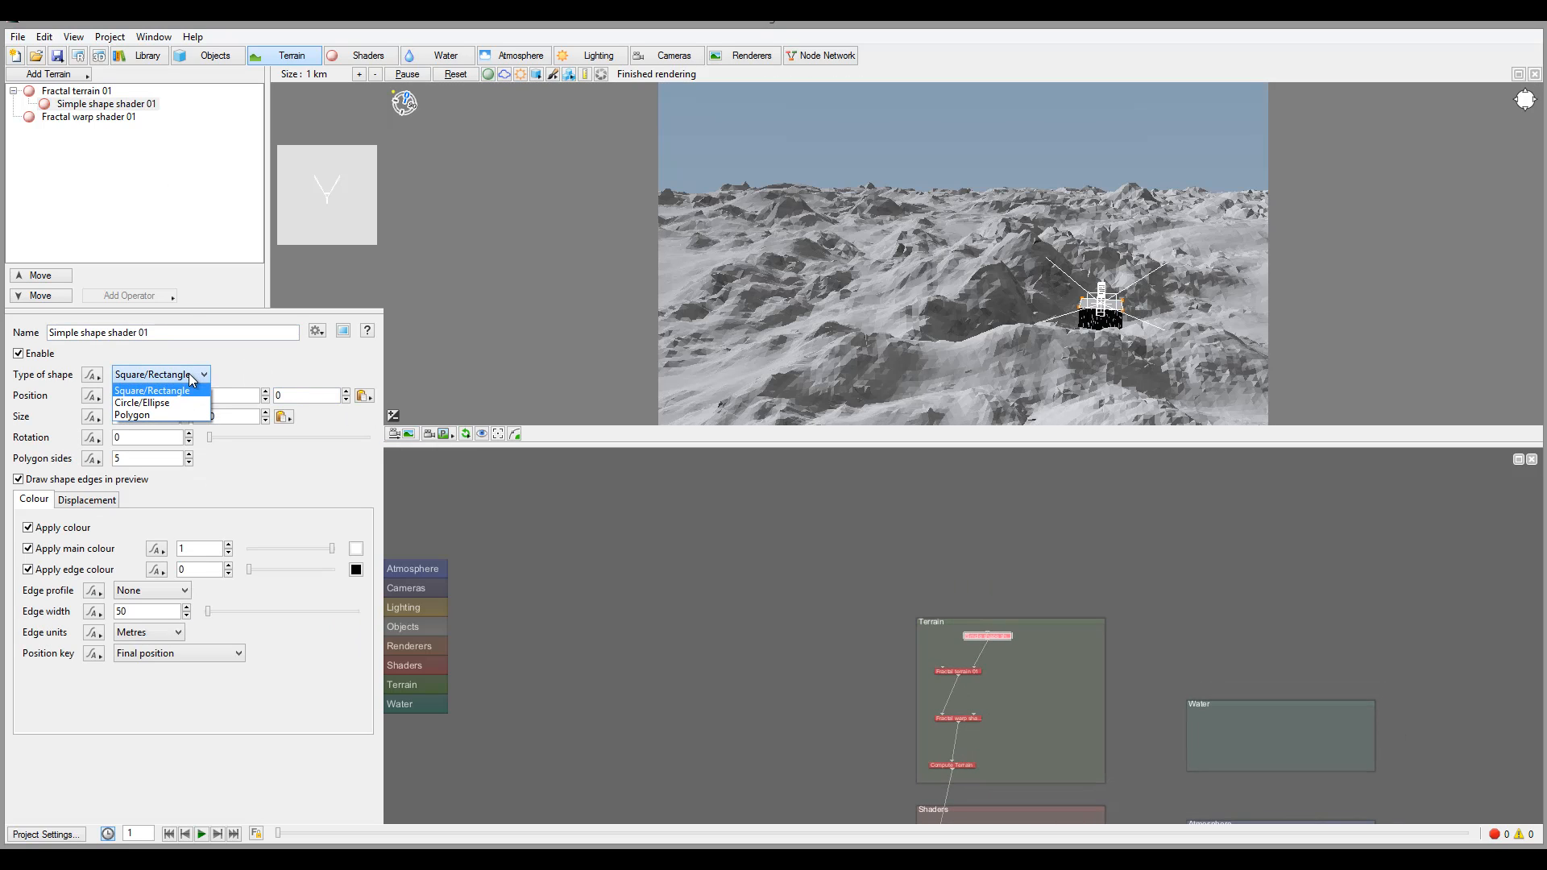
mouse_move(142, 403)
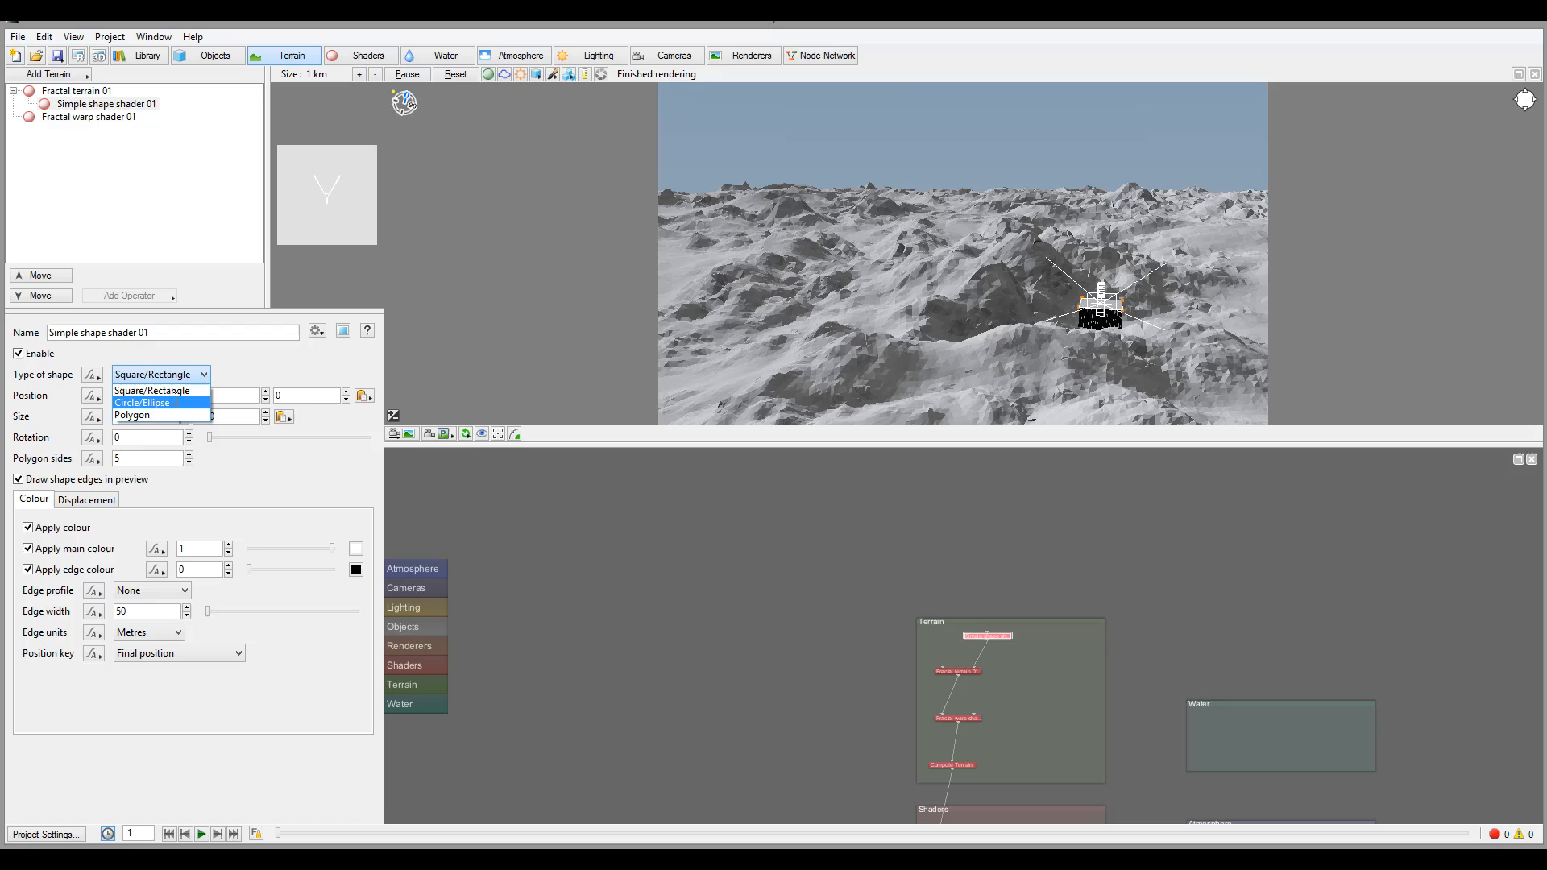
click(141, 402)
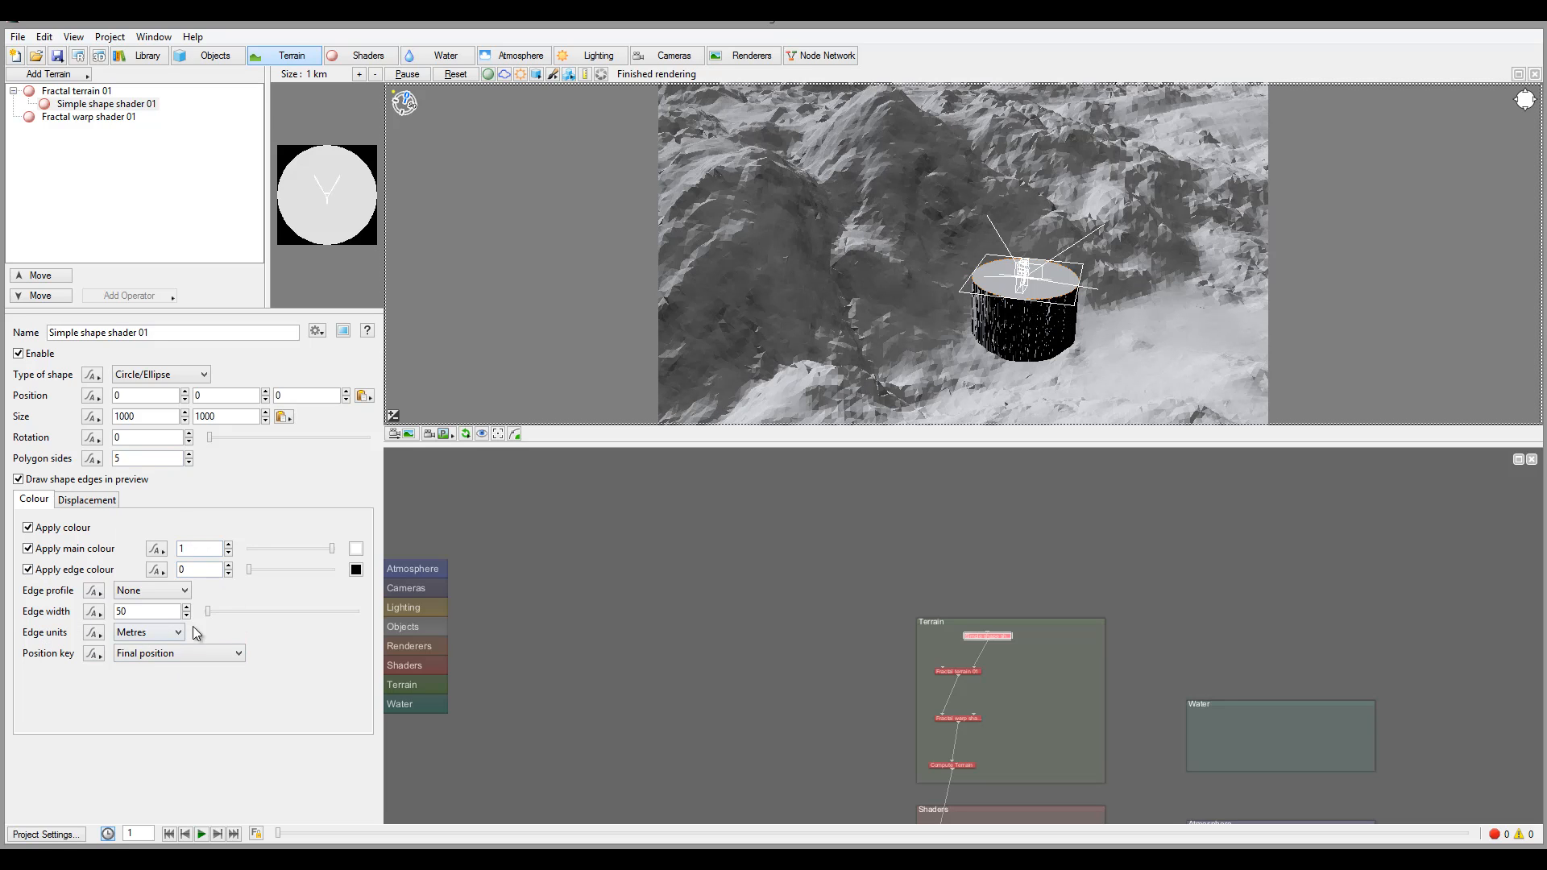
click(179, 653)
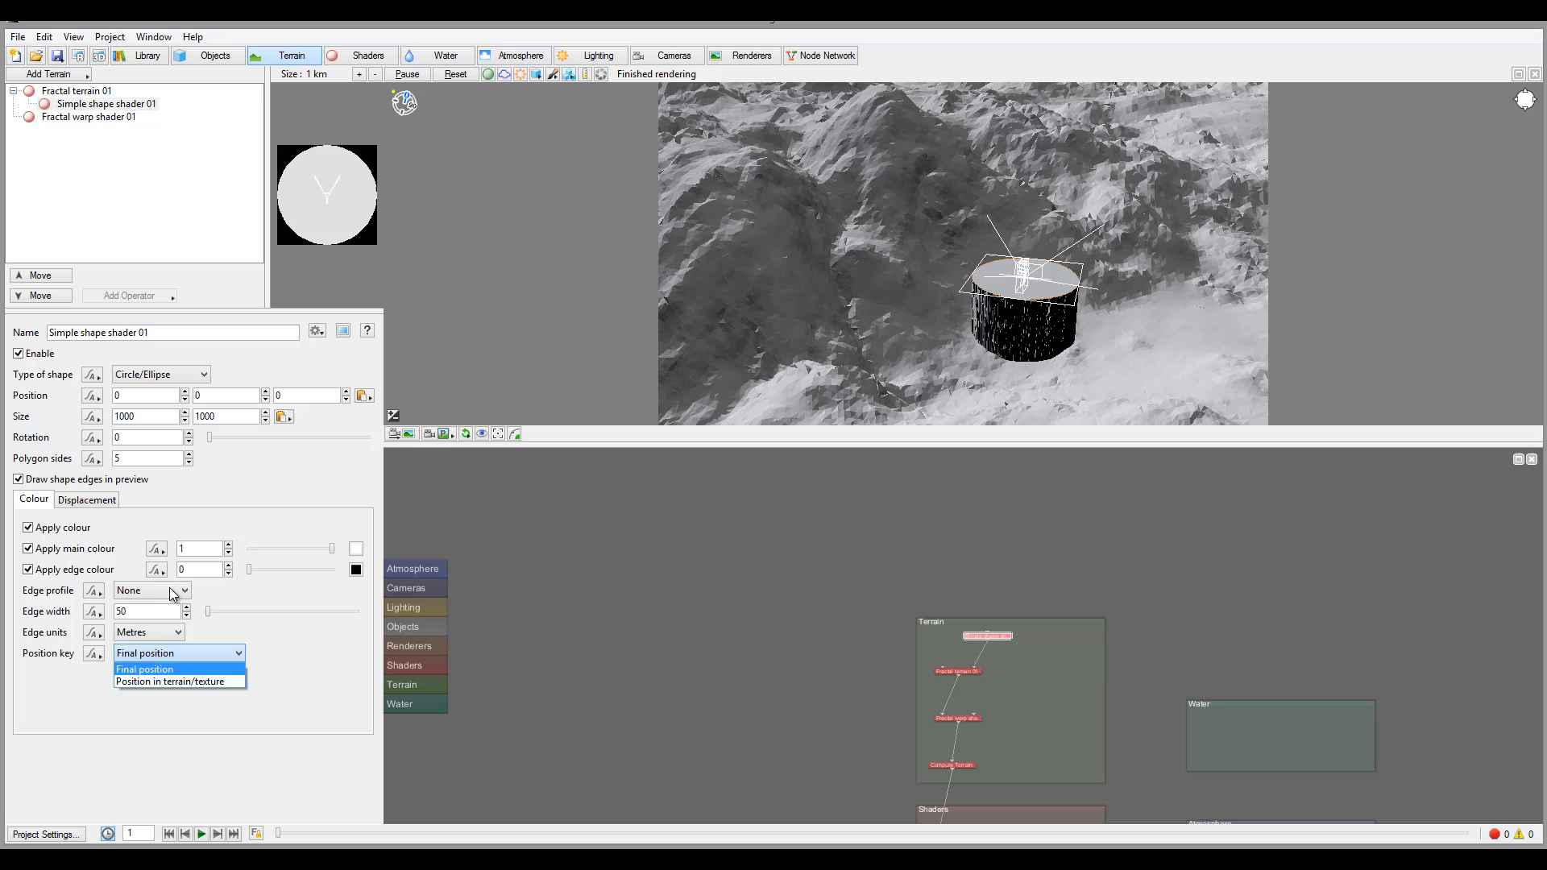
- Give the 10000 by 10000 circle a Bevel edge profile 1000 metres wide
click(150, 590)
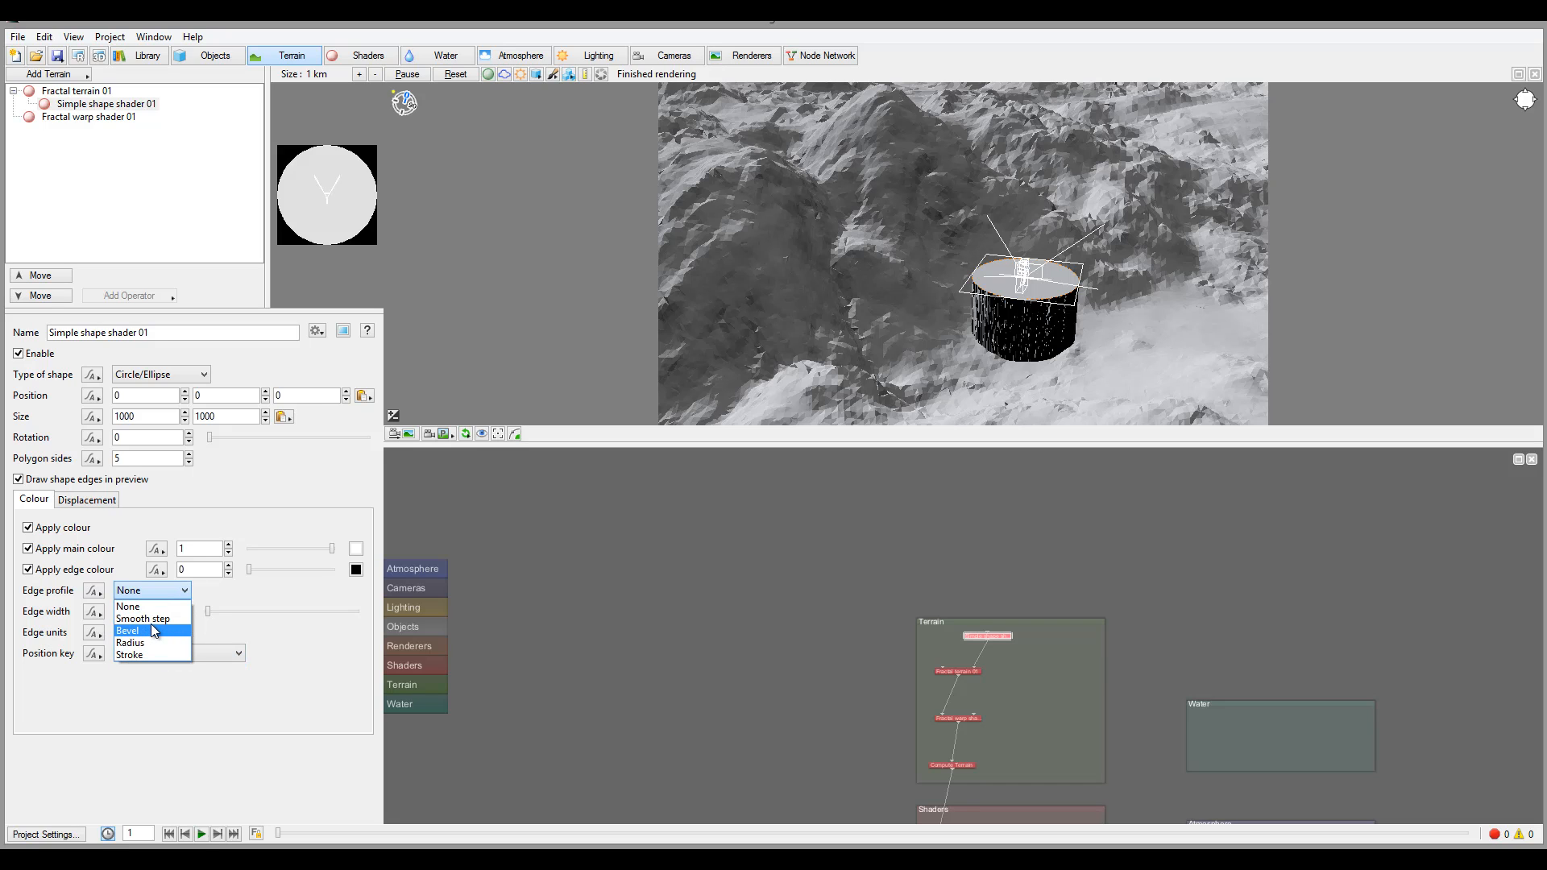
mouse_move(154, 636)
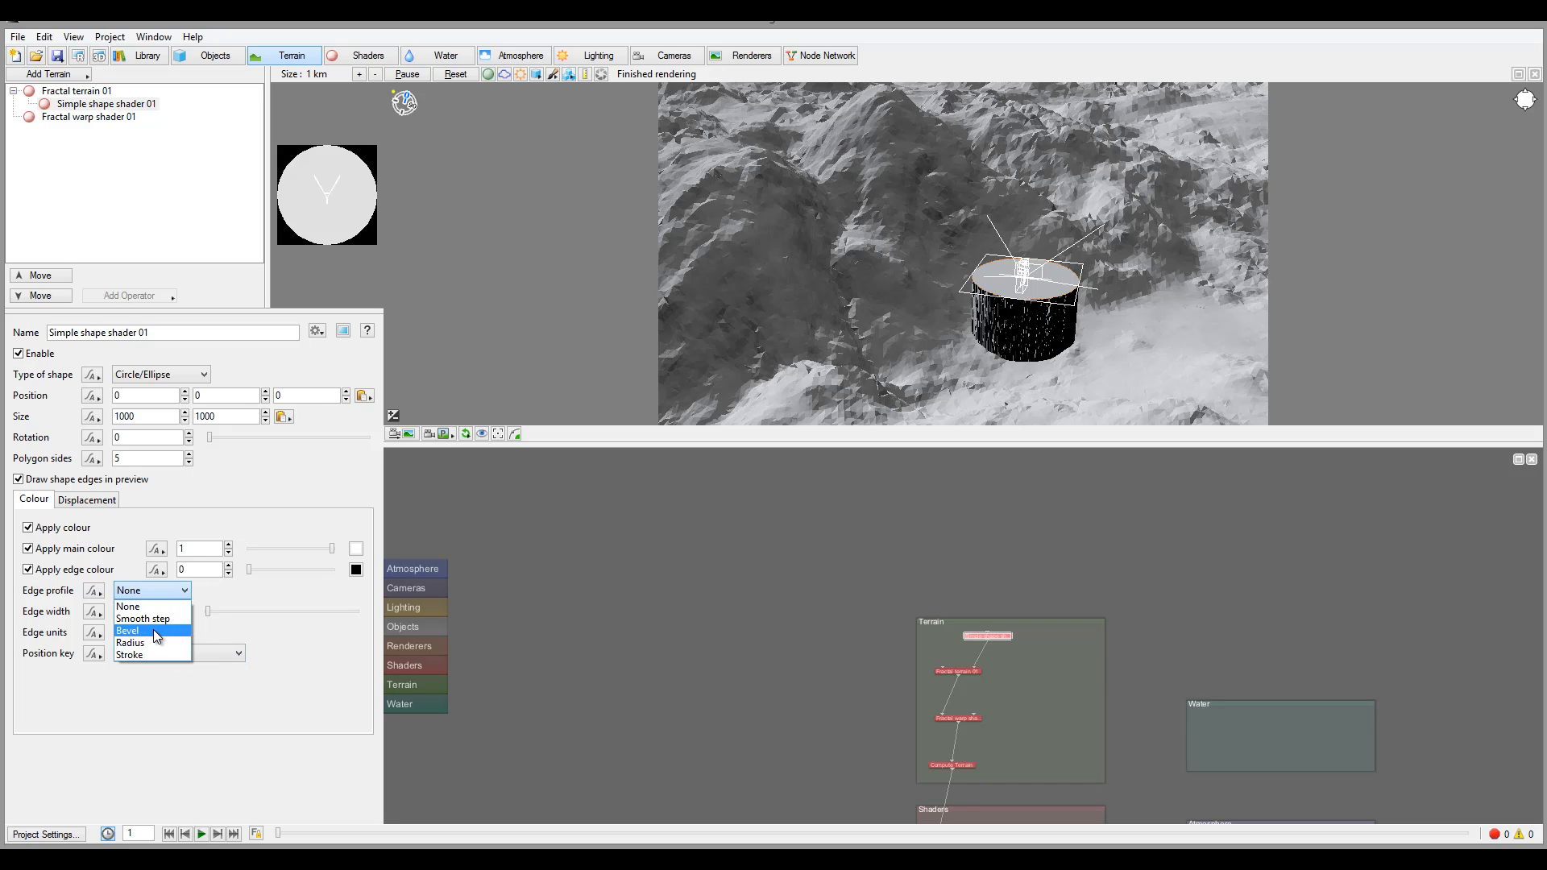
click(129, 630)
text(0)
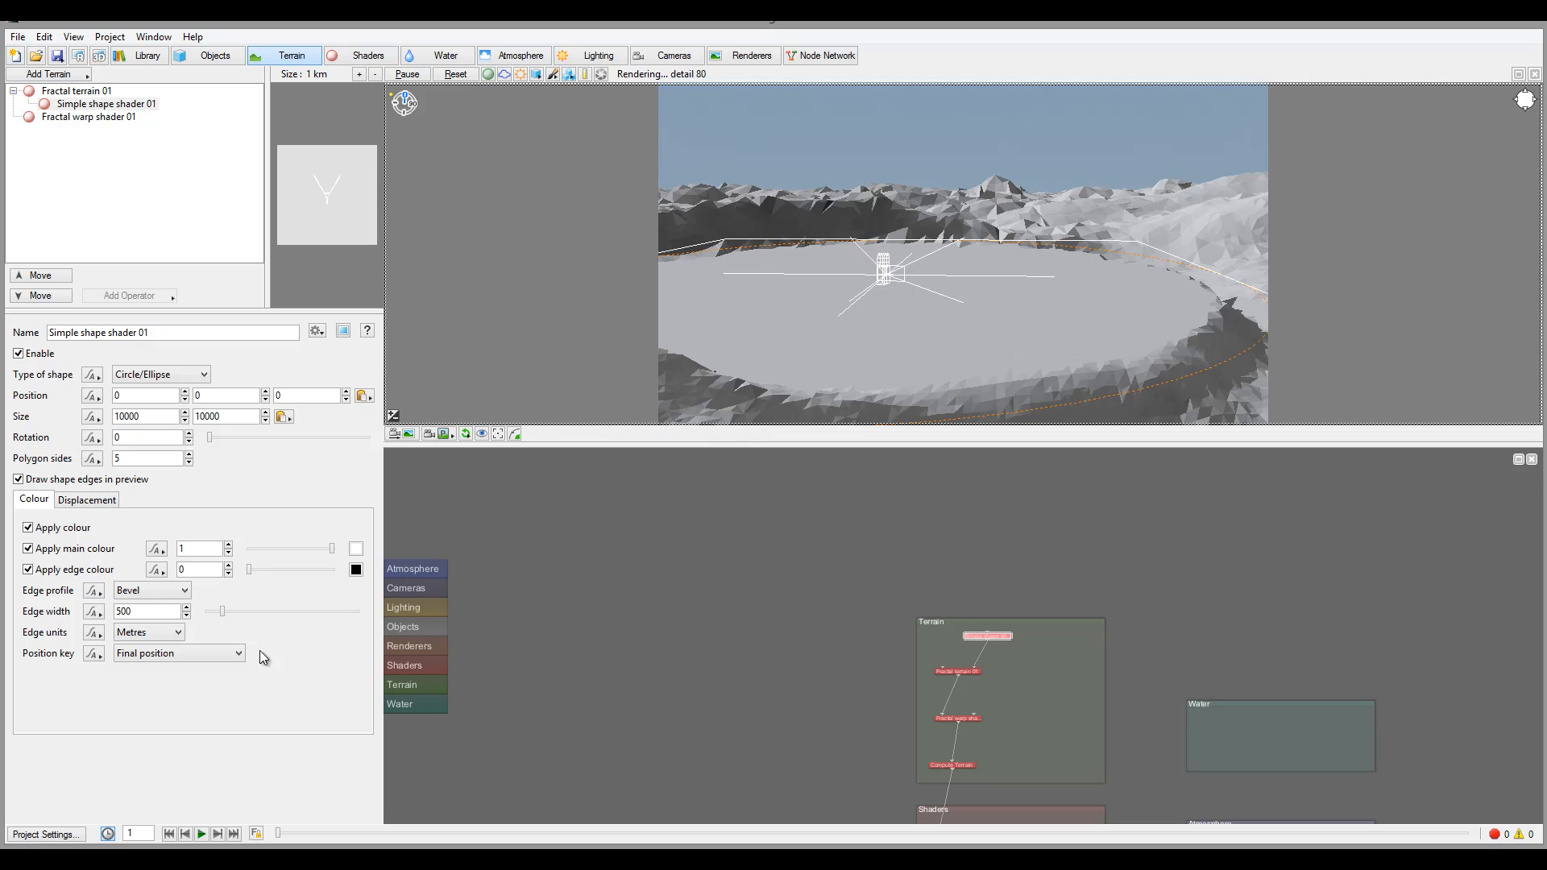
triple_click(145, 611)
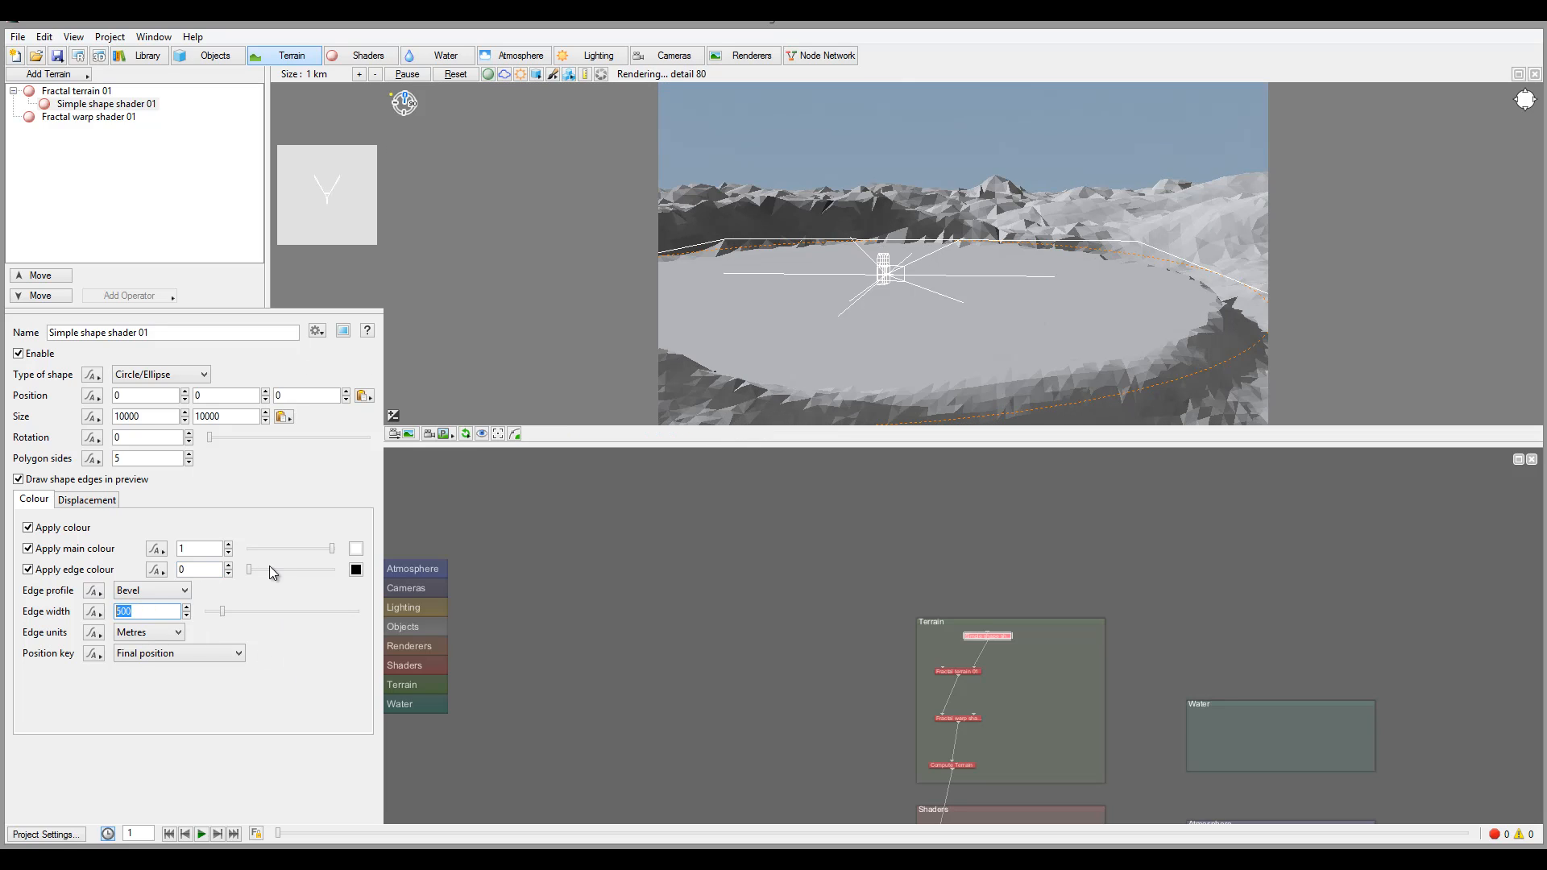
text(1000)
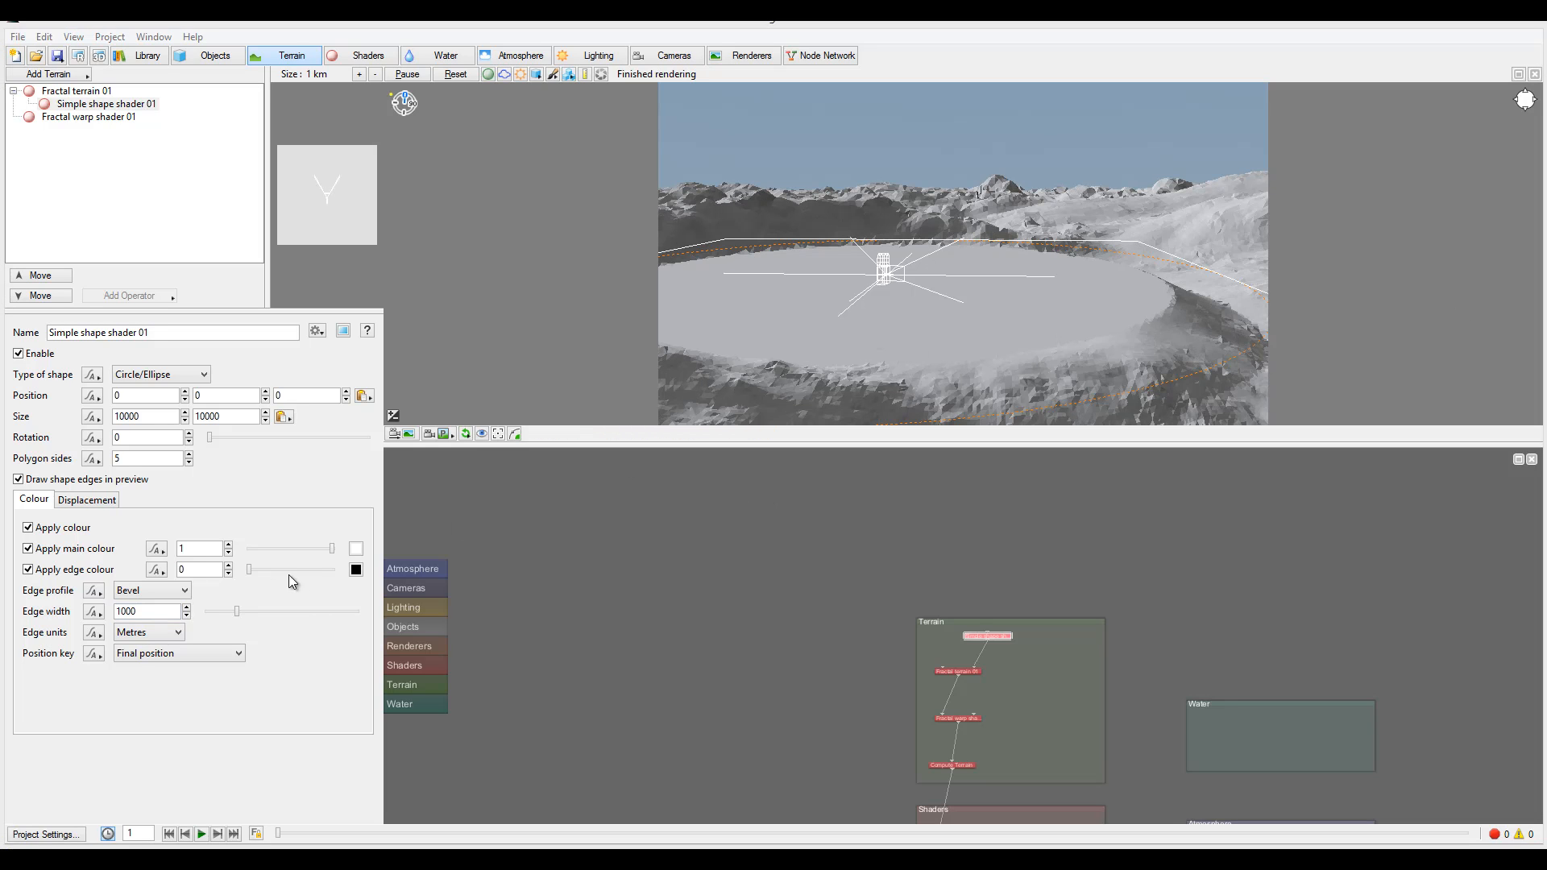
click(151, 590)
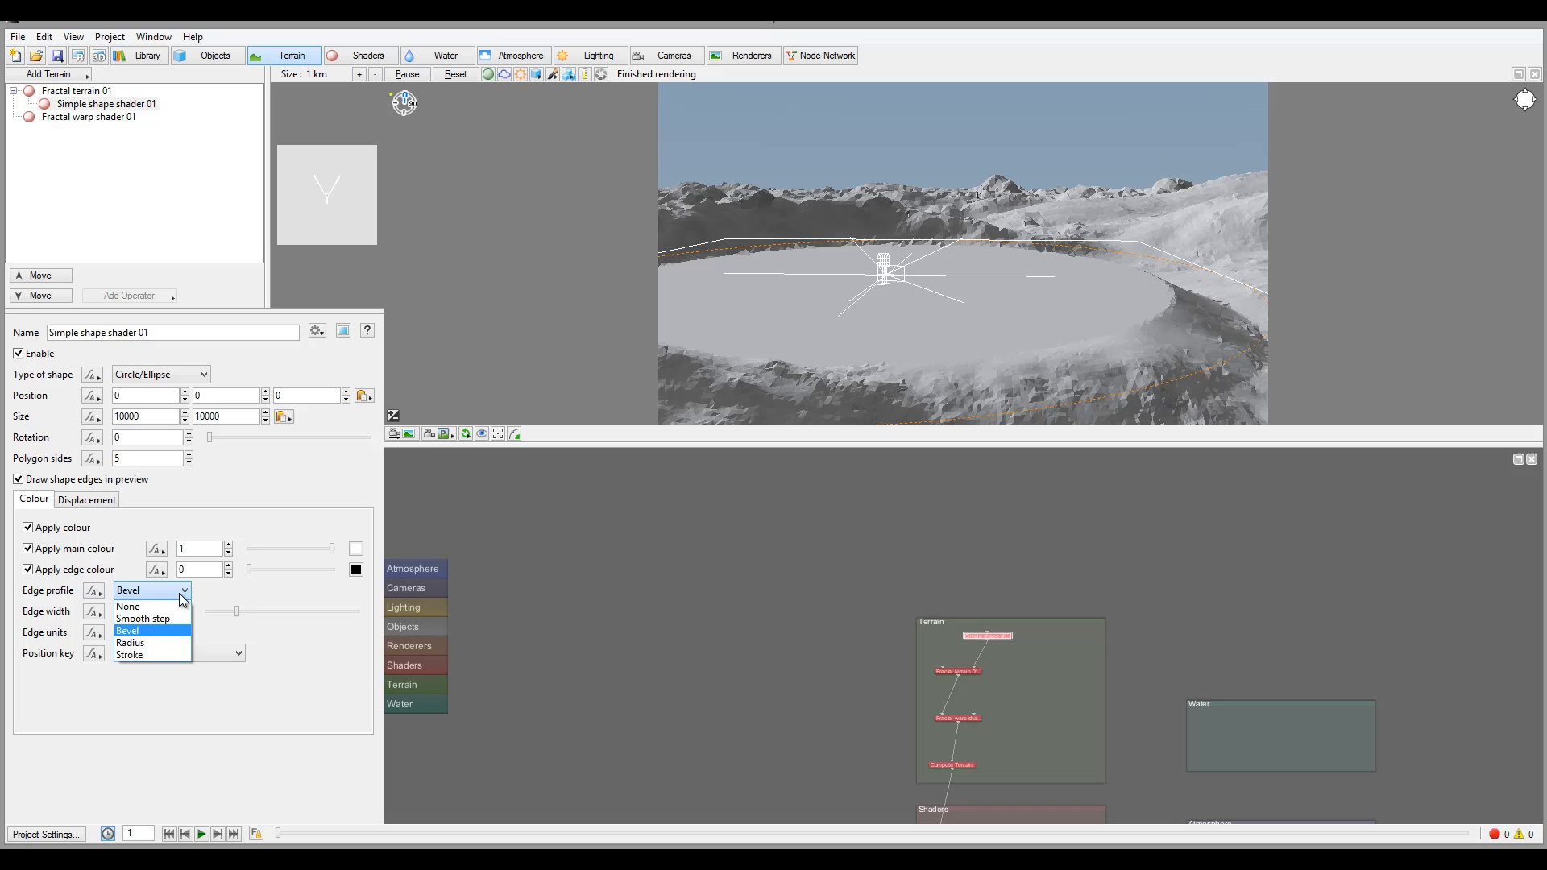
mouse_move(148, 619)
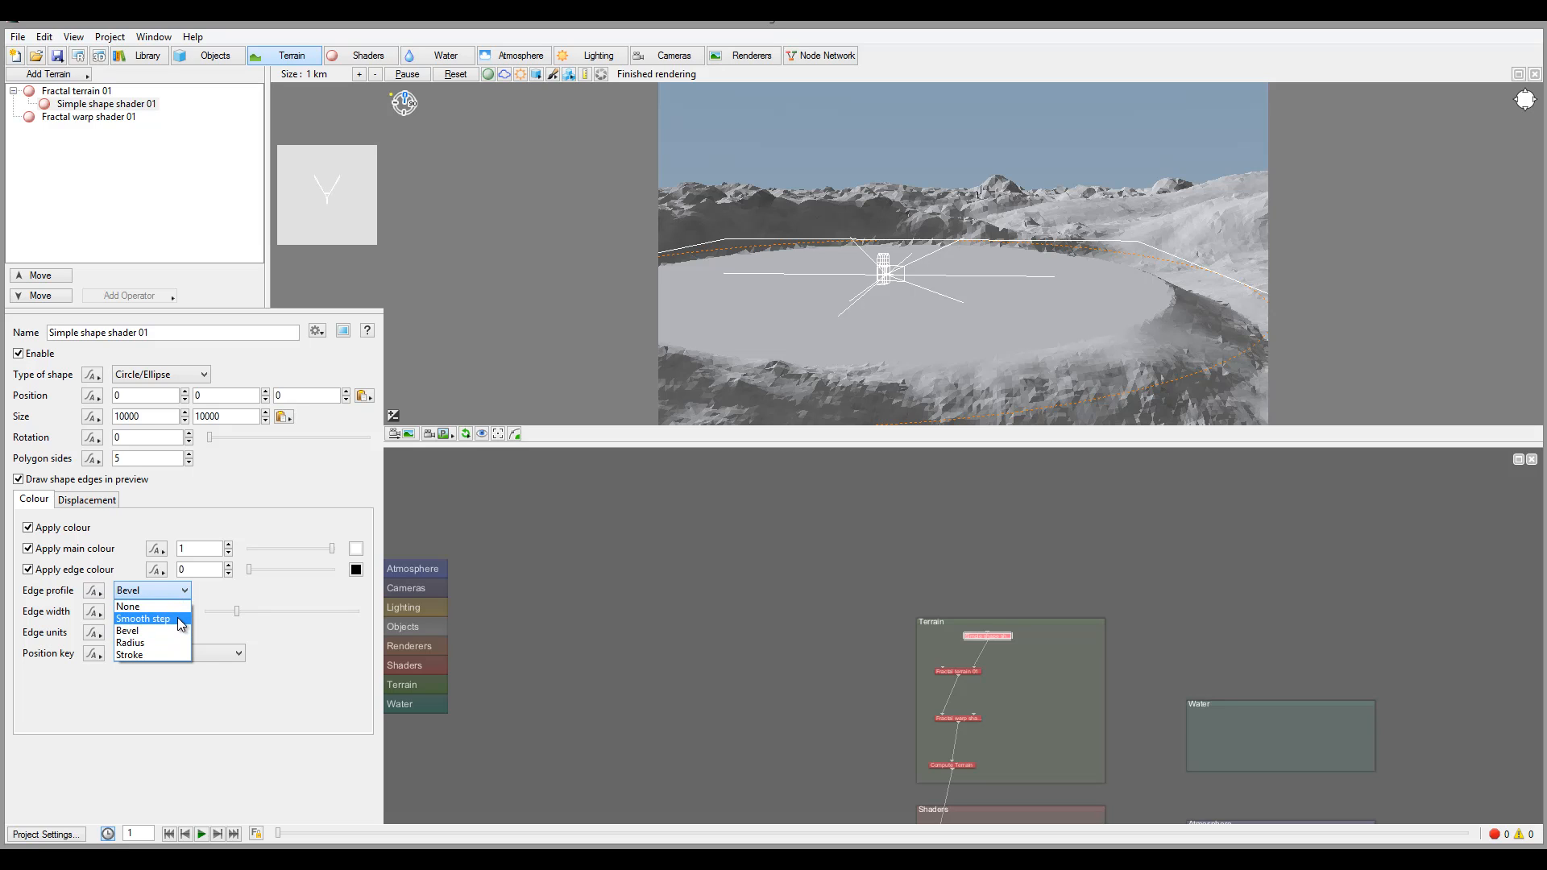
- Use a Smooth step edge profile measured in Percentage, with edge width 80
click(144, 619)
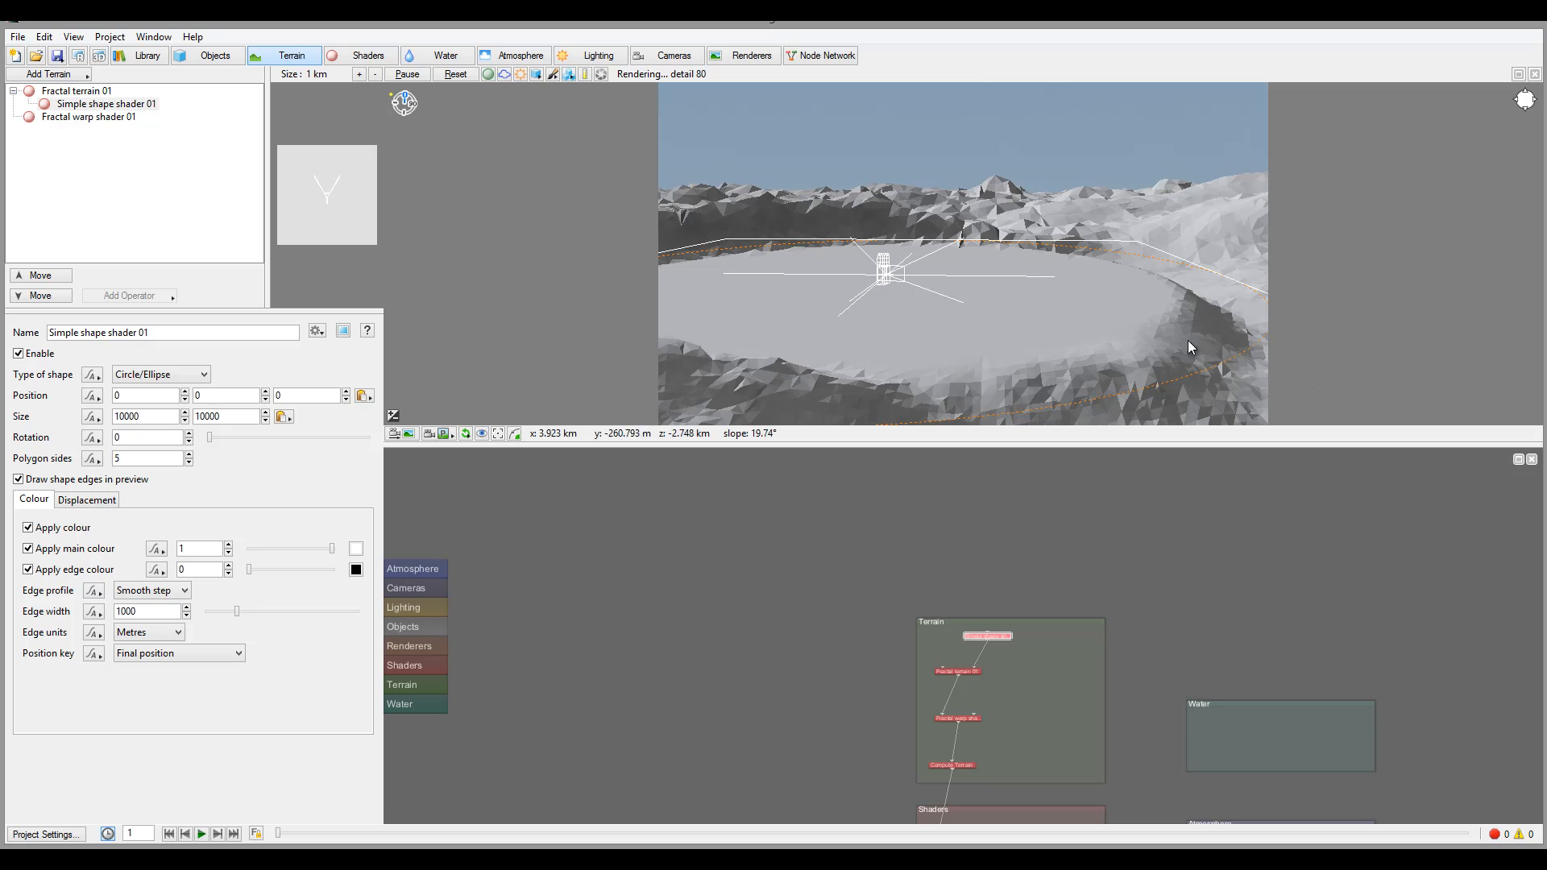
mouse_move(1222, 353)
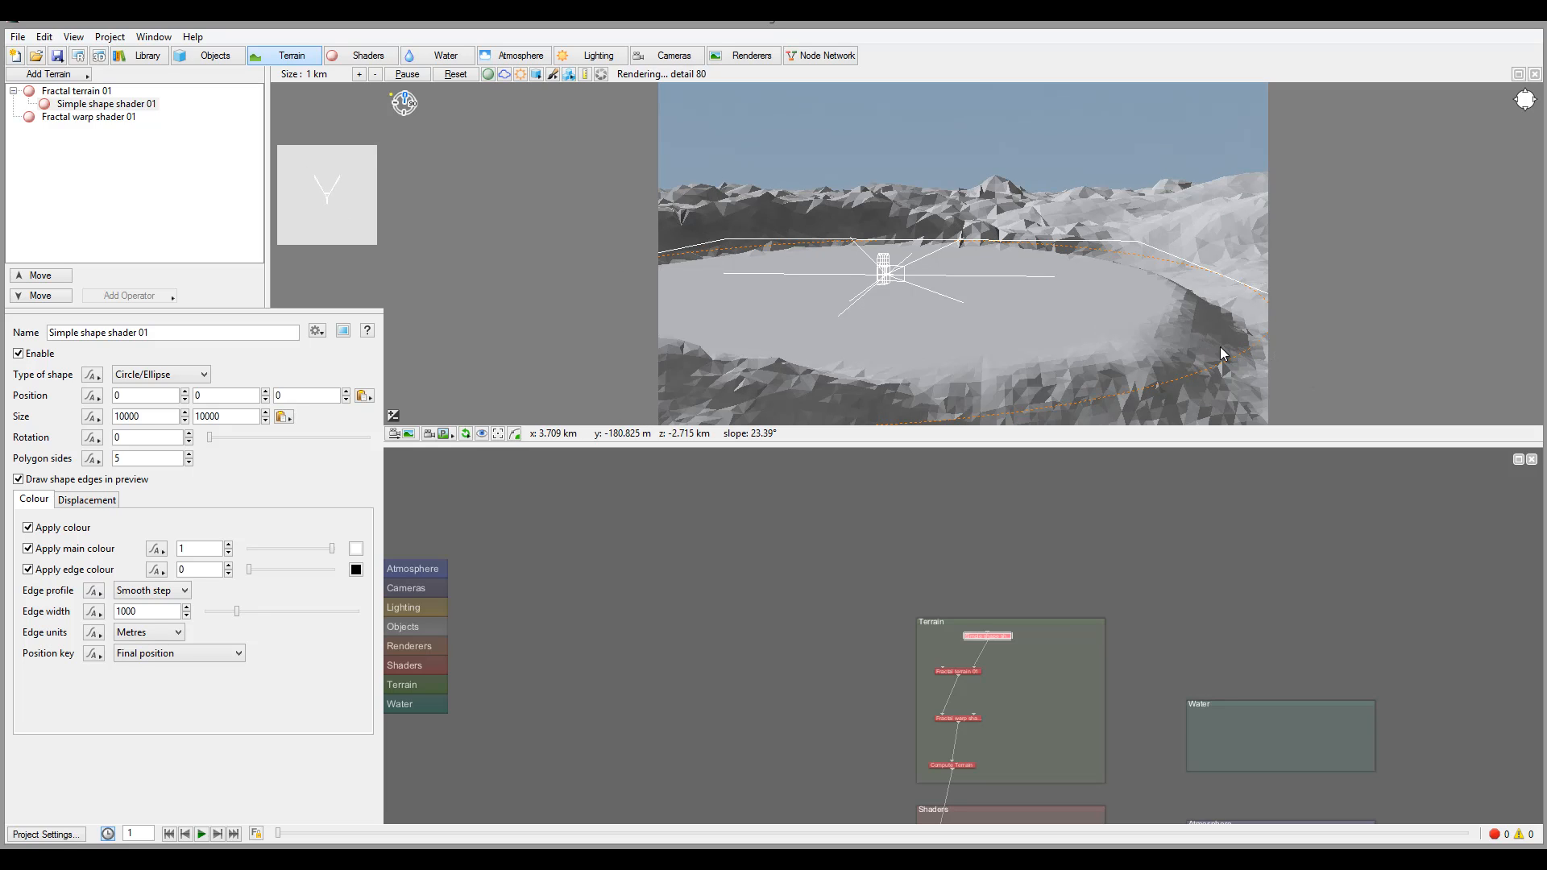
mouse_move(1216, 333)
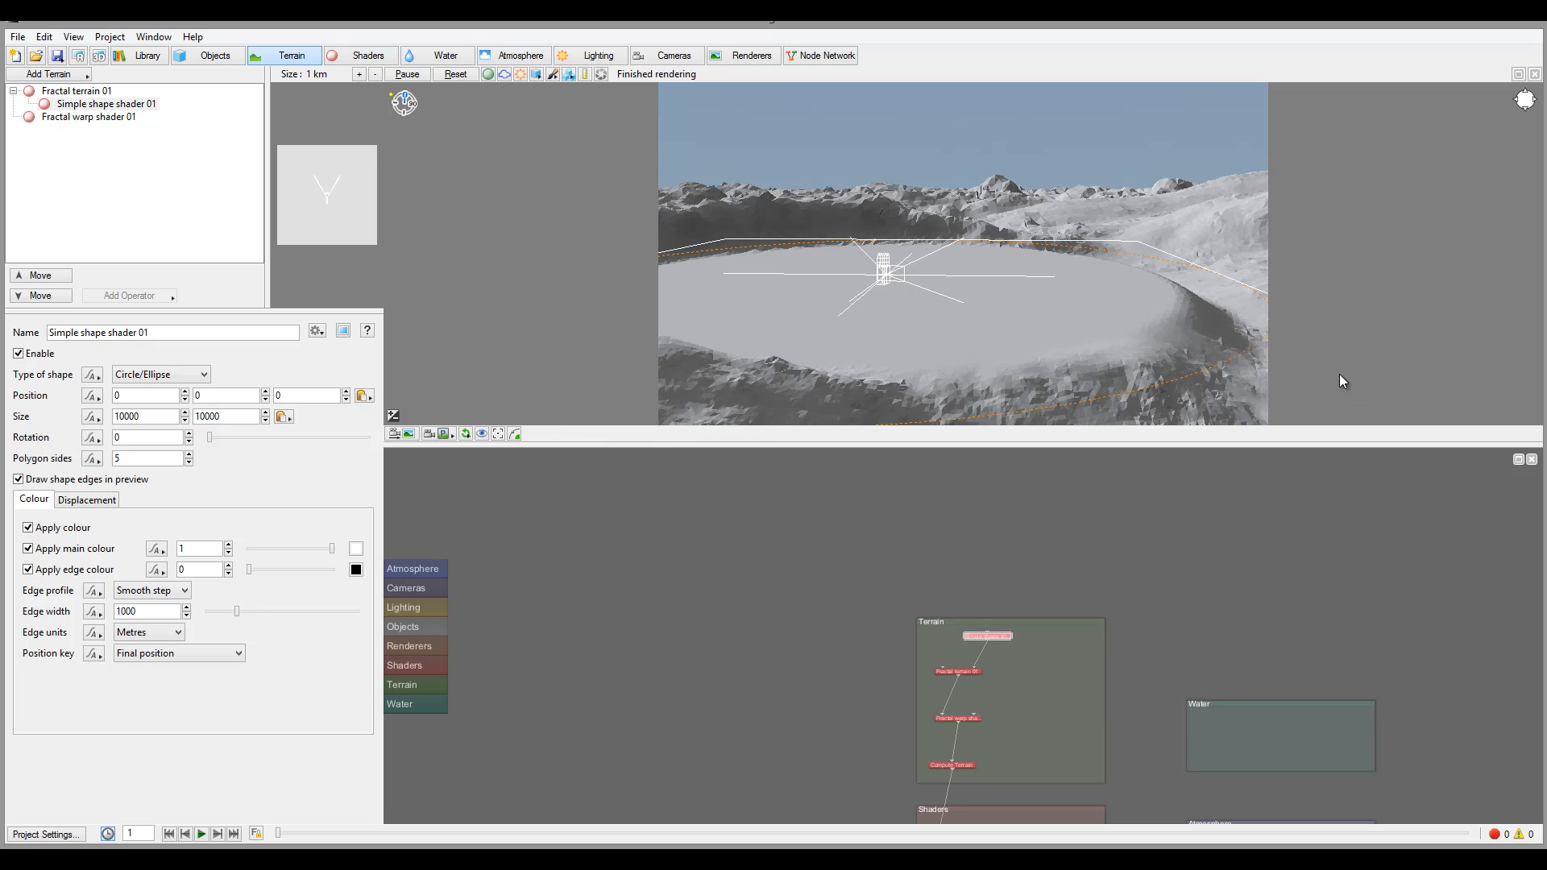
mouse_move(1102, 313)
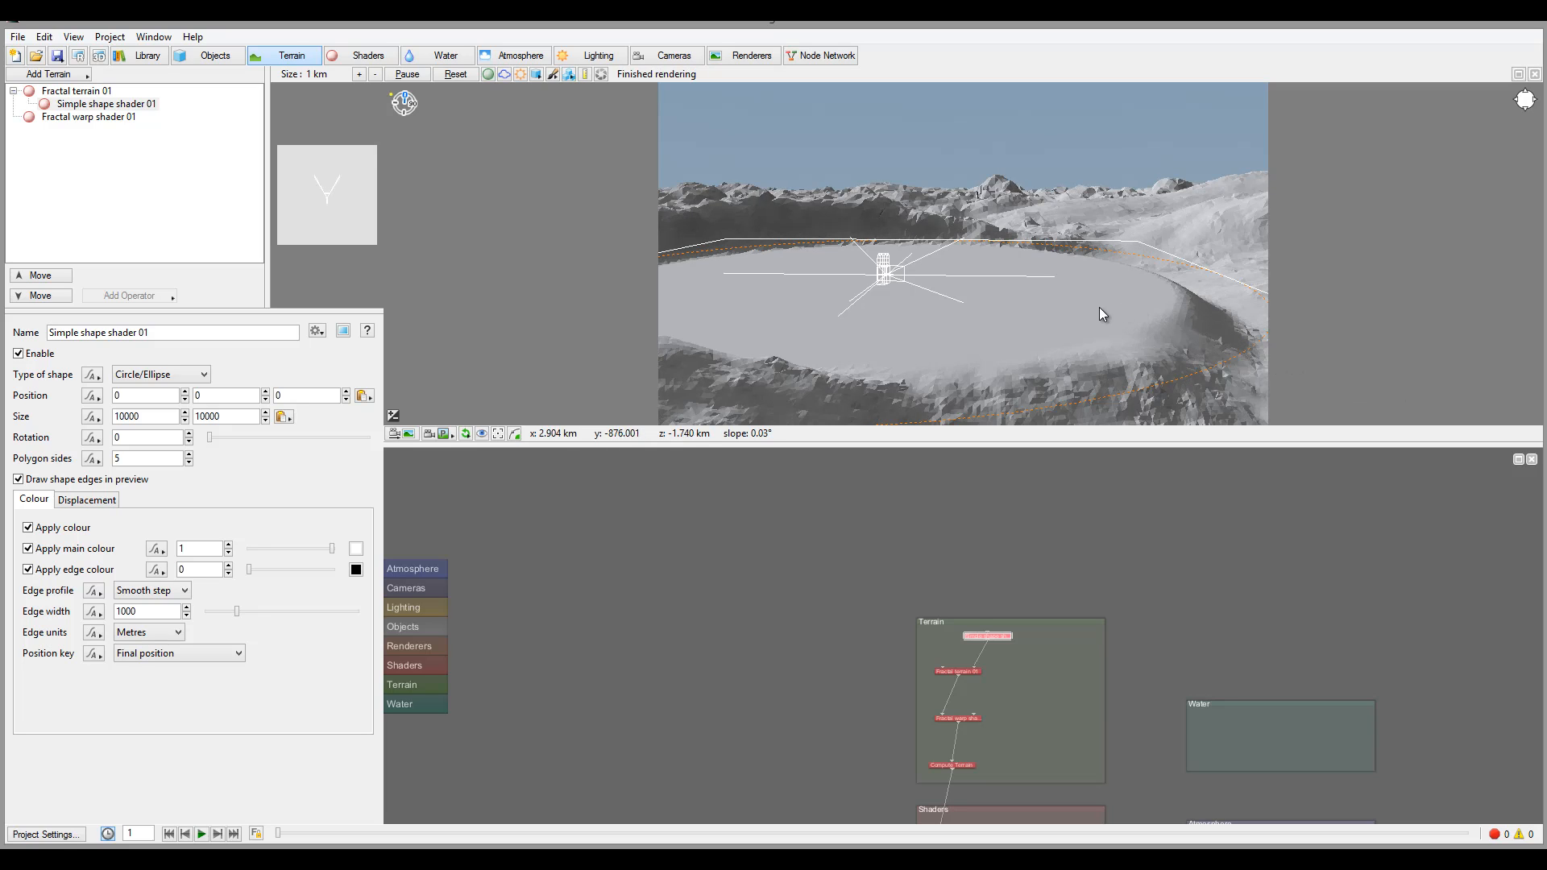
mouse_move(779, 497)
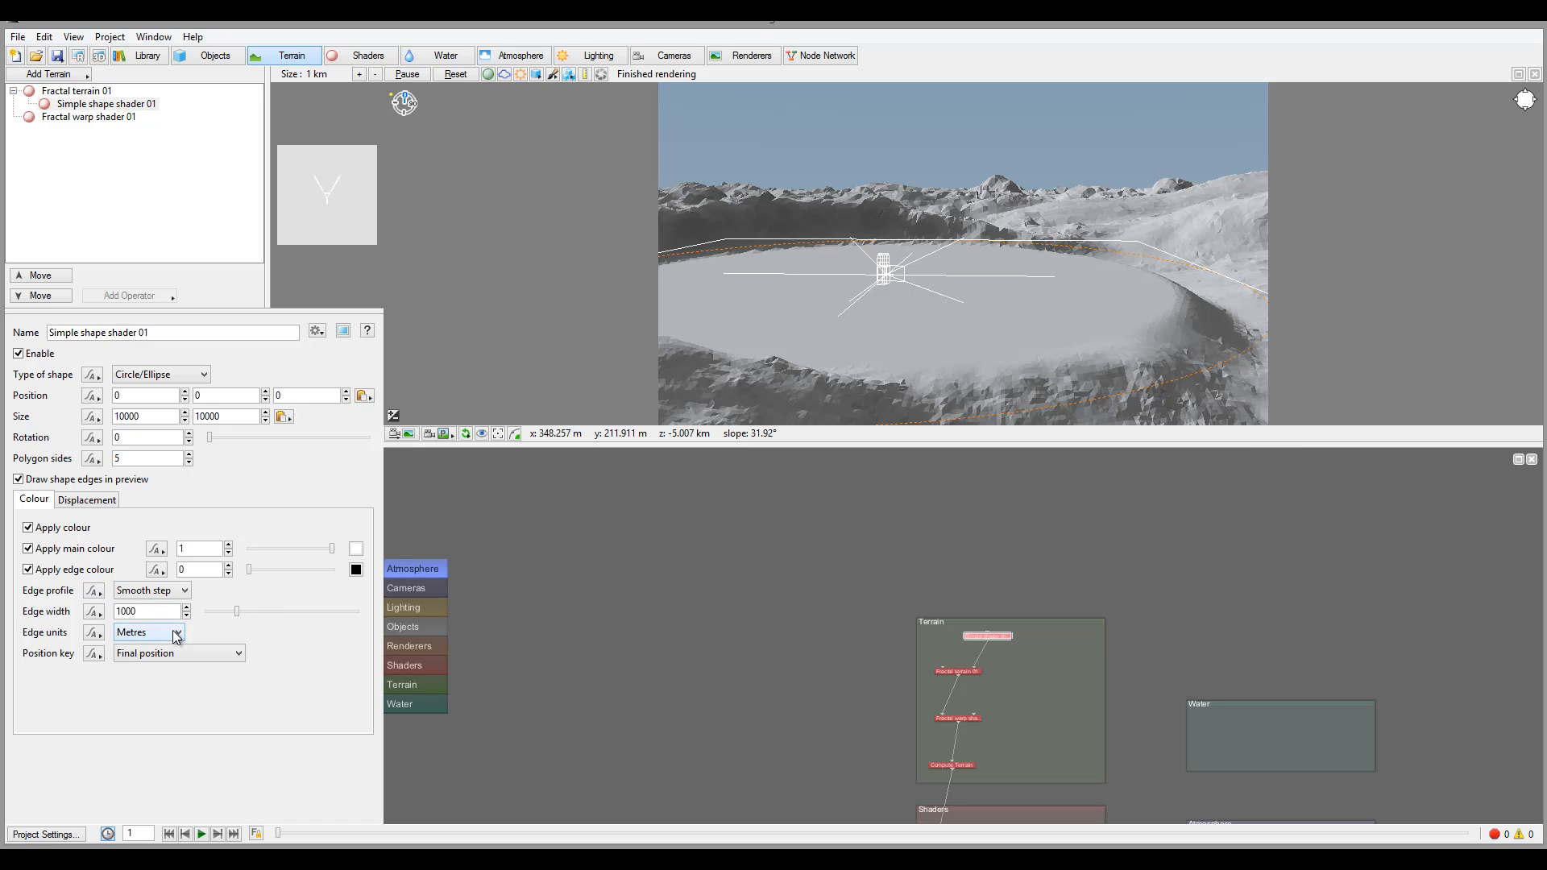
click(146, 633)
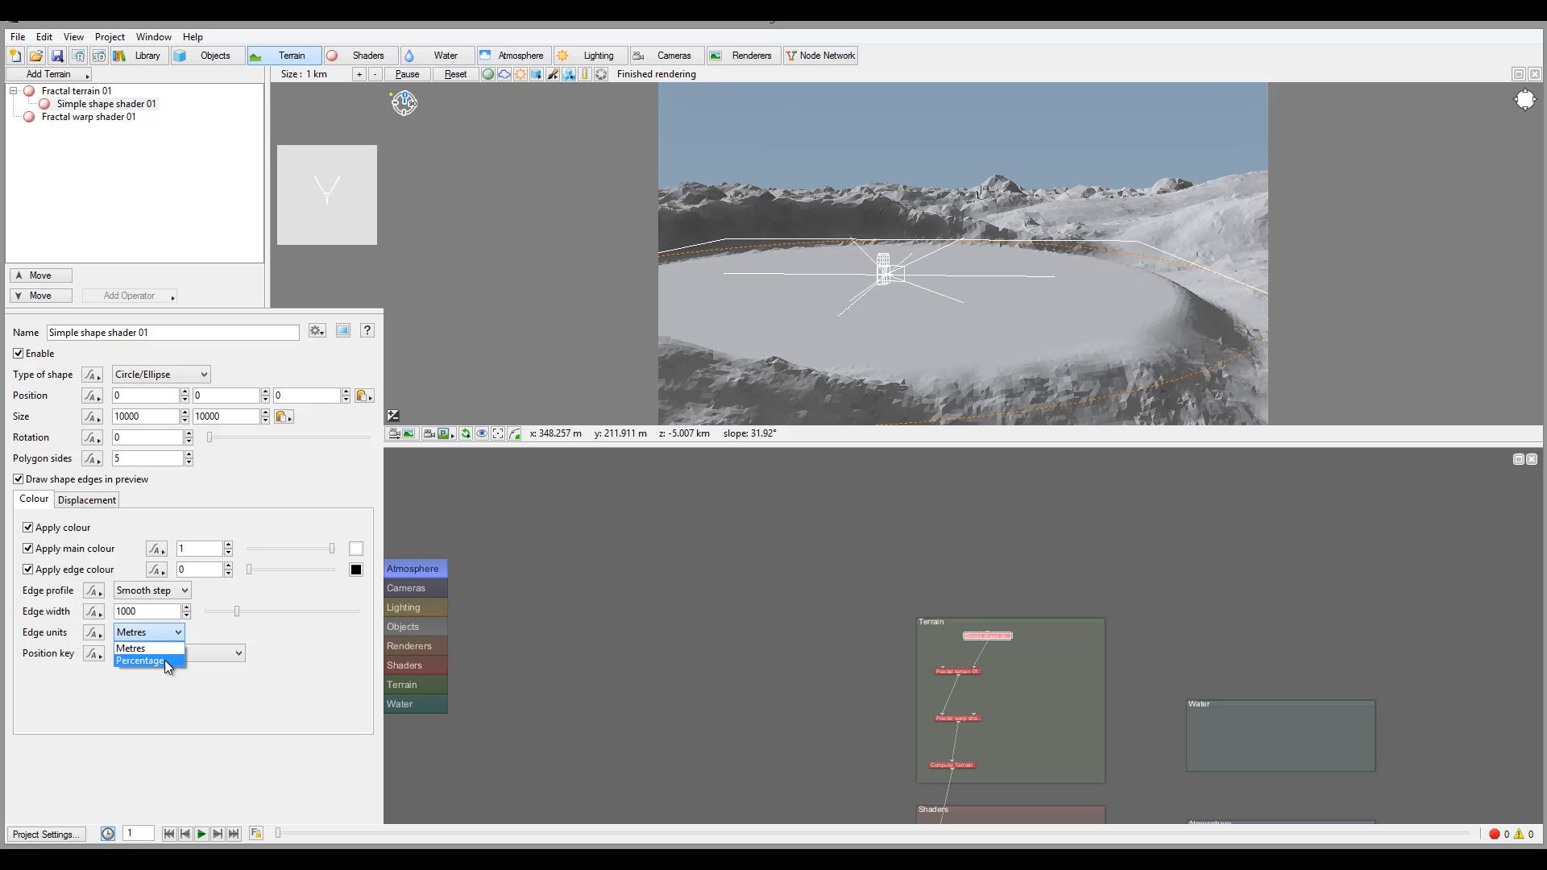
click(141, 660)
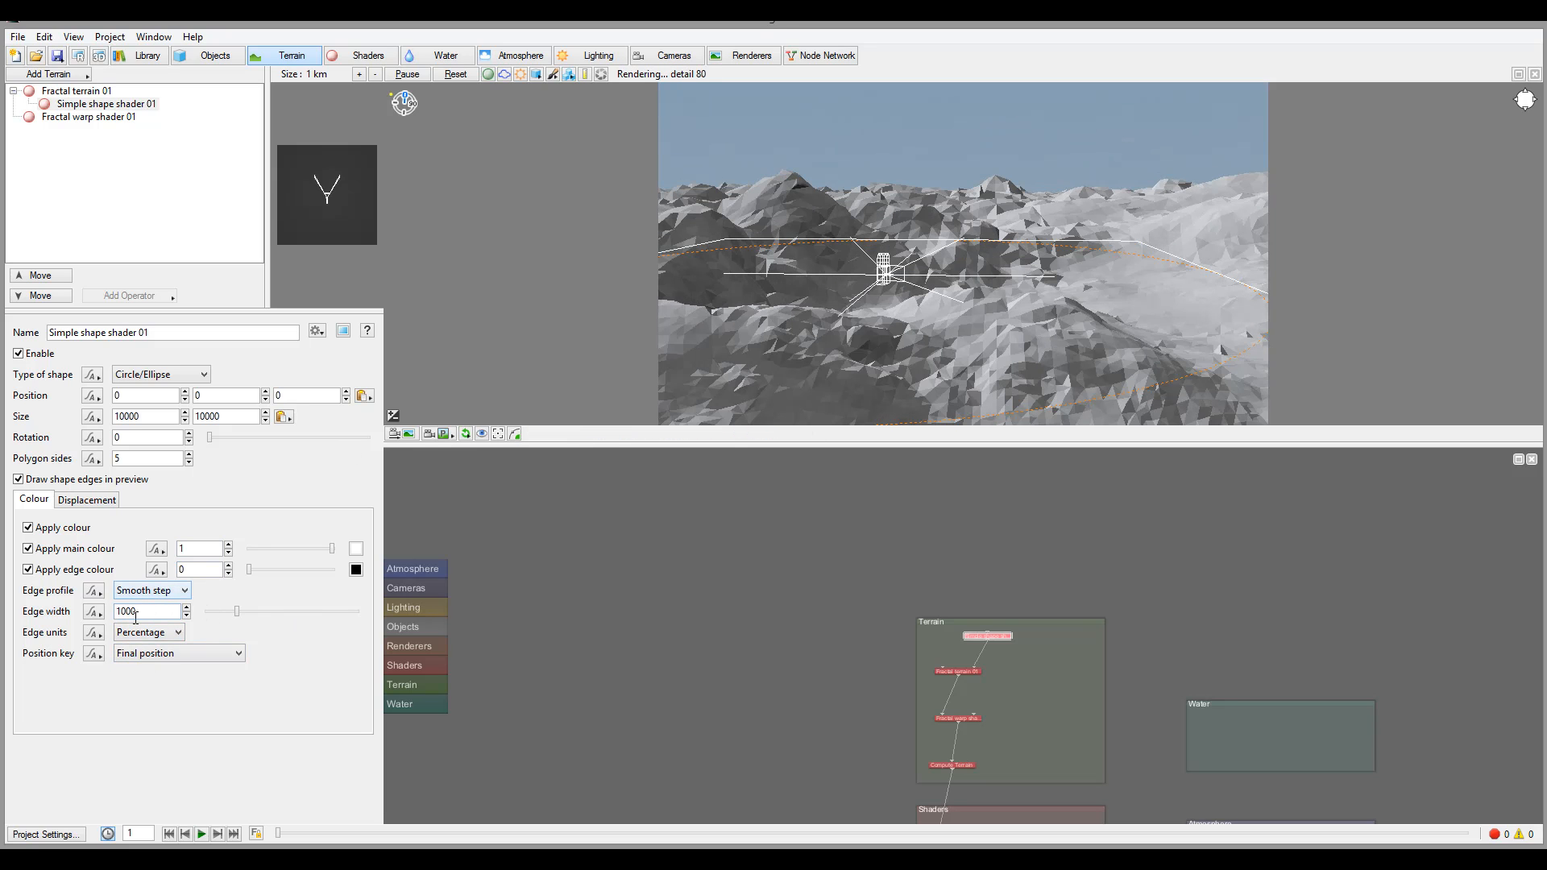
triple_click(146, 611)
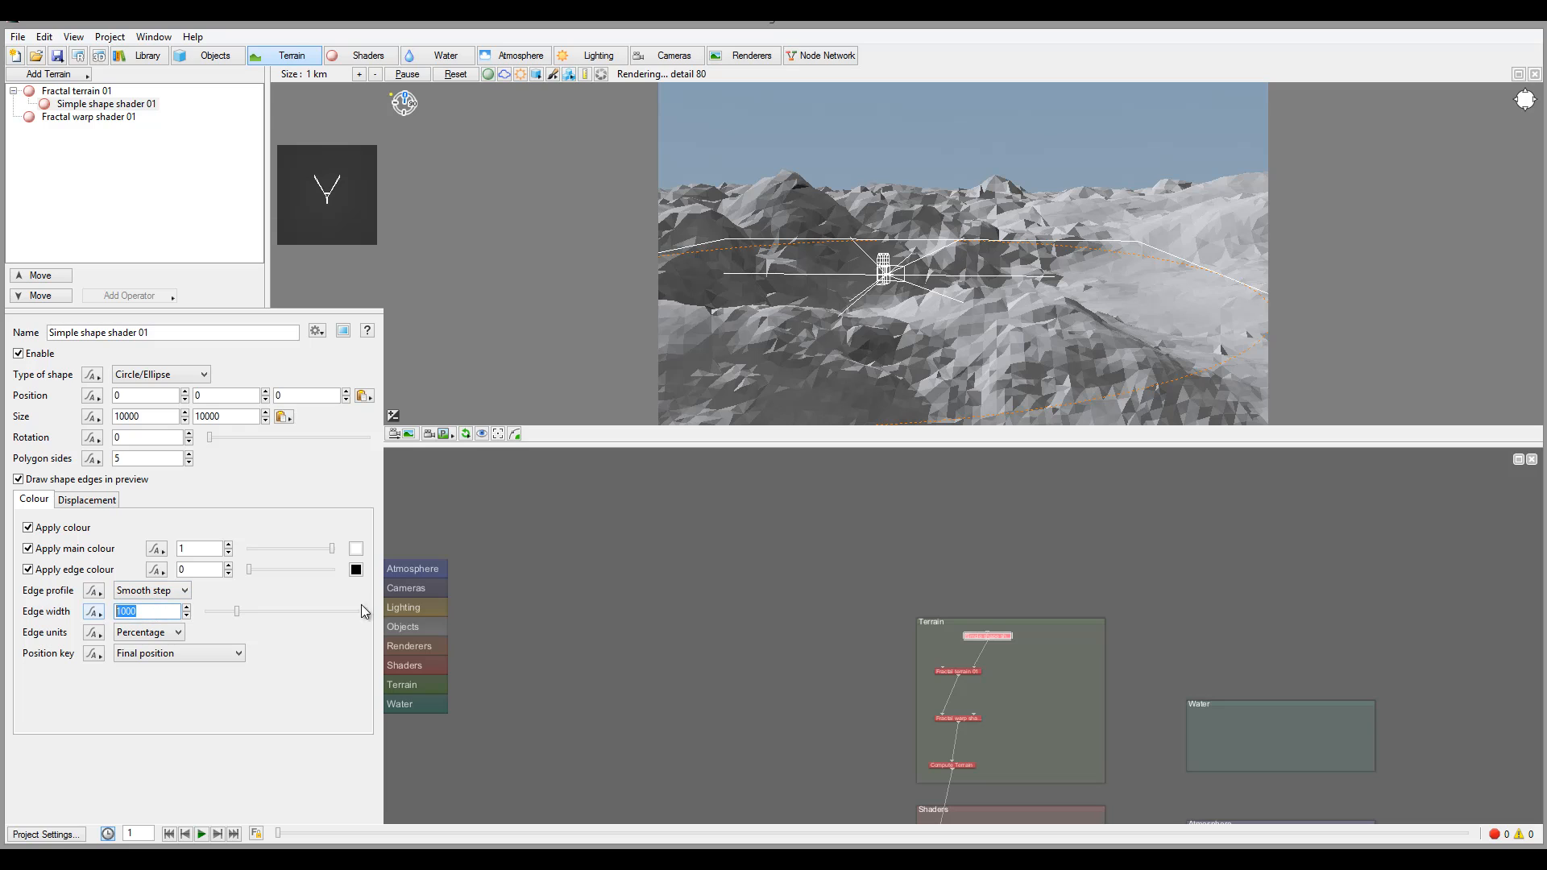
text(90)
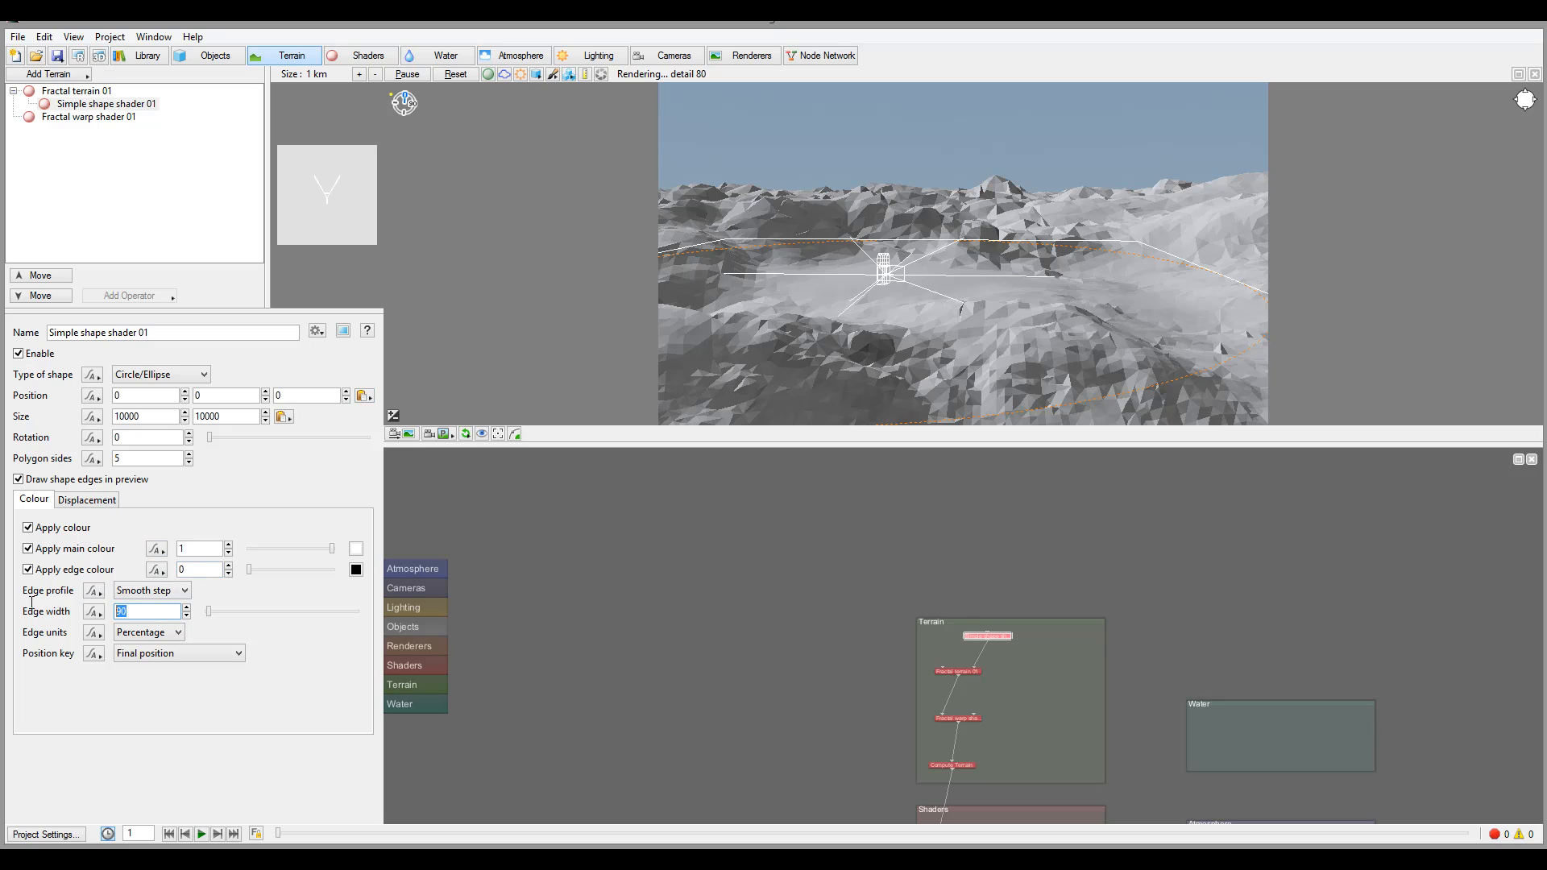
text(8)
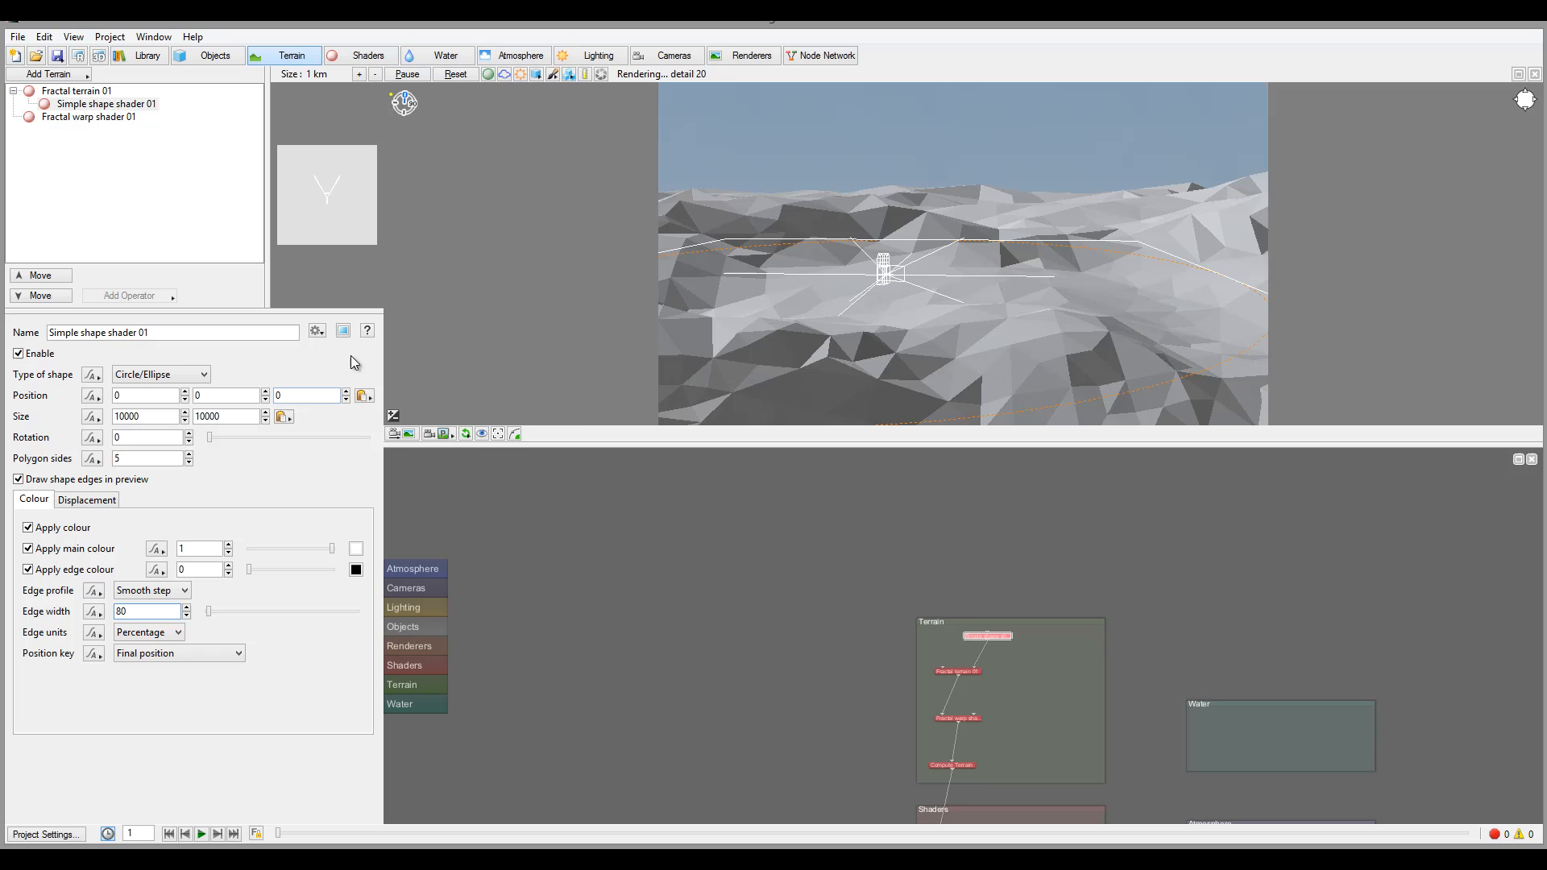
mouse_move(827, 273)
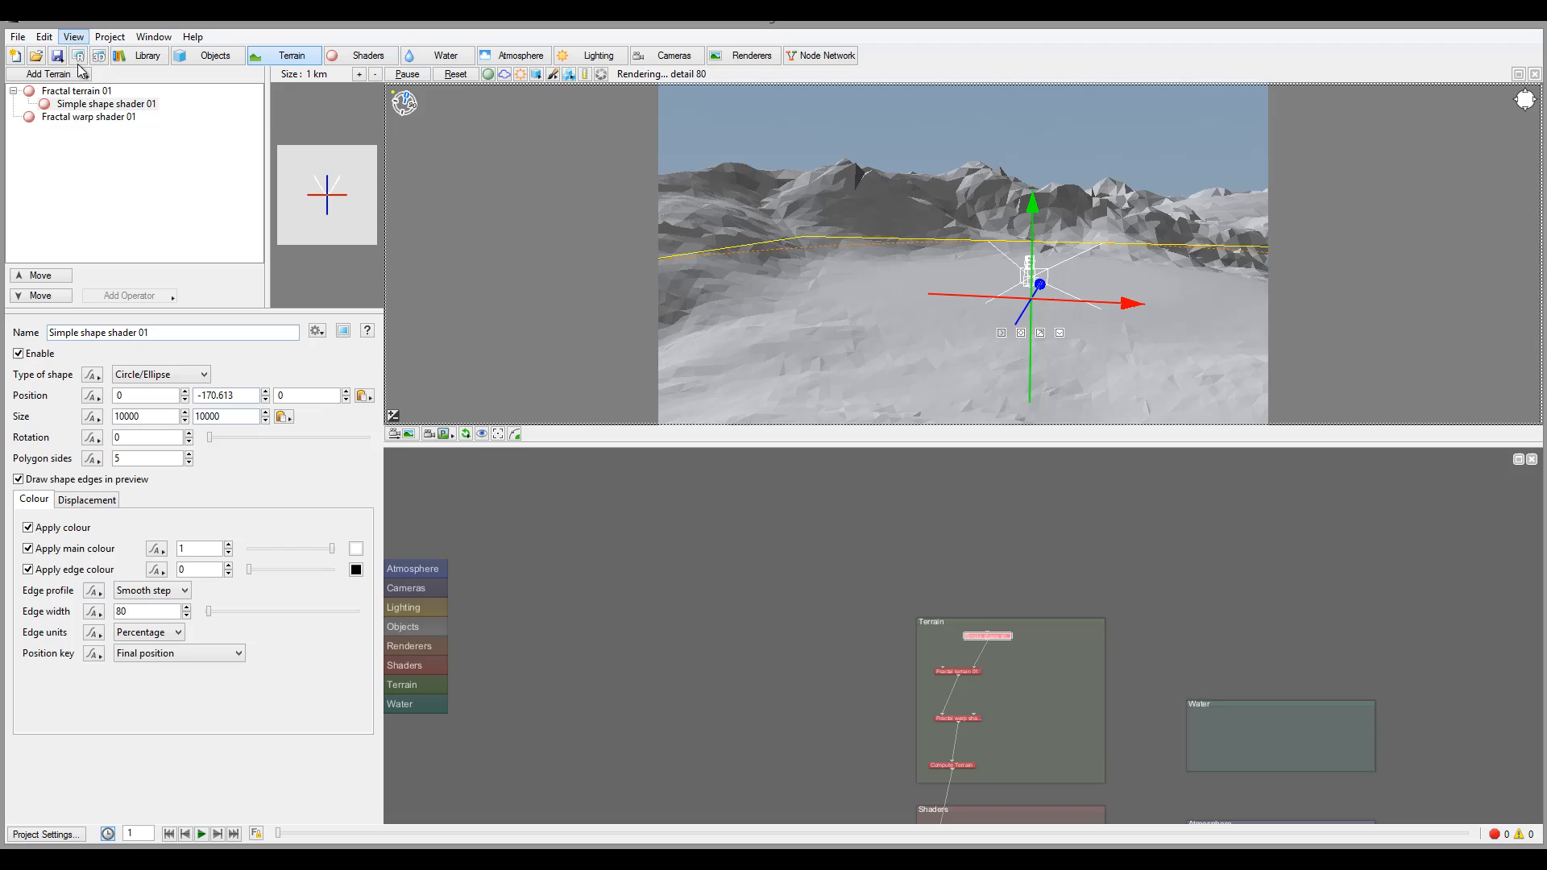
- Lower Fractal terrain 01's displacement amplitude from 2000 to 1000
click(78, 89)
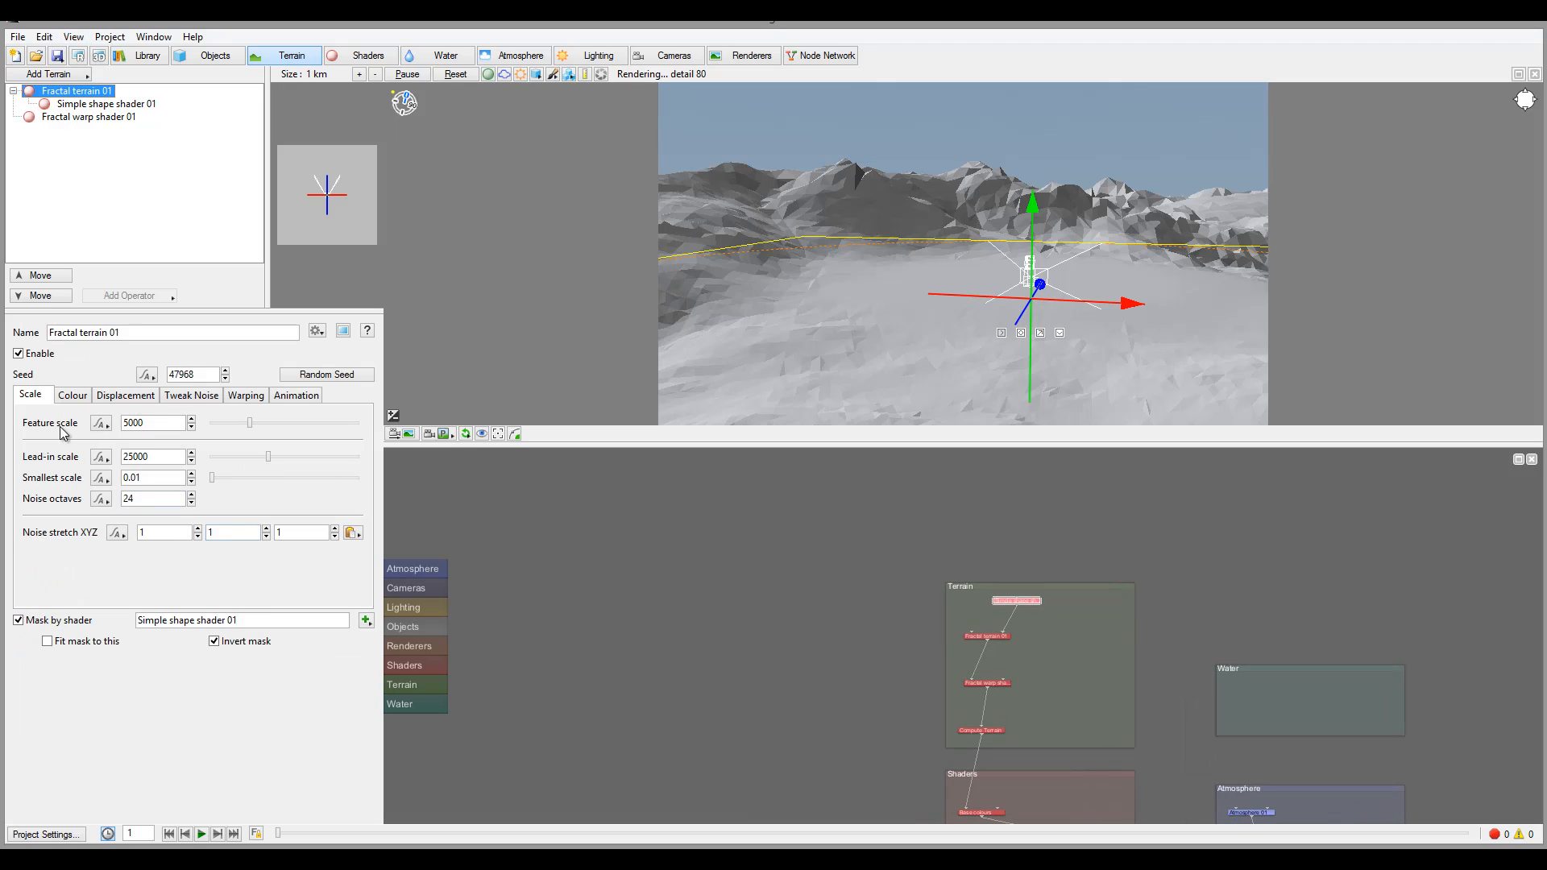
click(124, 395)
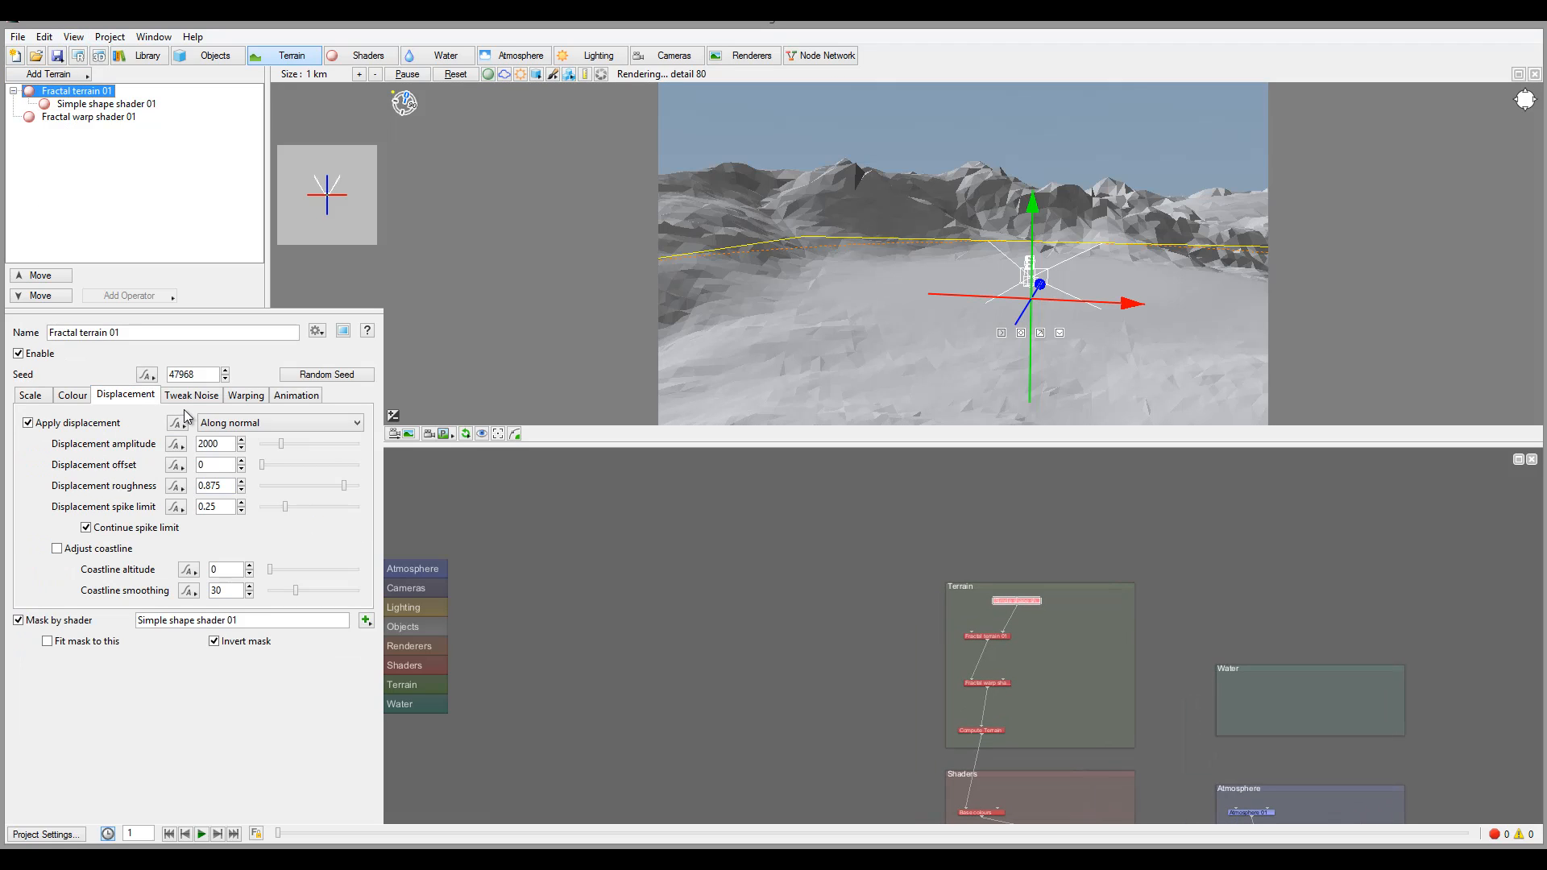
click(207, 443)
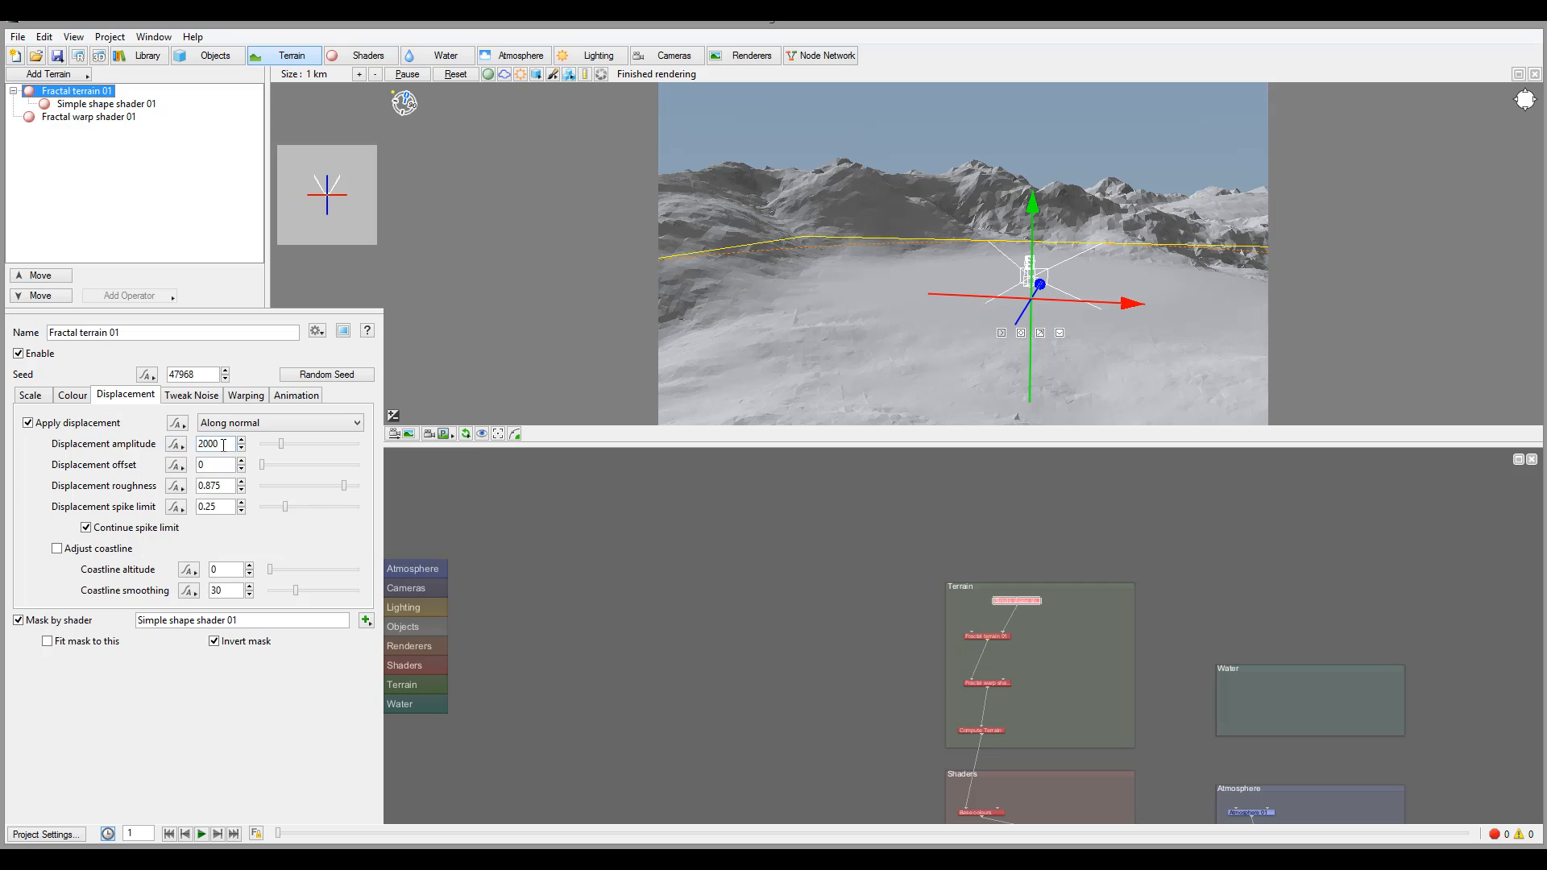
triple_click(210, 443)
text(1000)
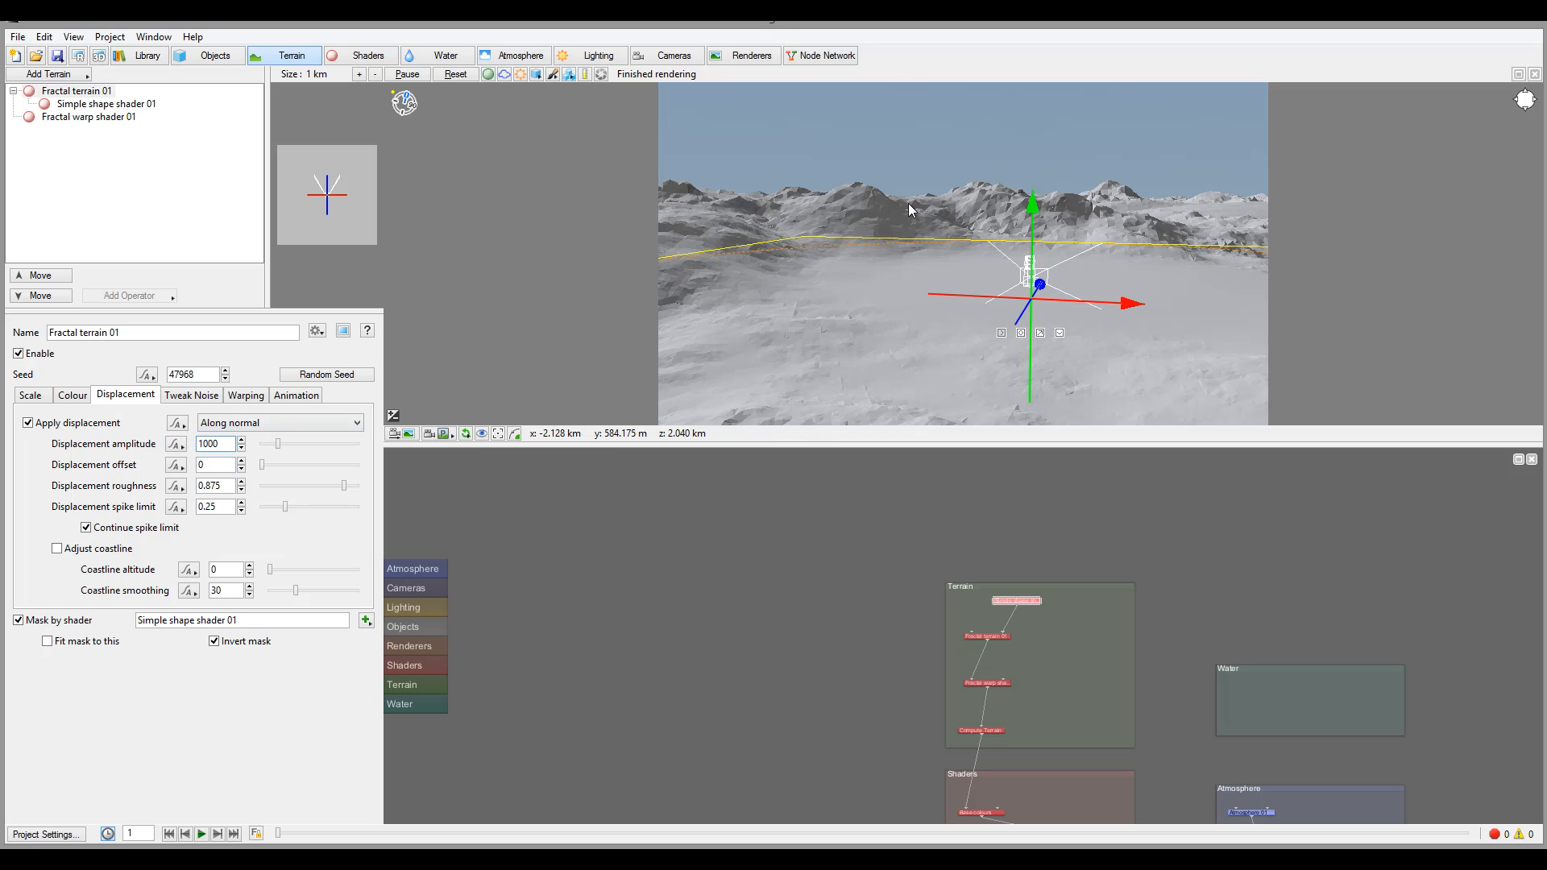
mouse_move(1108, 376)
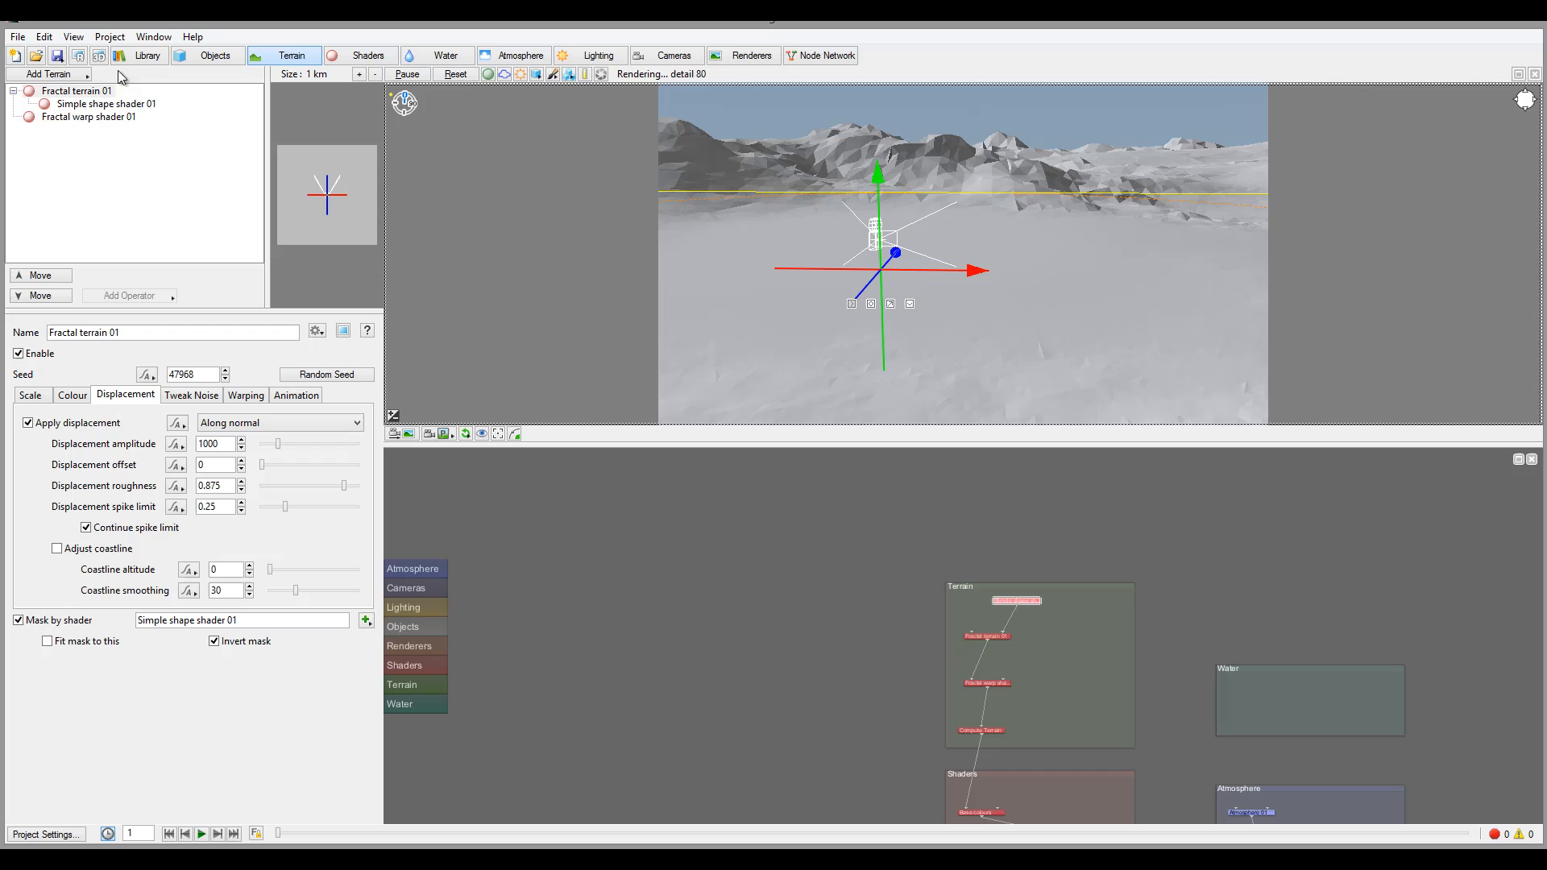
- Add Crater shader 01, carving a round depression 1000 wide and 100 deep
click(47, 73)
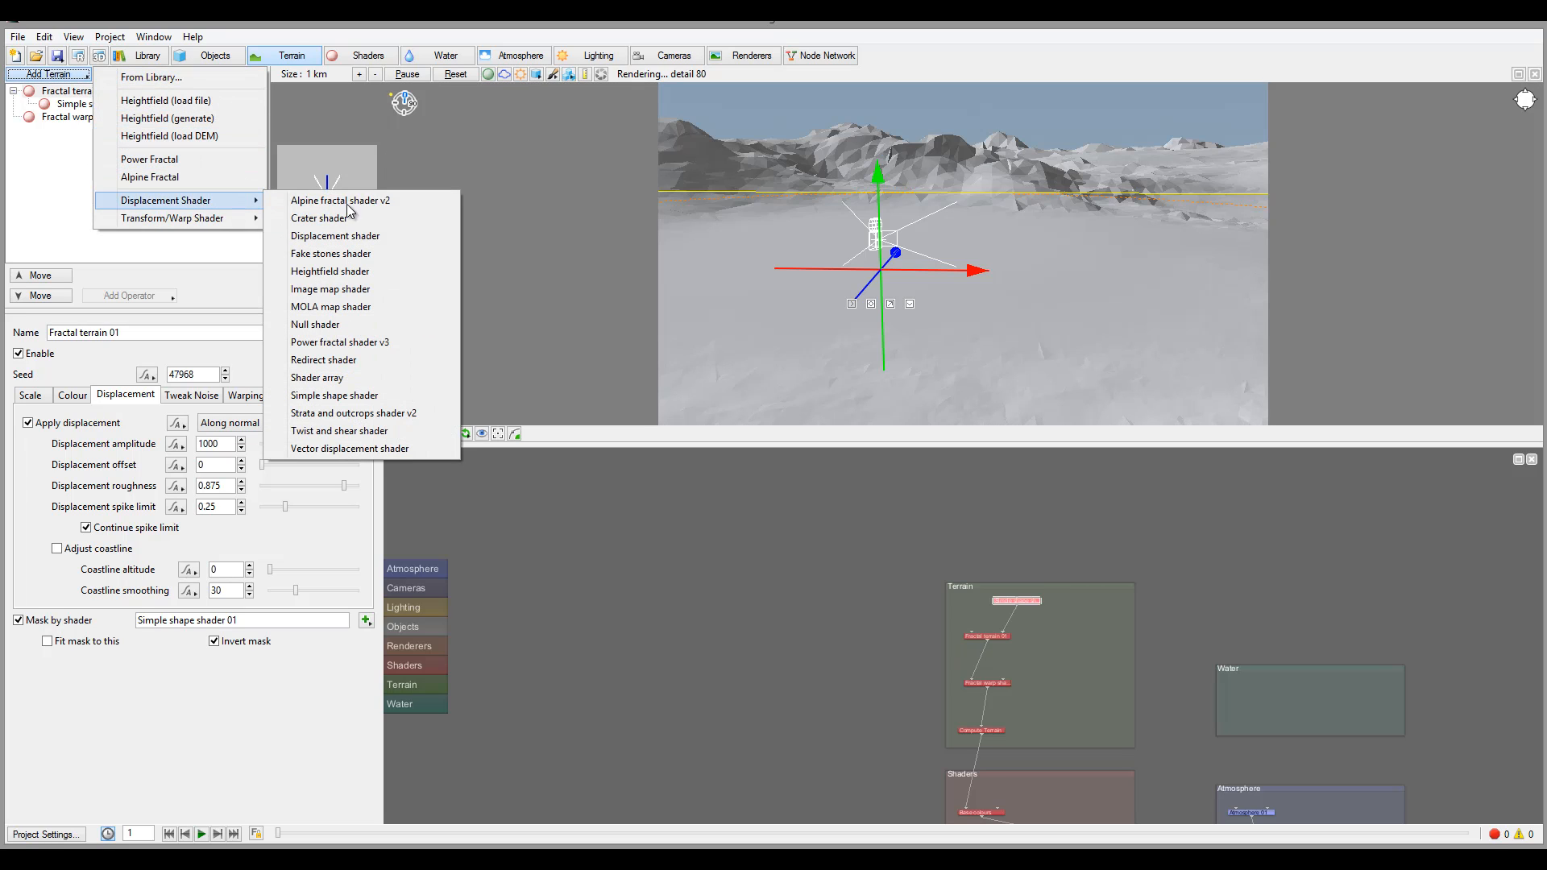
click(318, 217)
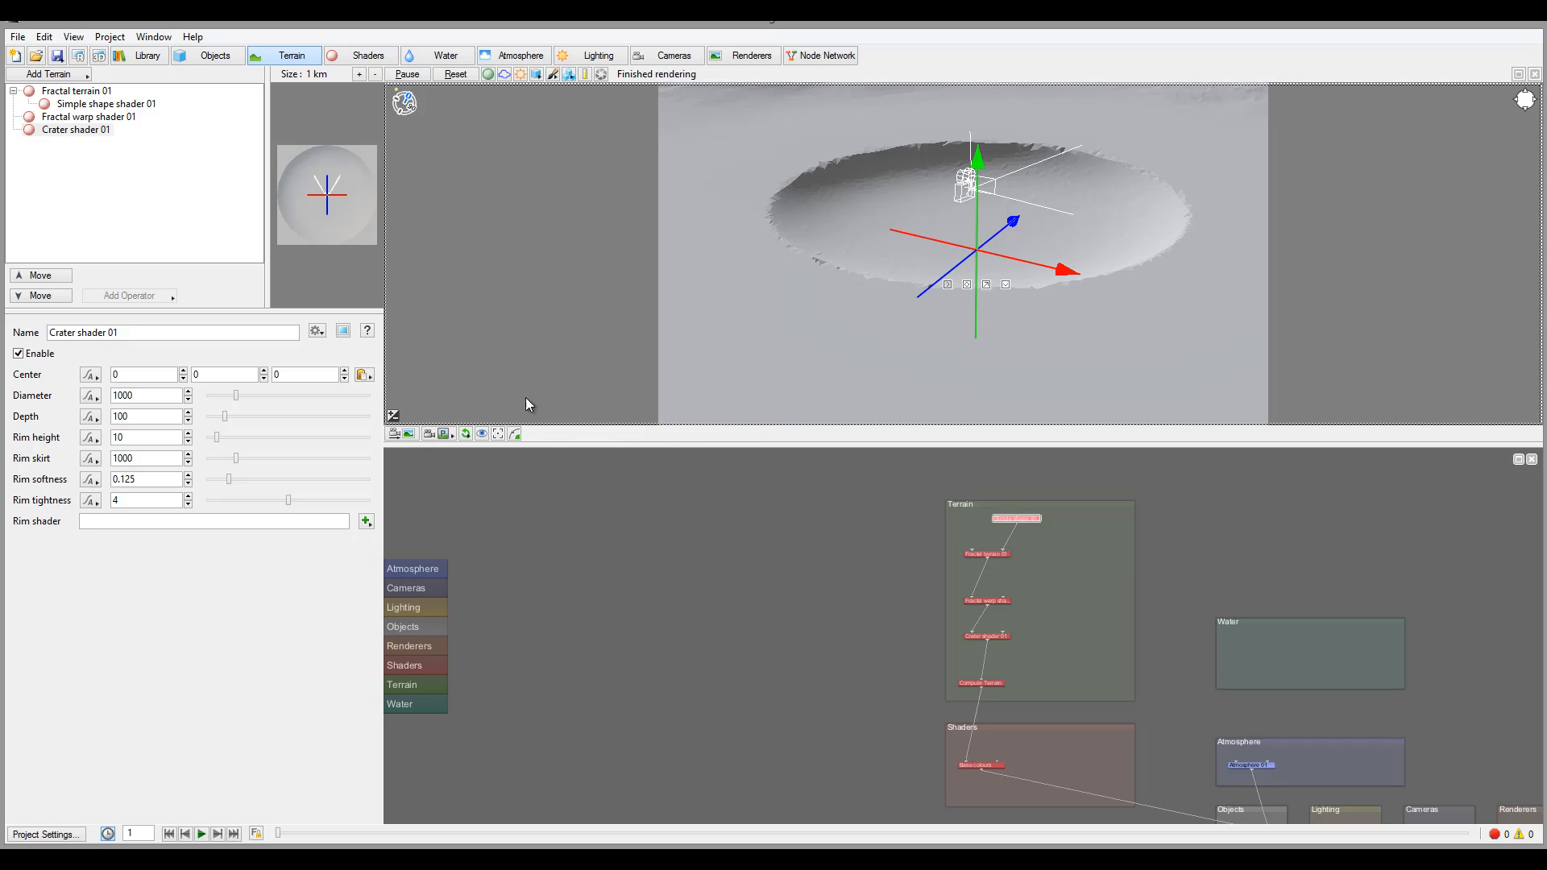
mouse_move(224, 452)
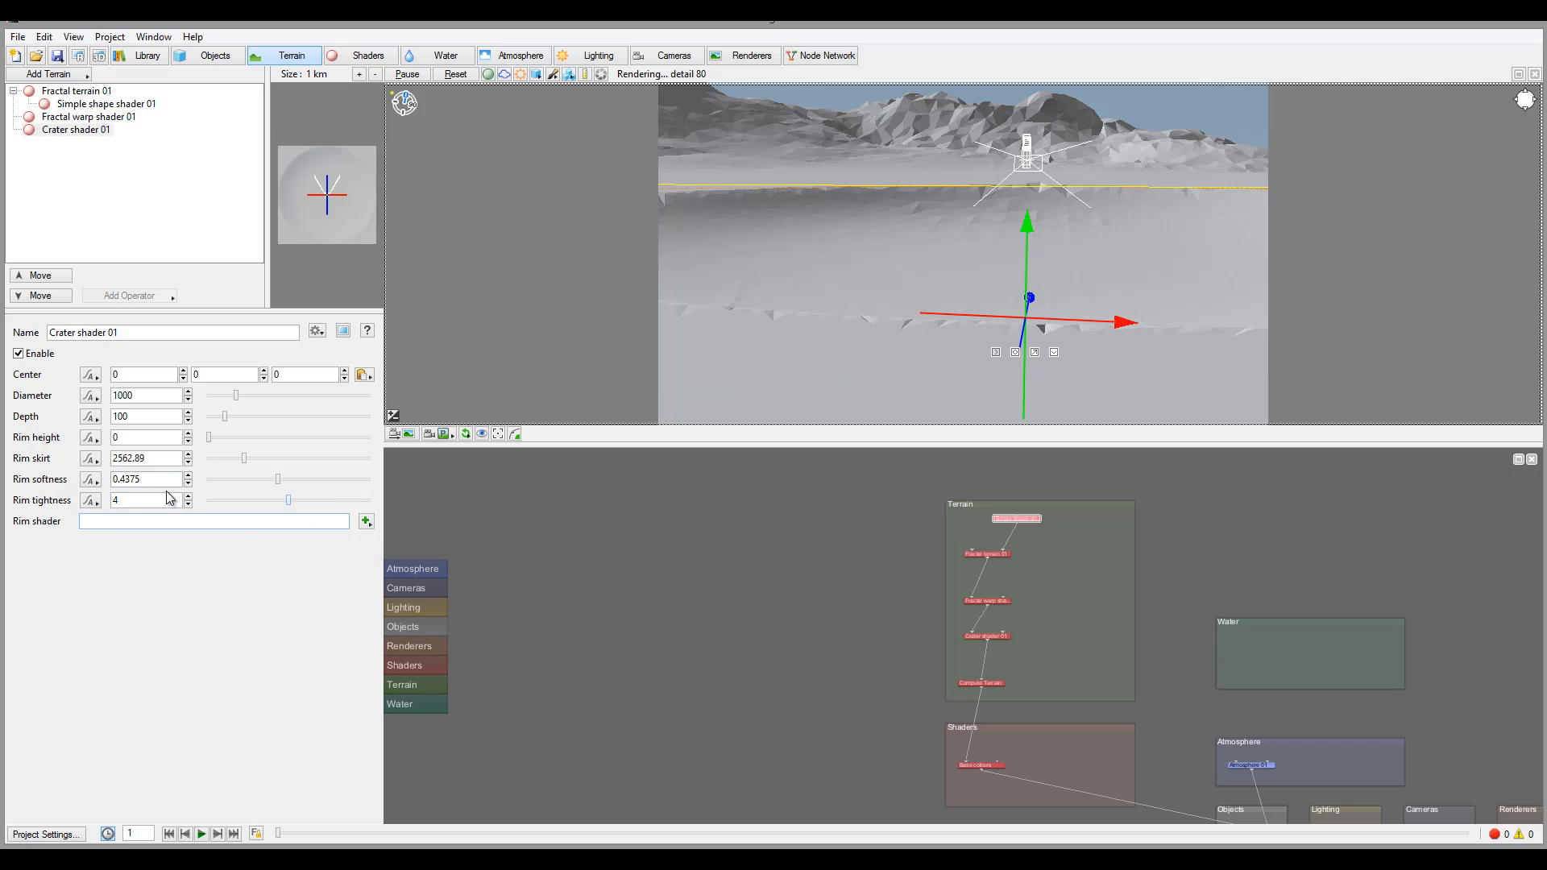
mouse_move(1155, 270)
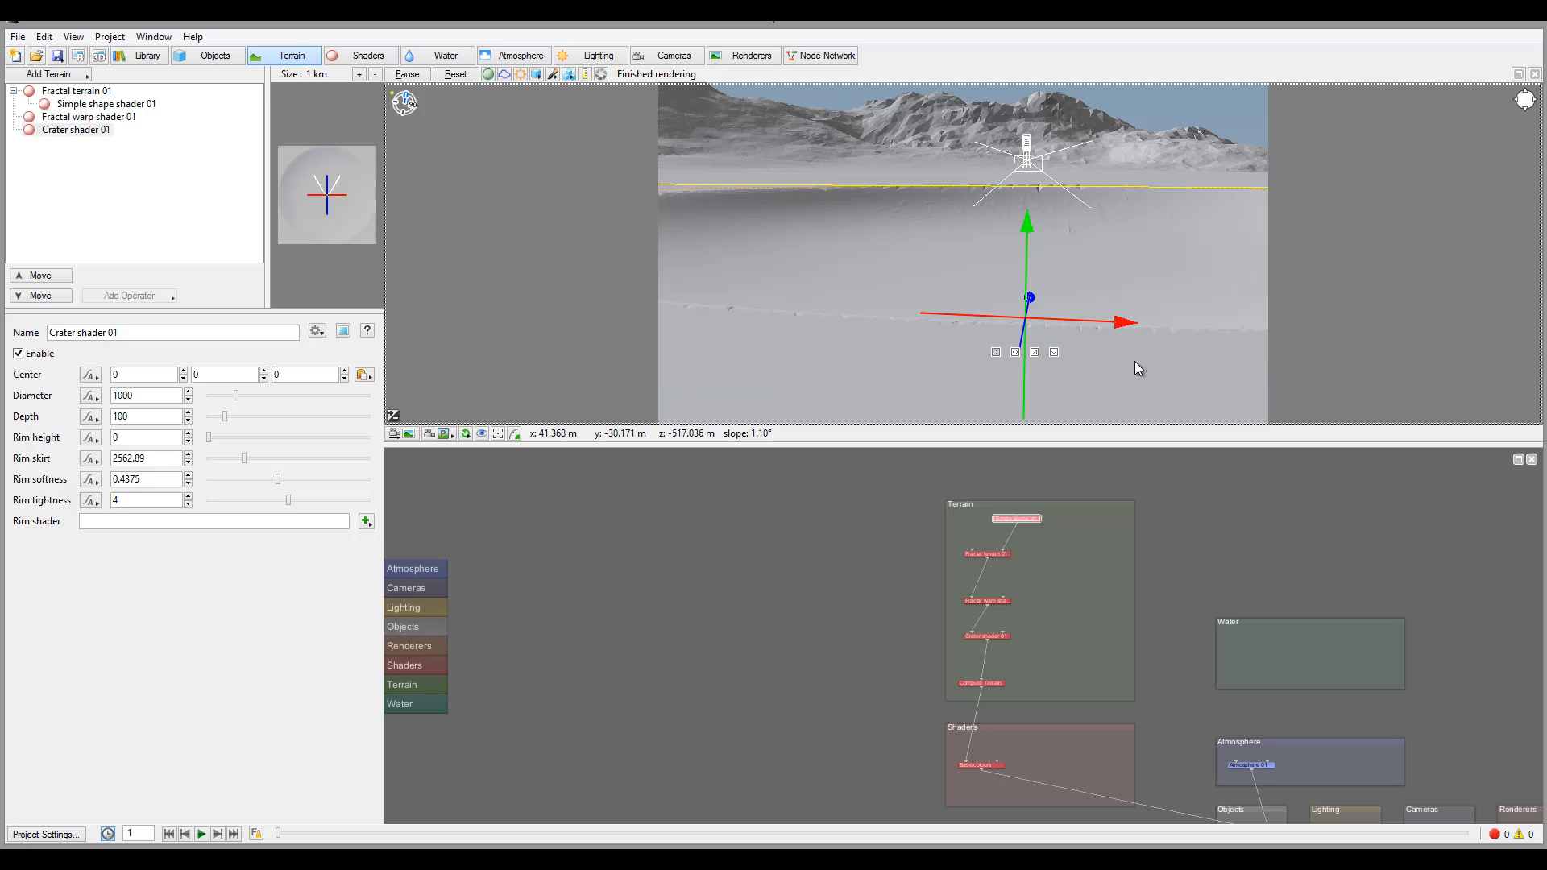
mouse_move(1093, 328)
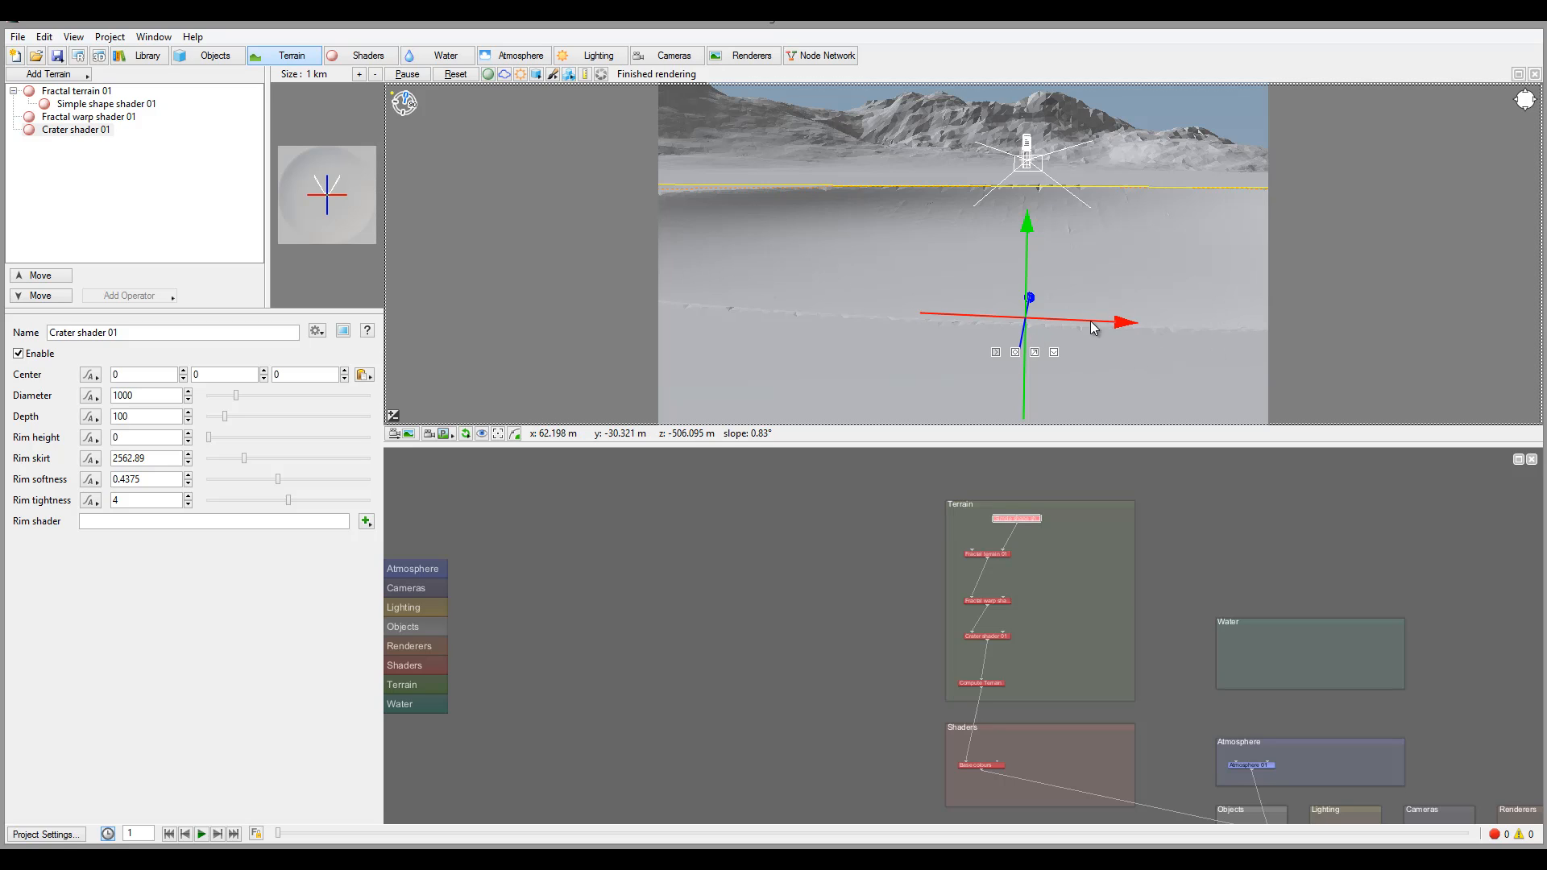
mouse_move(1253, 346)
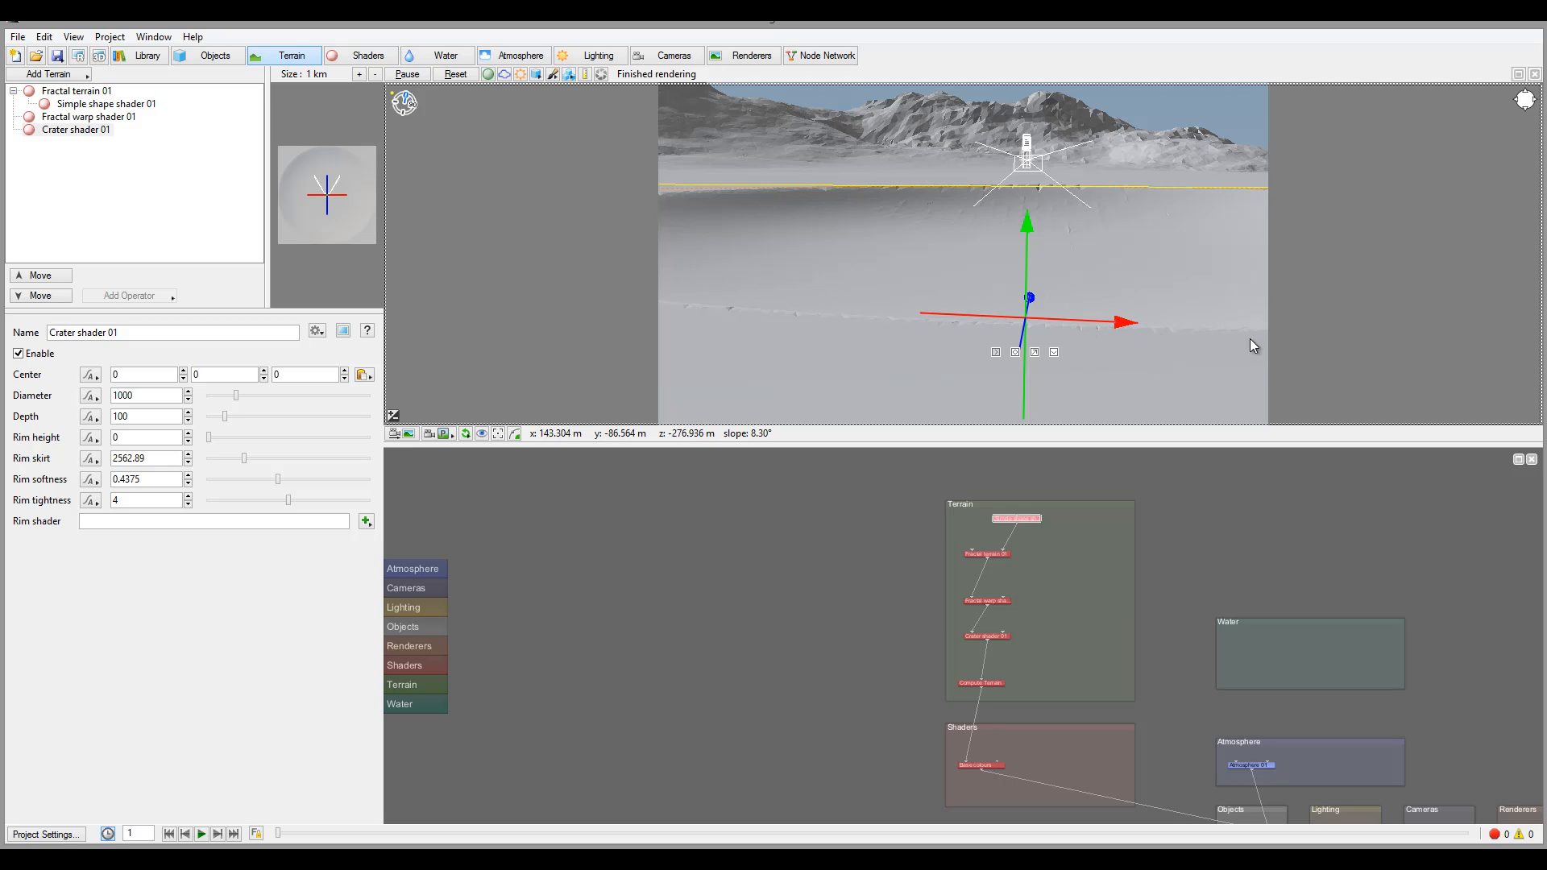
mouse_move(725, 289)
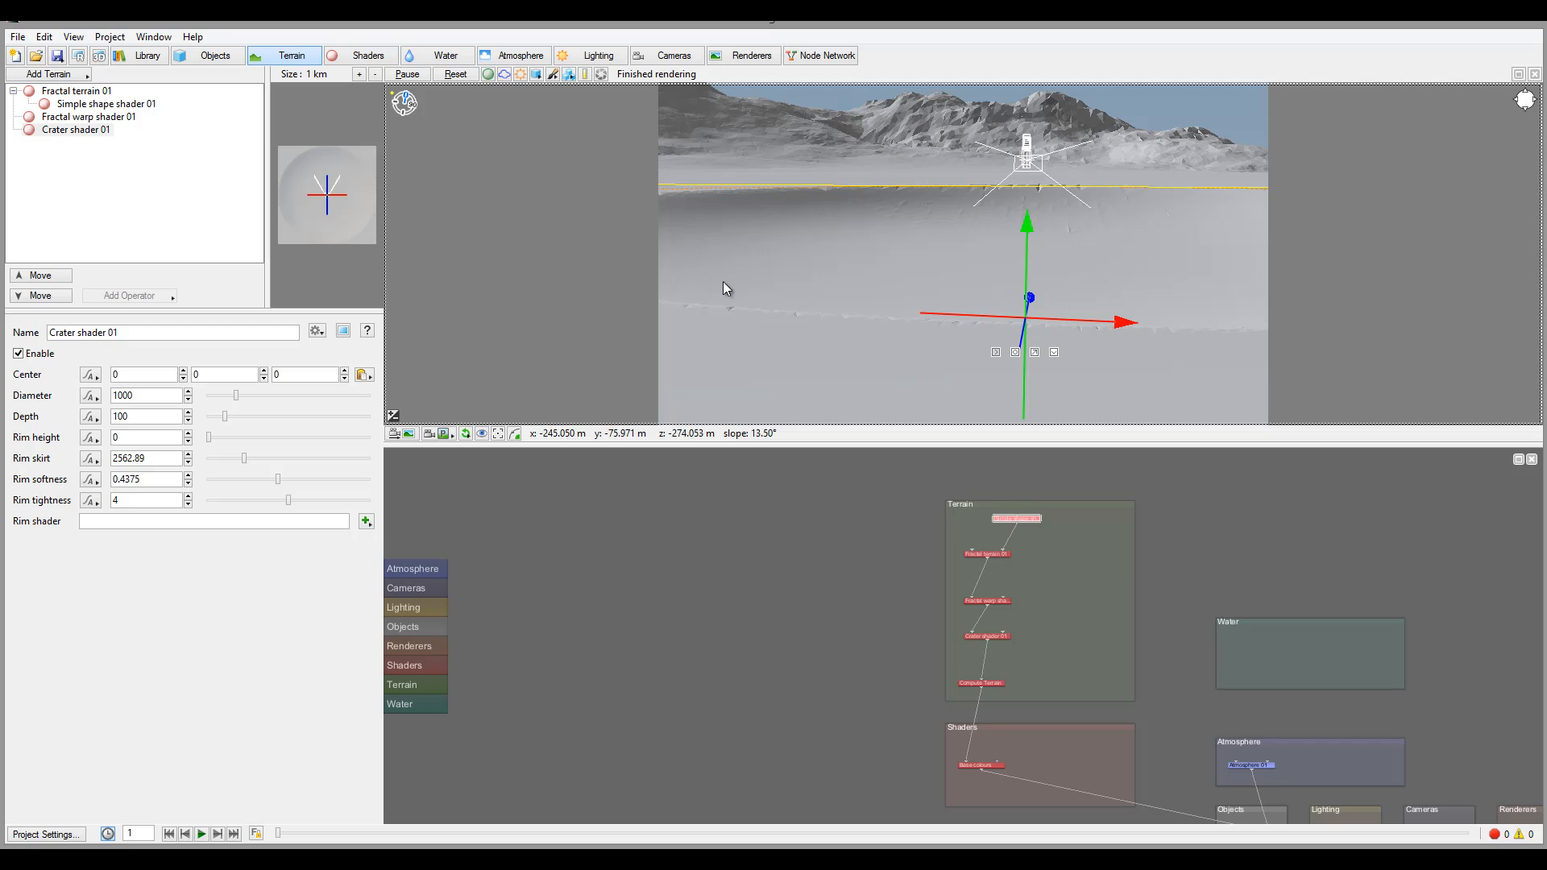
mouse_move(1064, 370)
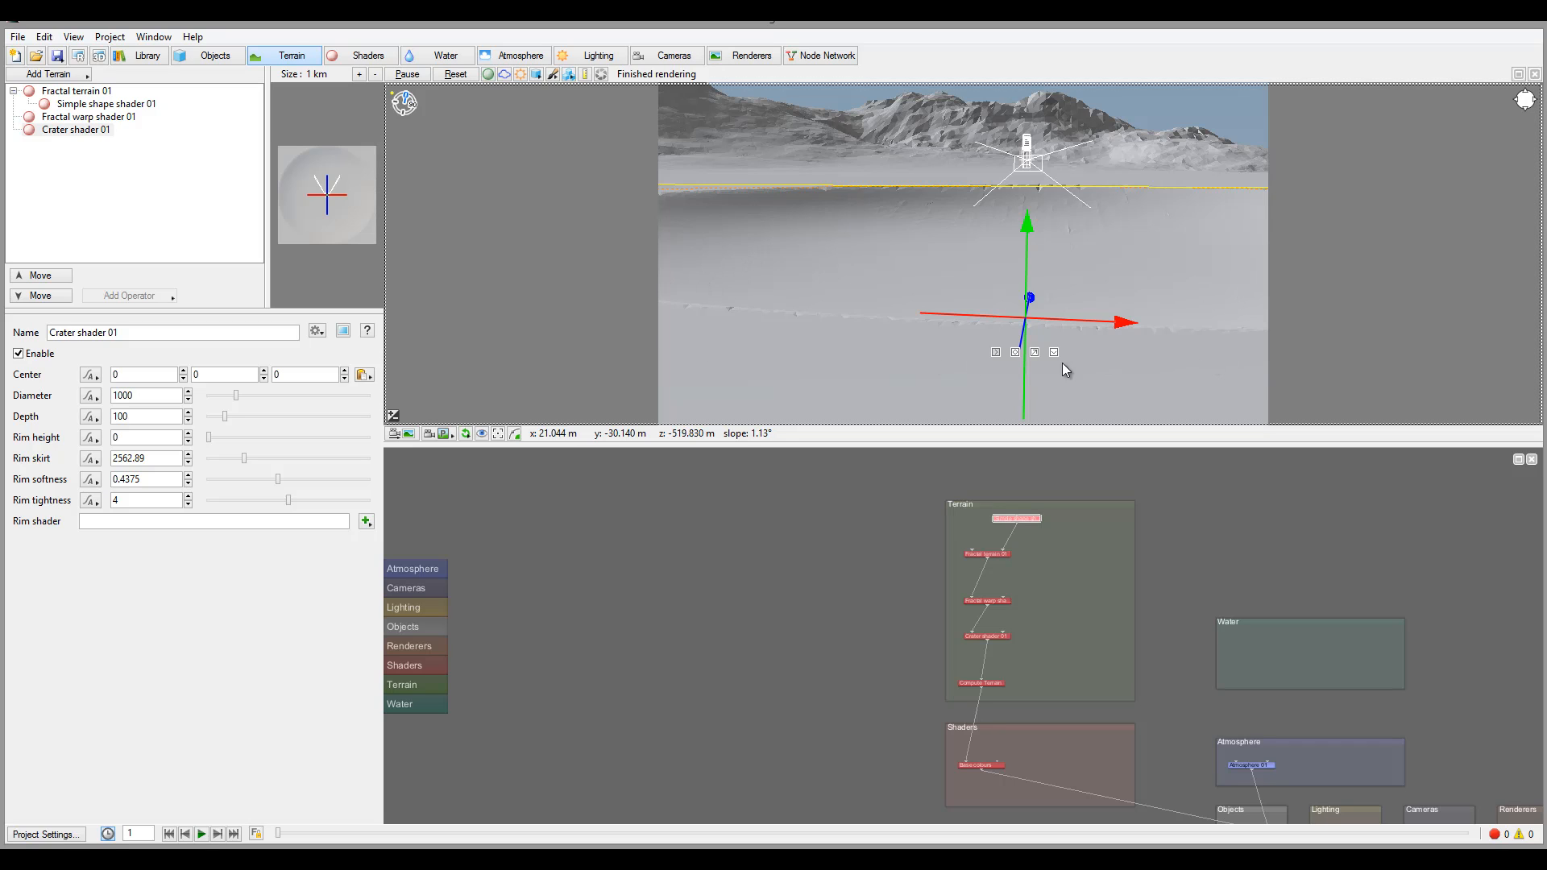
mouse_move(1100, 377)
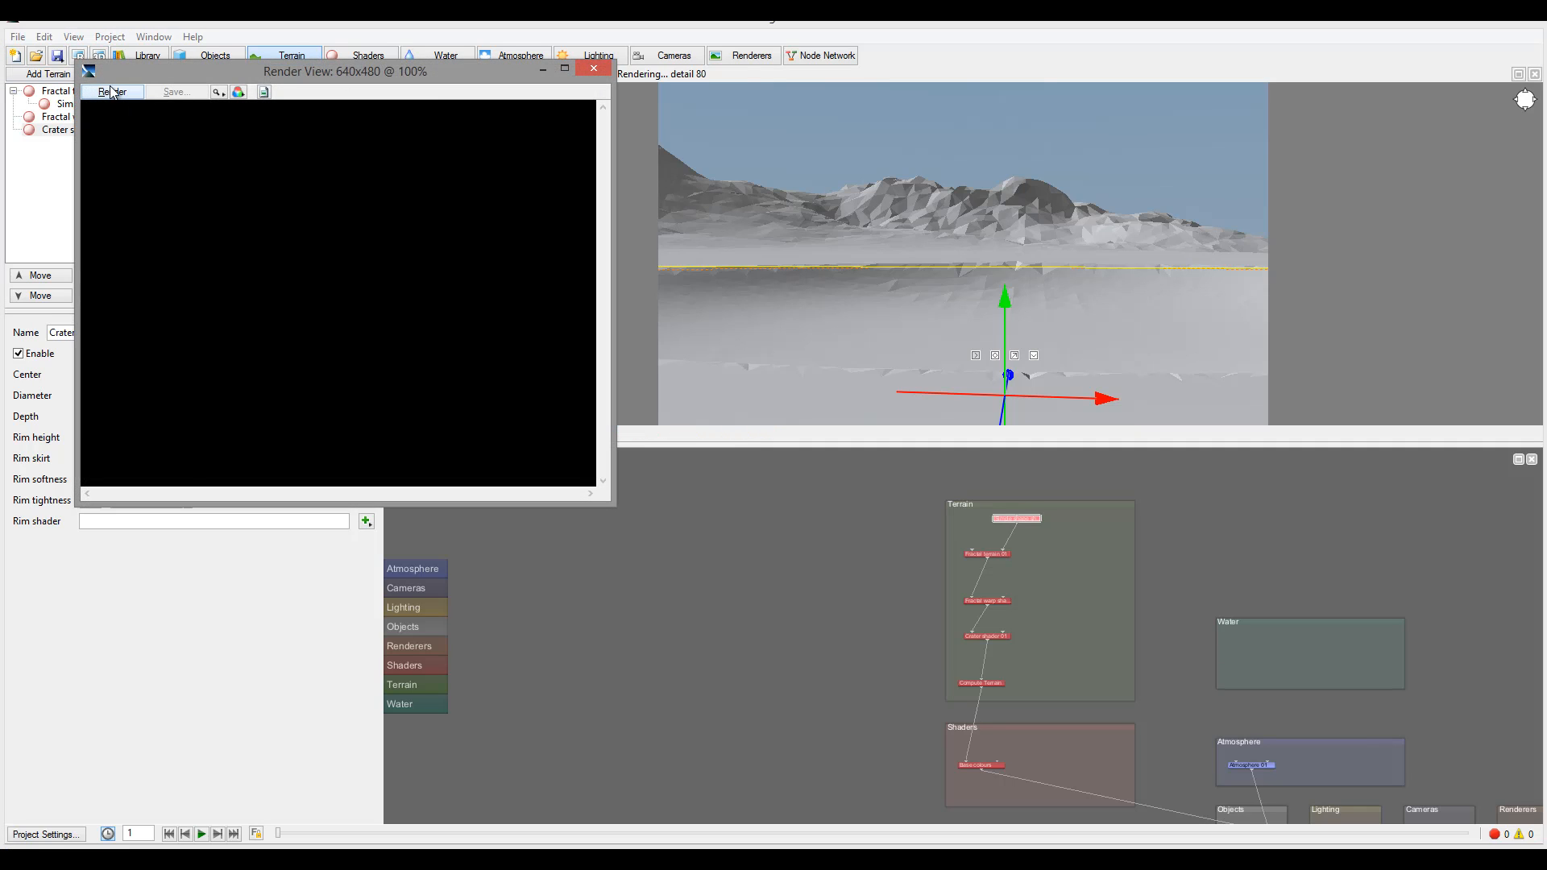
- Render an 800x450 test image of the flat basin beneath distant mountains
click(113, 92)
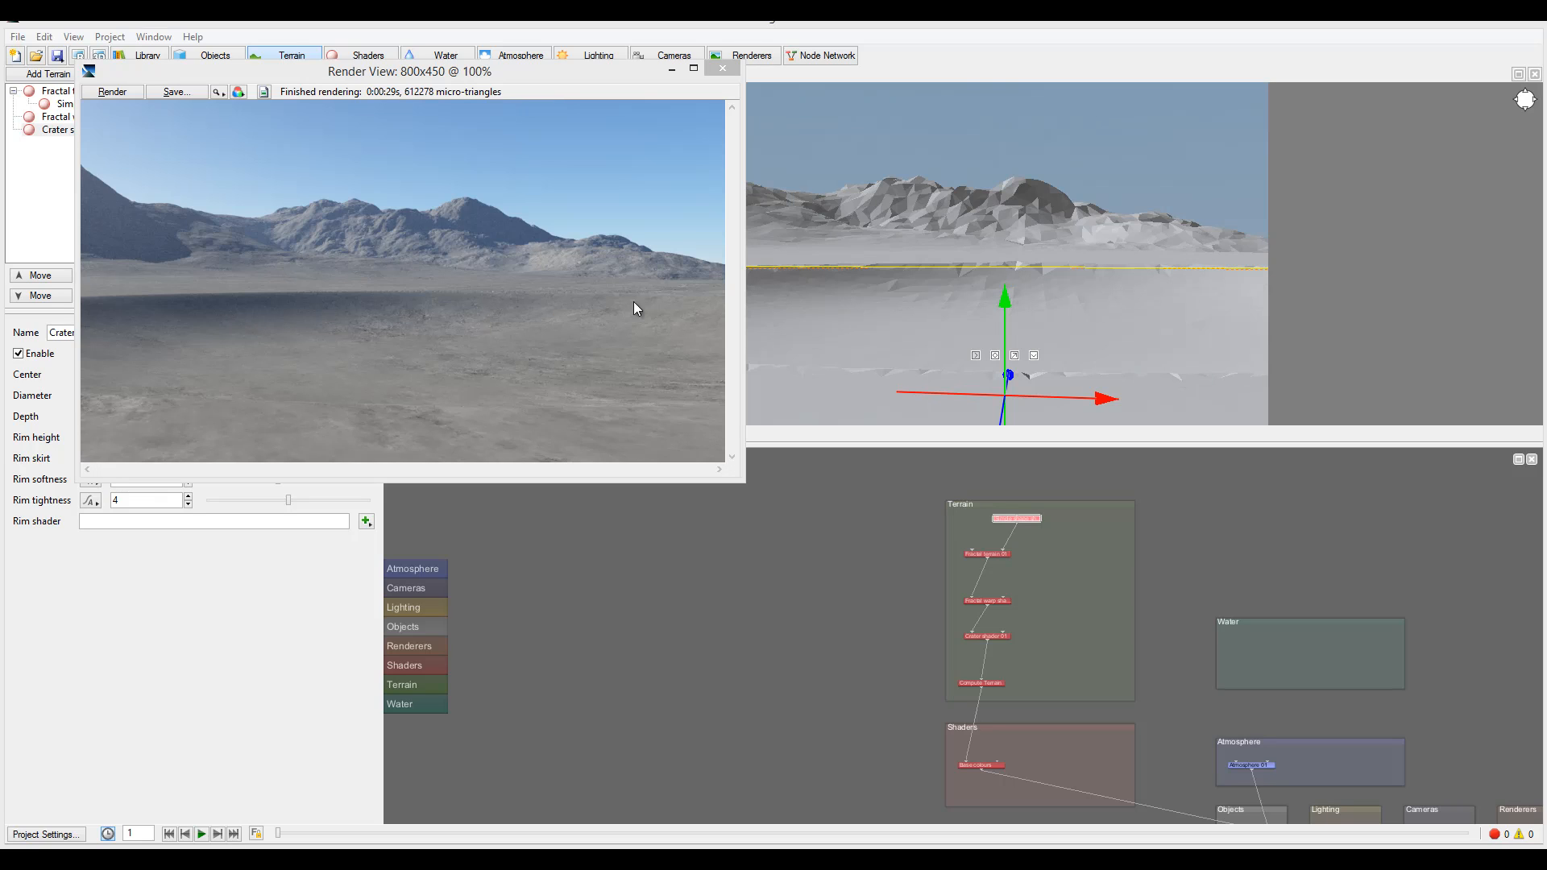
mouse_move(328, 409)
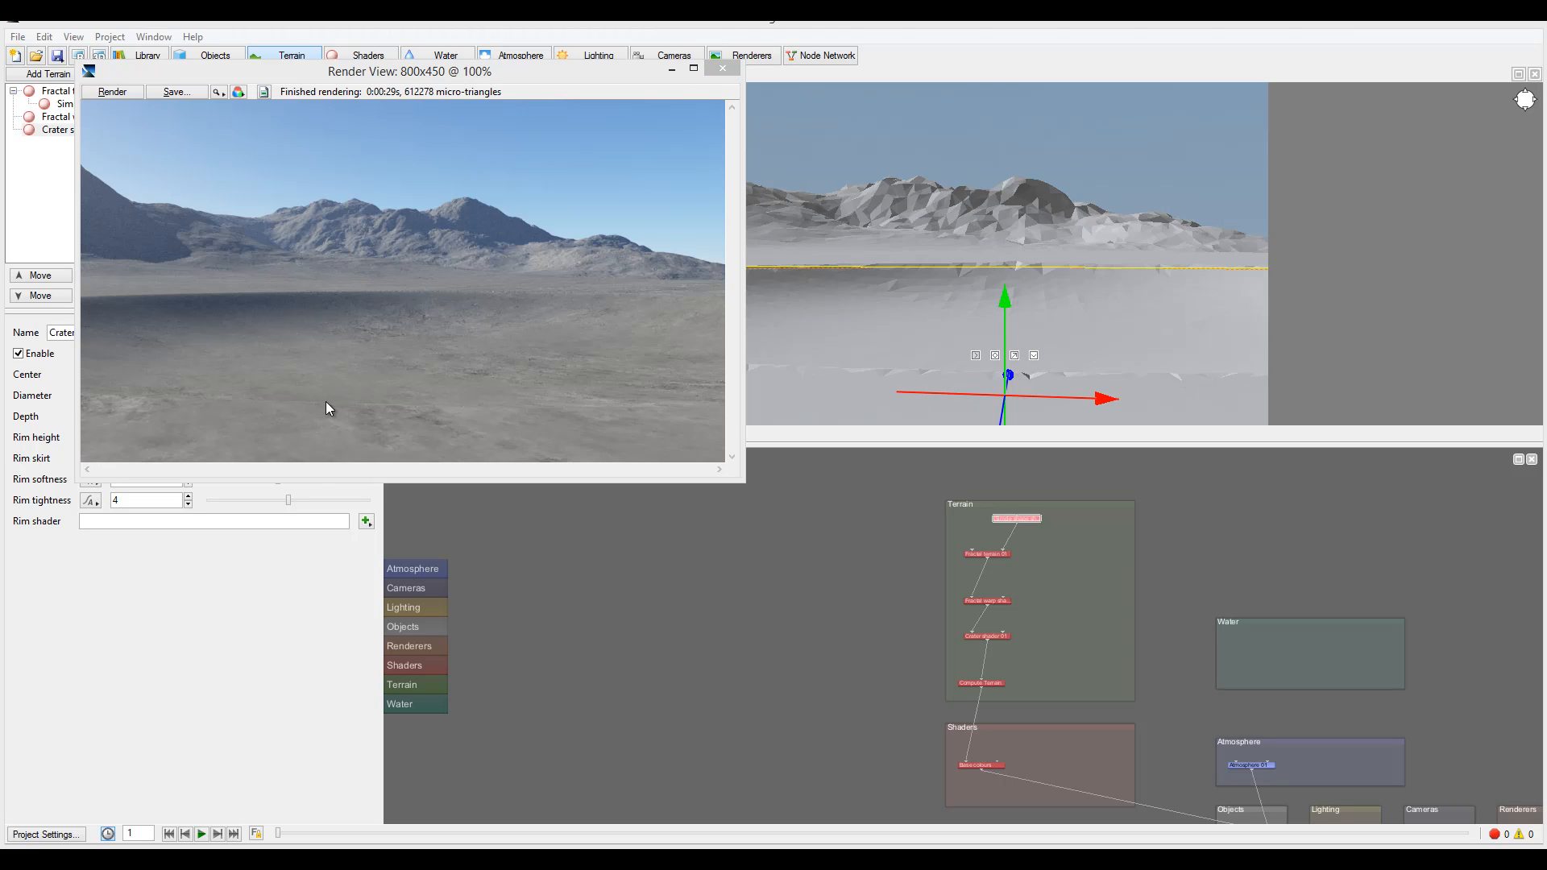
mouse_move(755, 27)
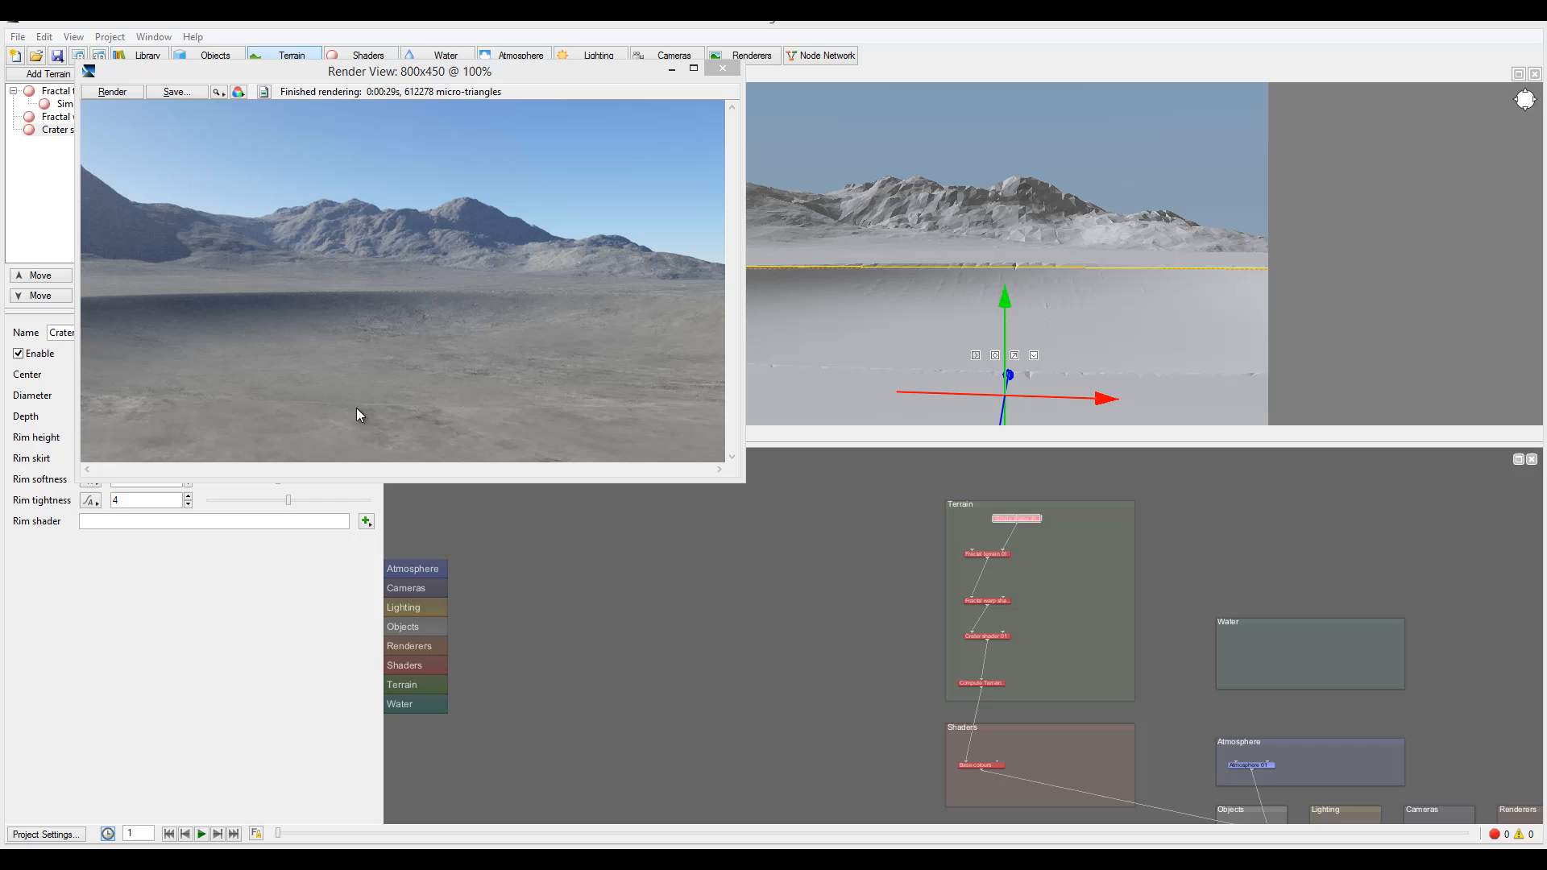
mouse_move(484, 408)
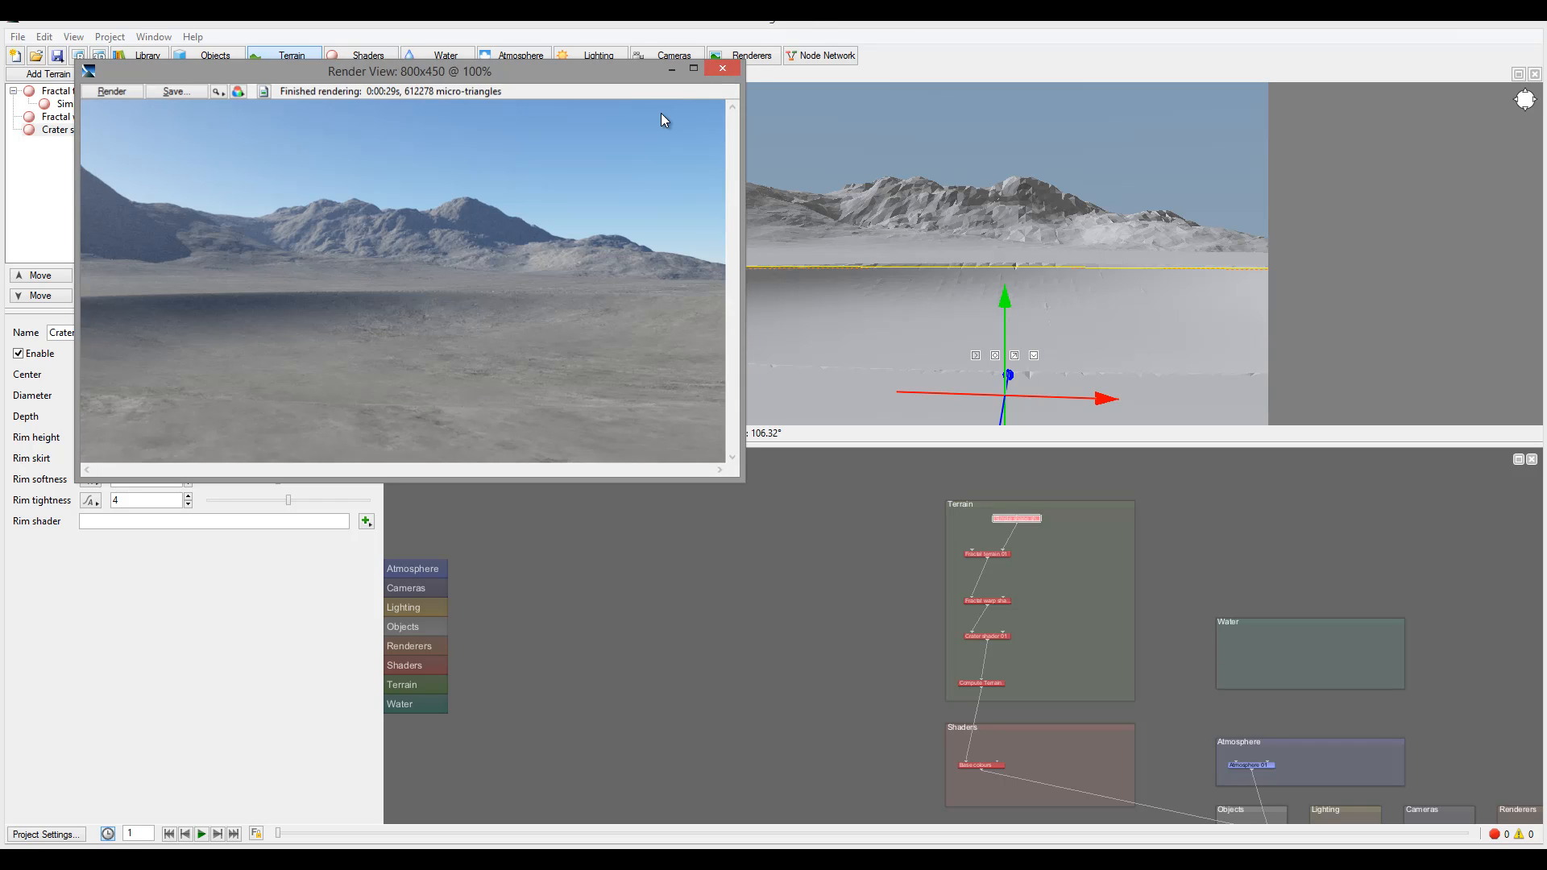
- Close the Render View window showing the test render
click(722, 68)
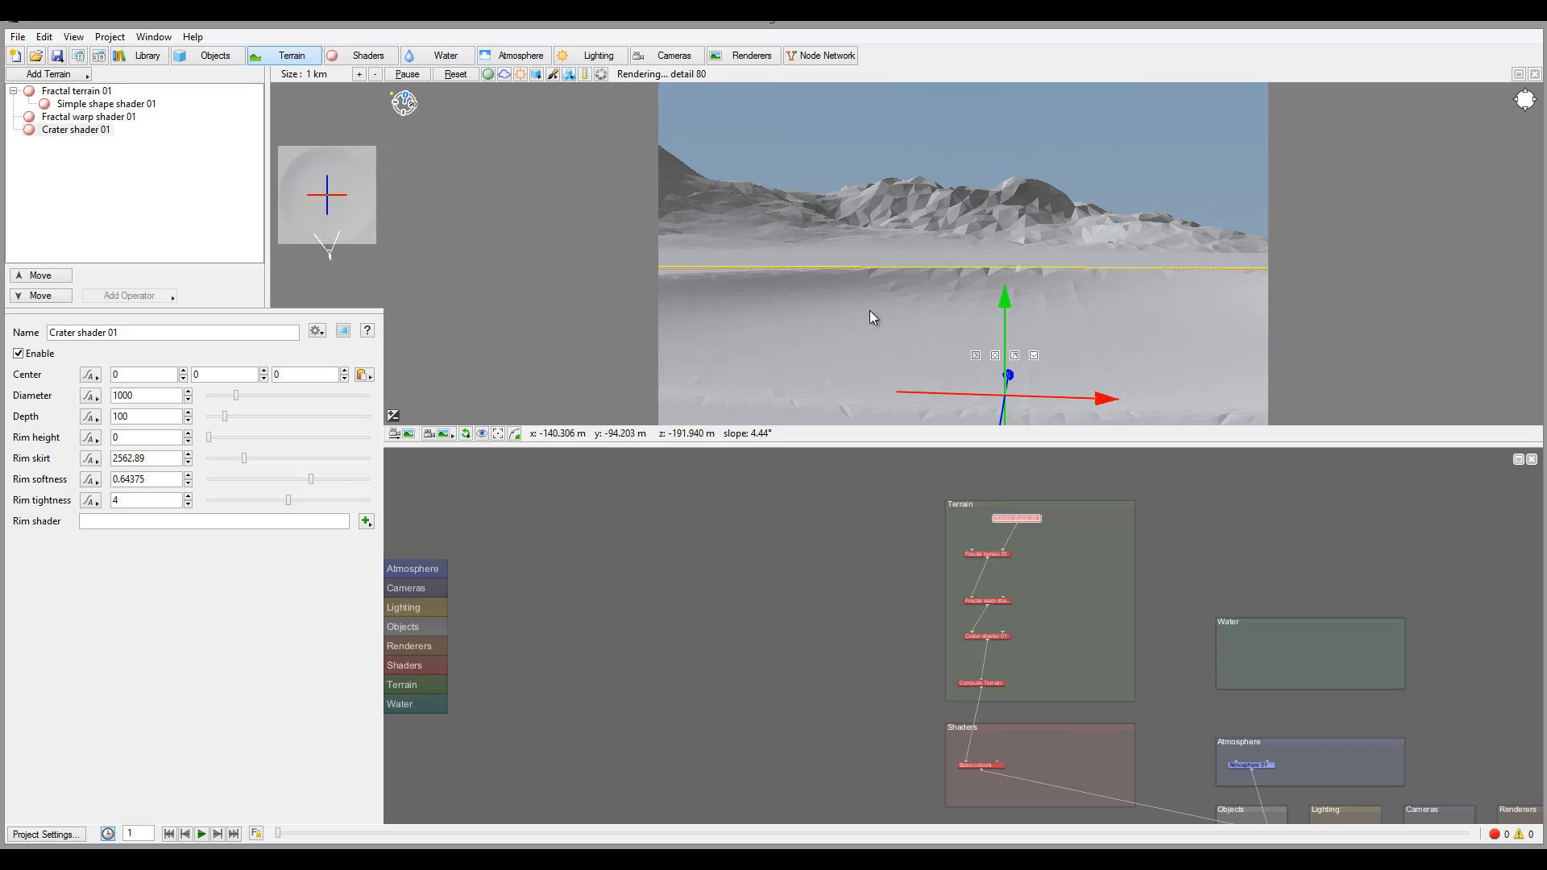
mouse_move(789, 403)
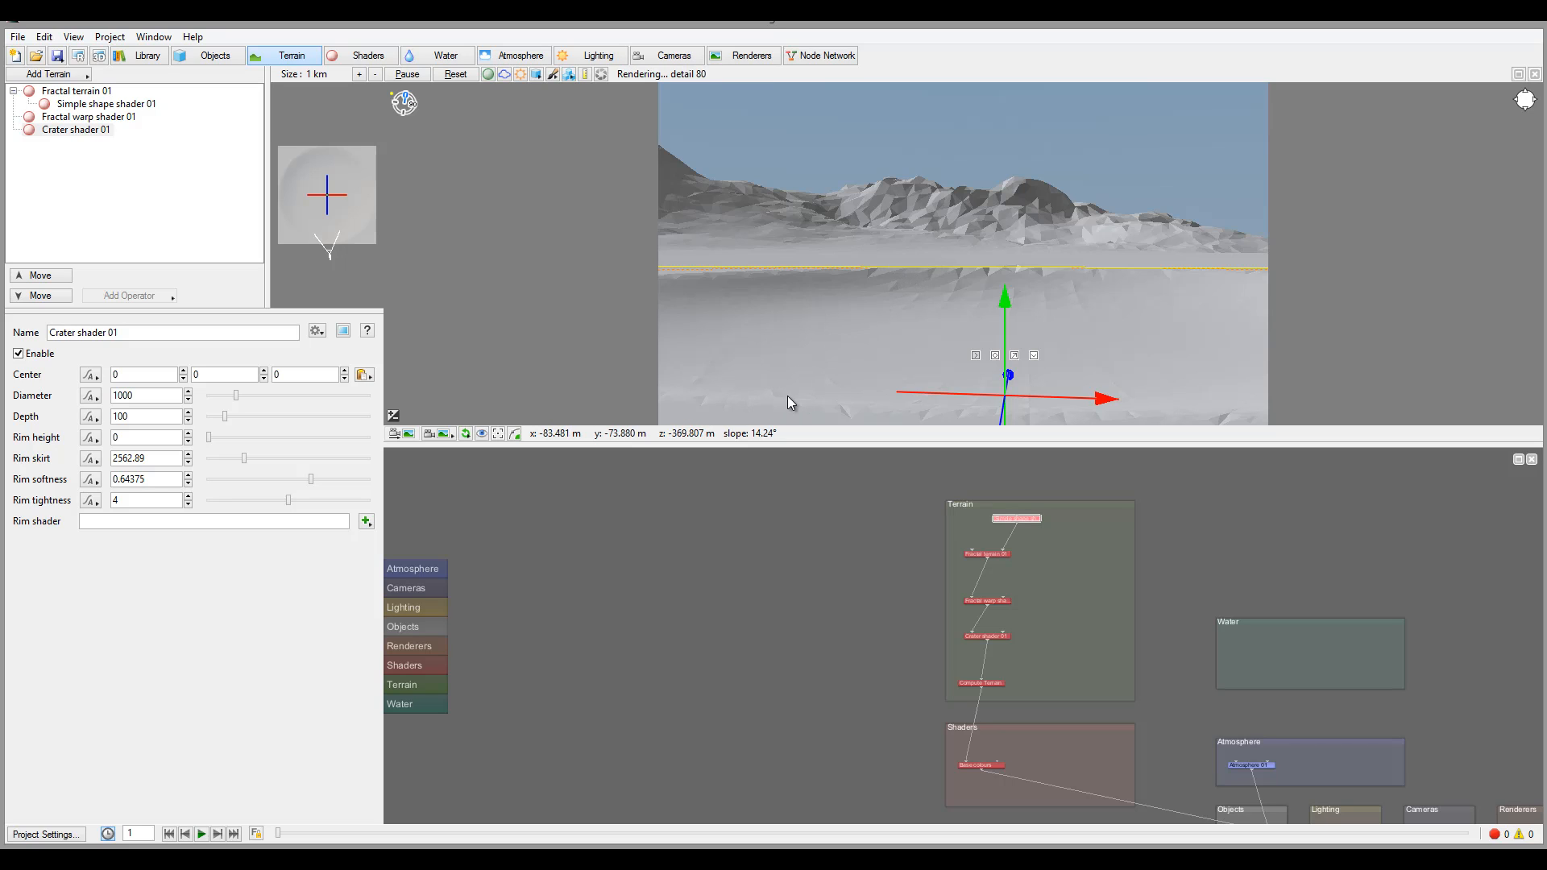
mouse_move(950, 307)
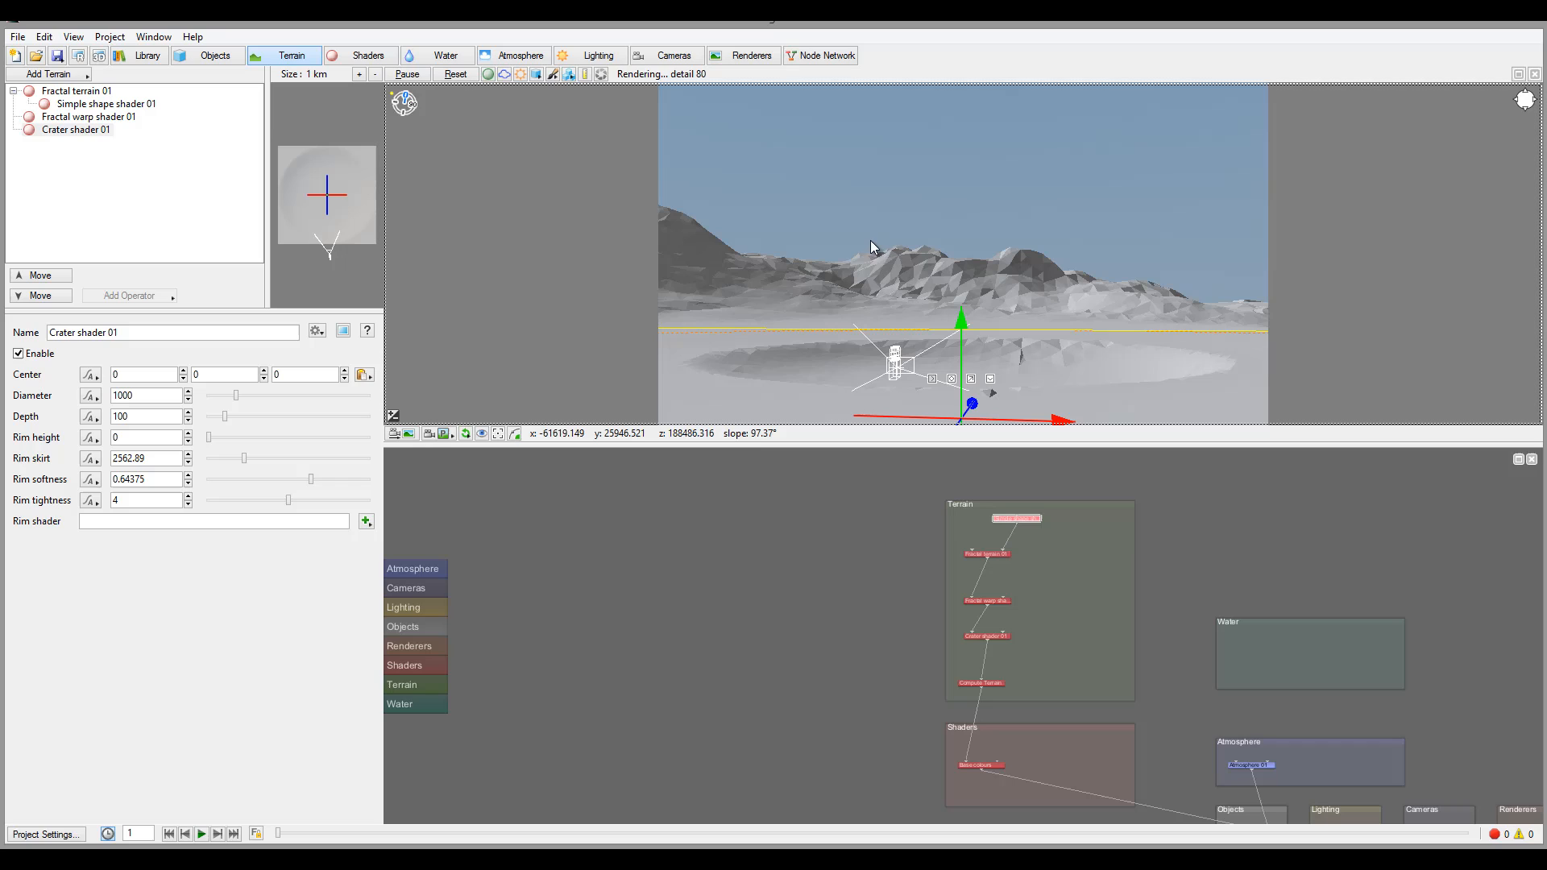
mouse_move(921, 227)
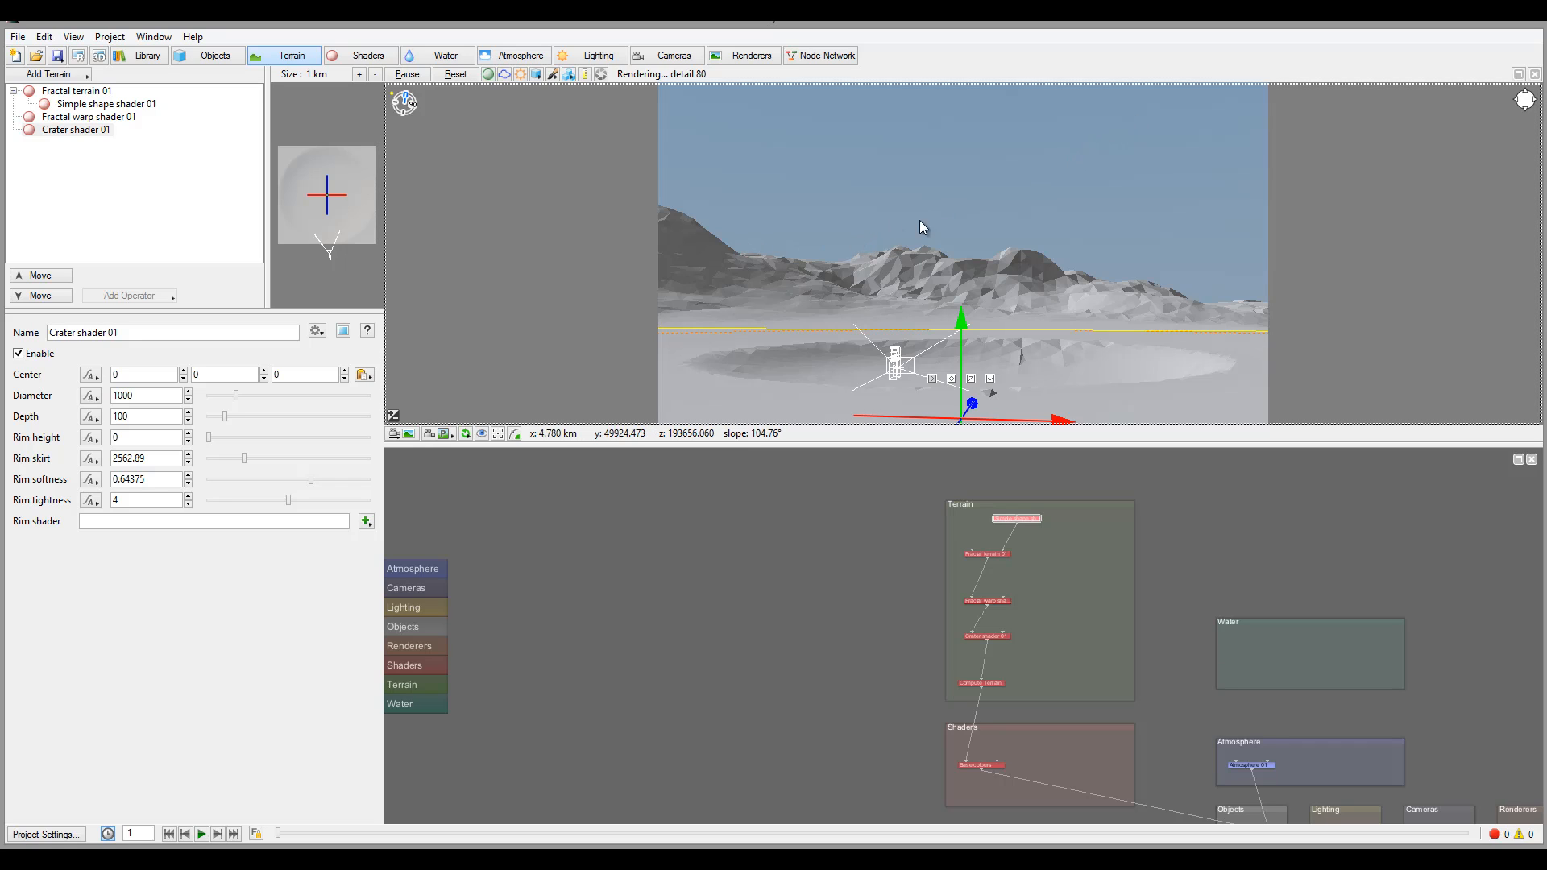
mouse_move(773, 241)
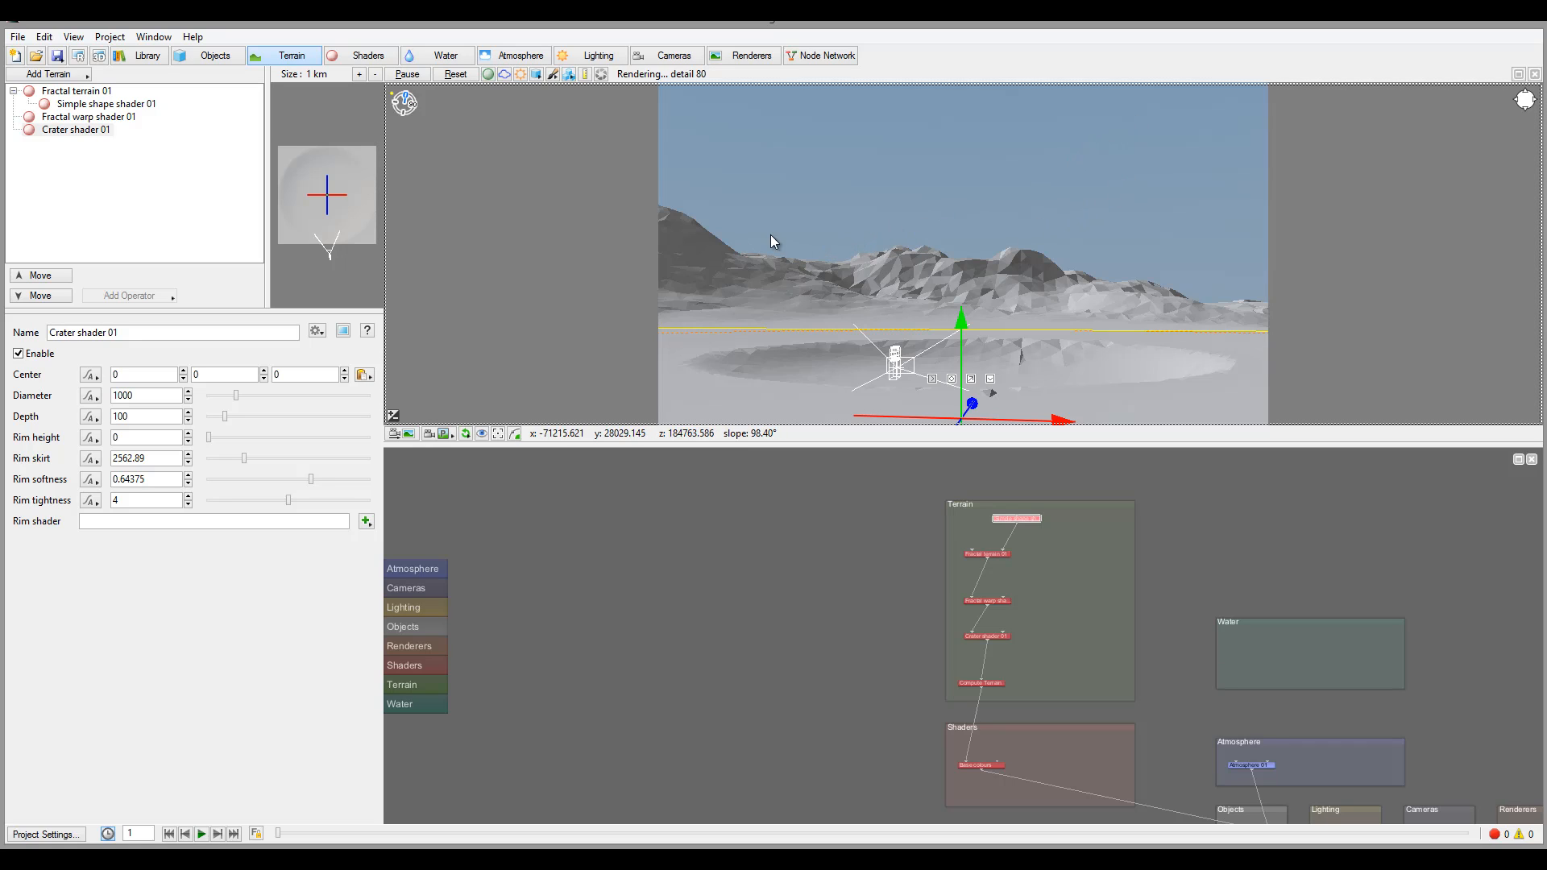